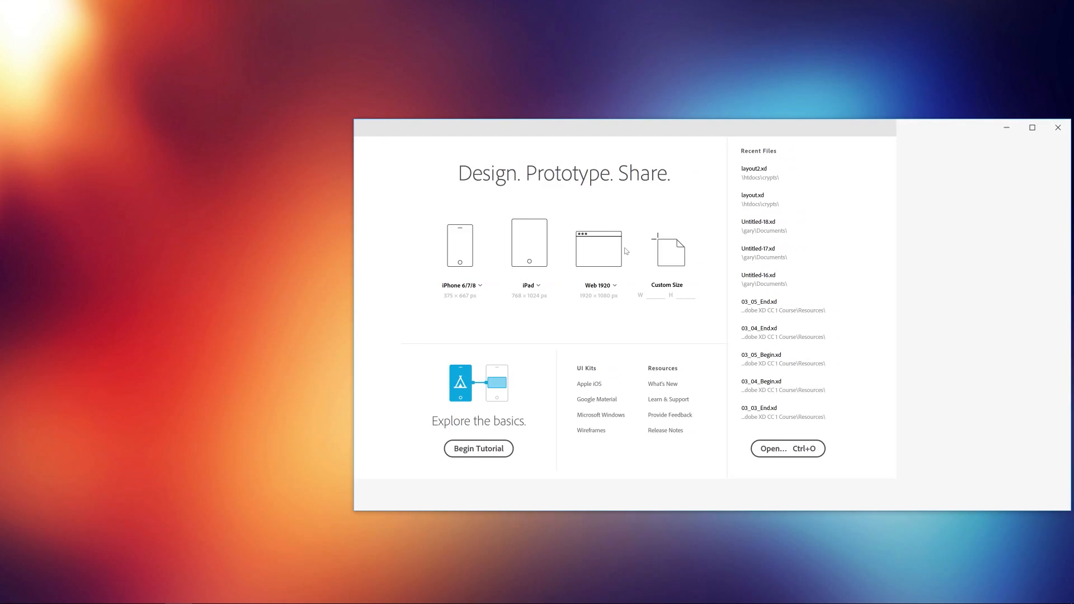
# Create a new document from the Web 1920 (1920 × 1080) preset.
pyautogui.click(599, 243)
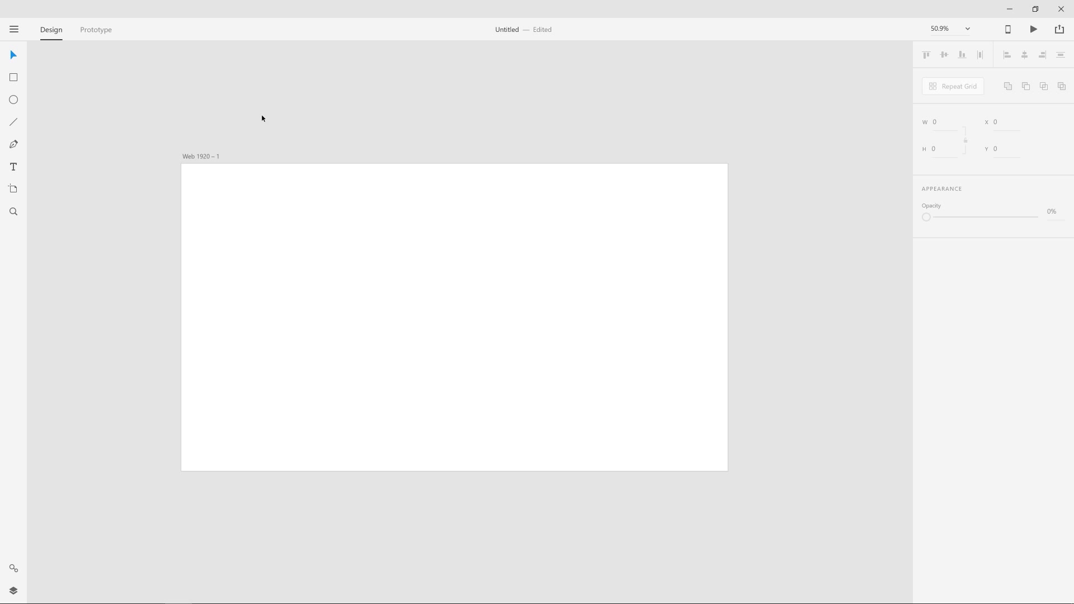
pyautogui.moveTo(302, 171)
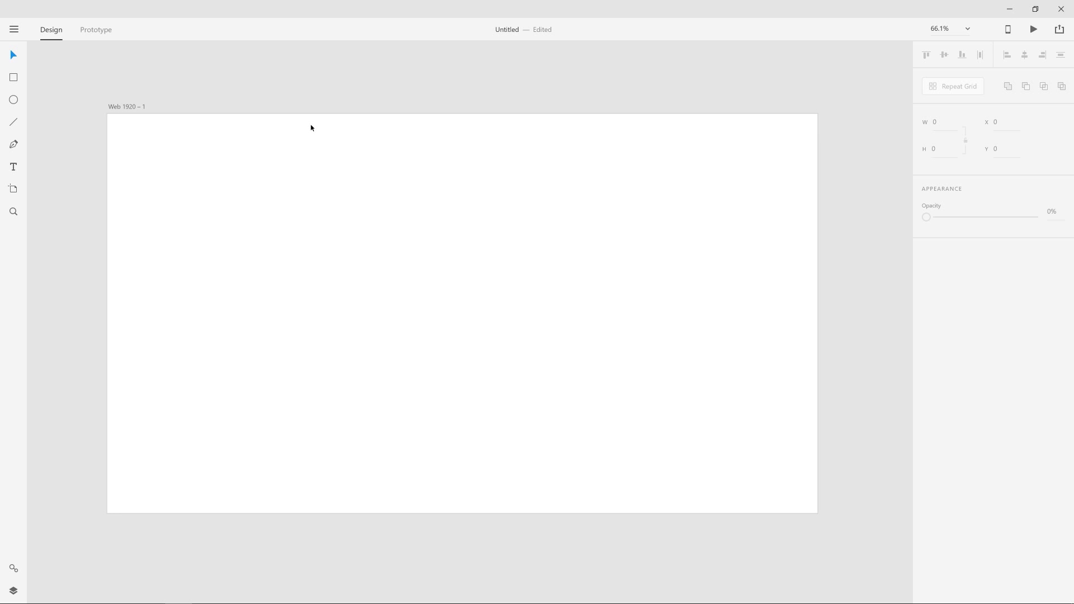
pyautogui.moveTo(139, 103)
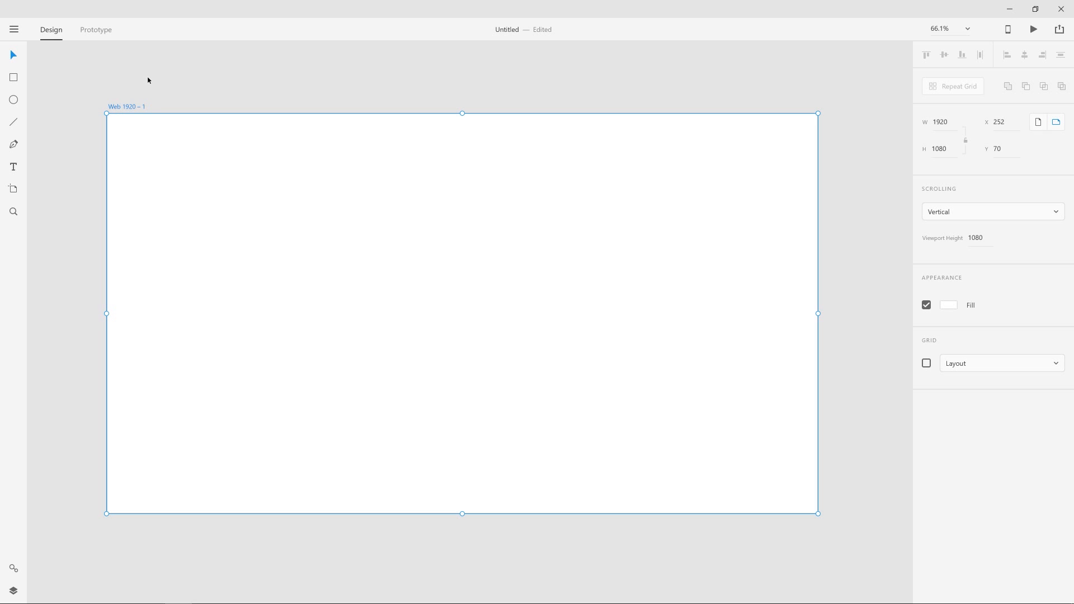
pyautogui.moveTo(333, 220)
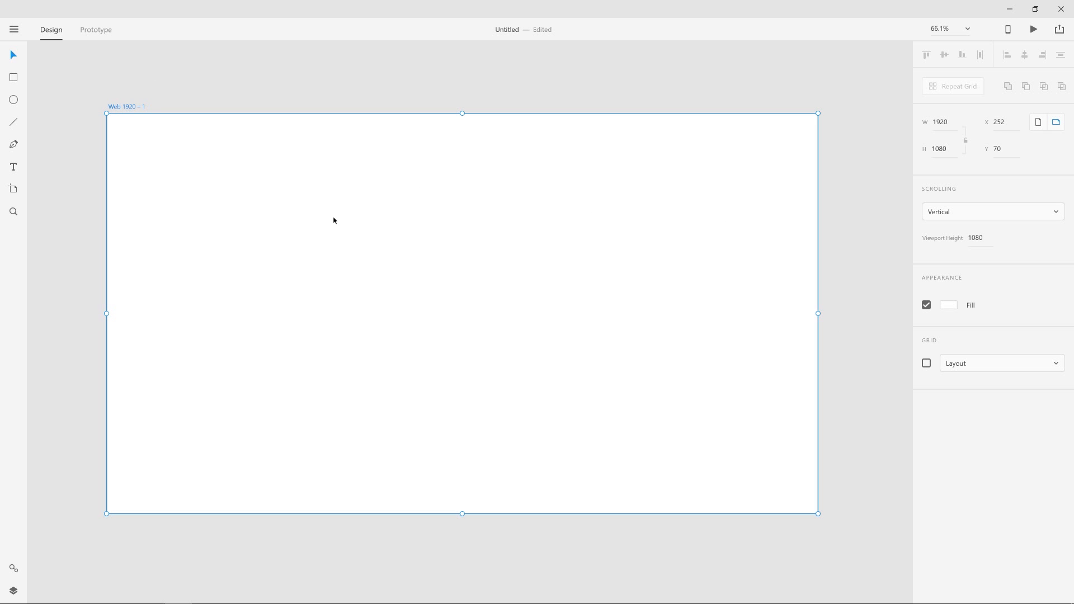
pyautogui.moveTo(475, 113)
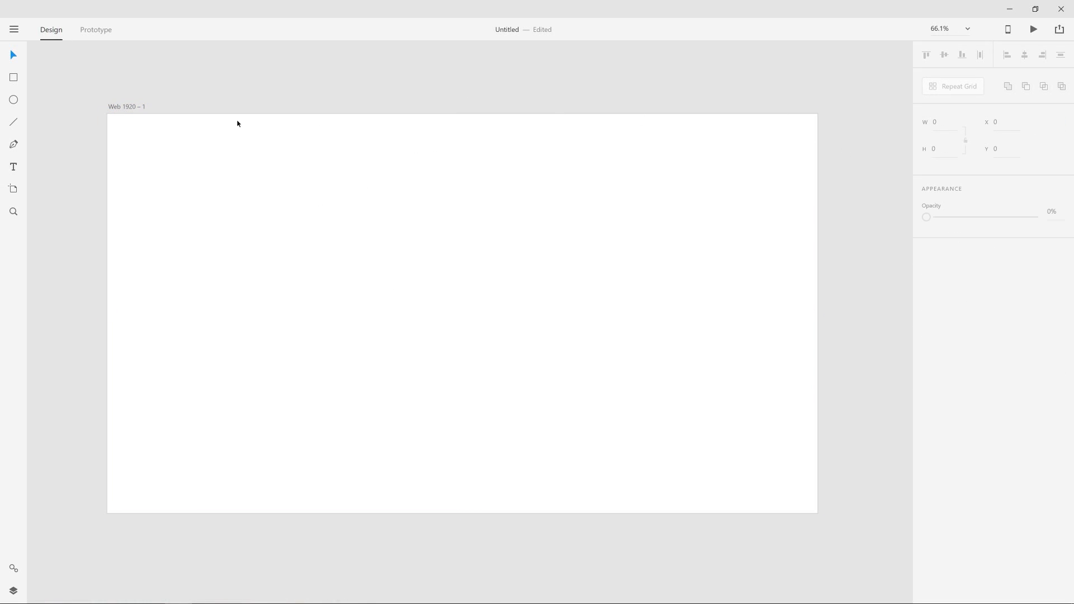
pyautogui.moveTo(171, 94)
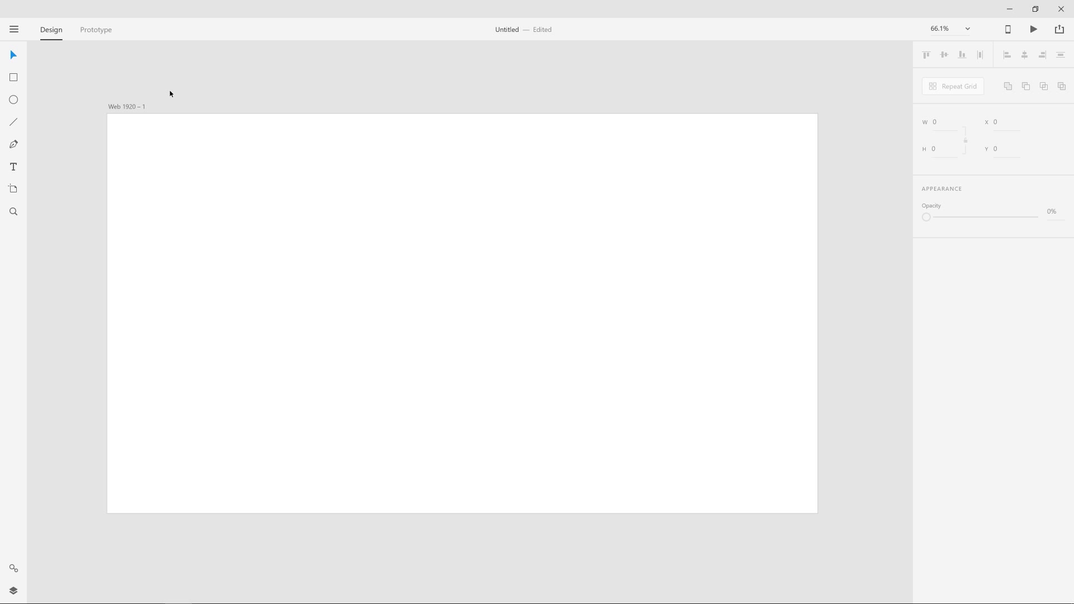
pyautogui.moveTo(135, 109)
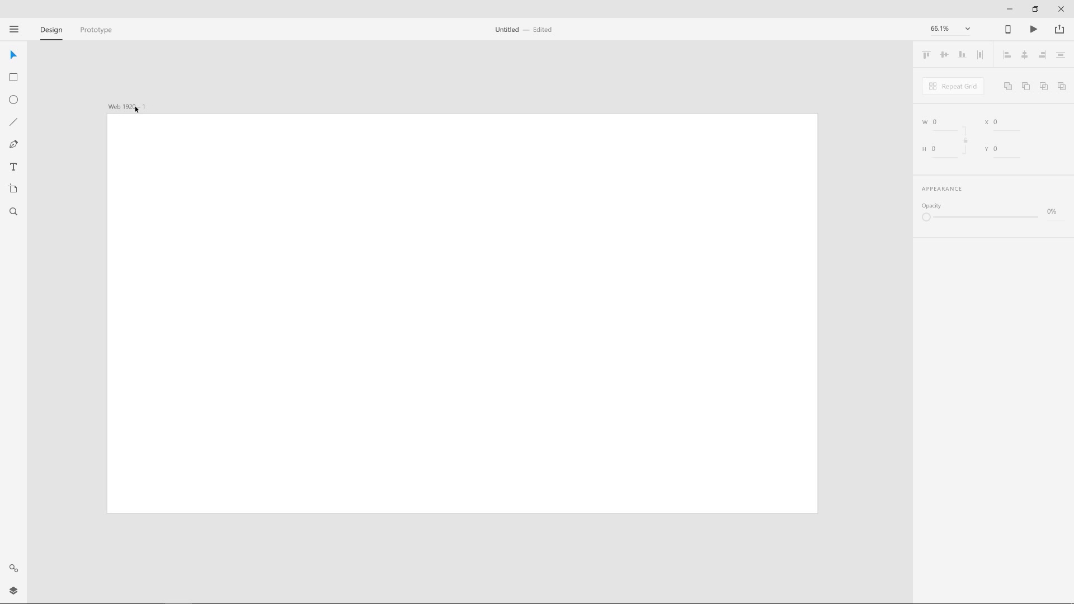
pyautogui.moveTo(136, 109)
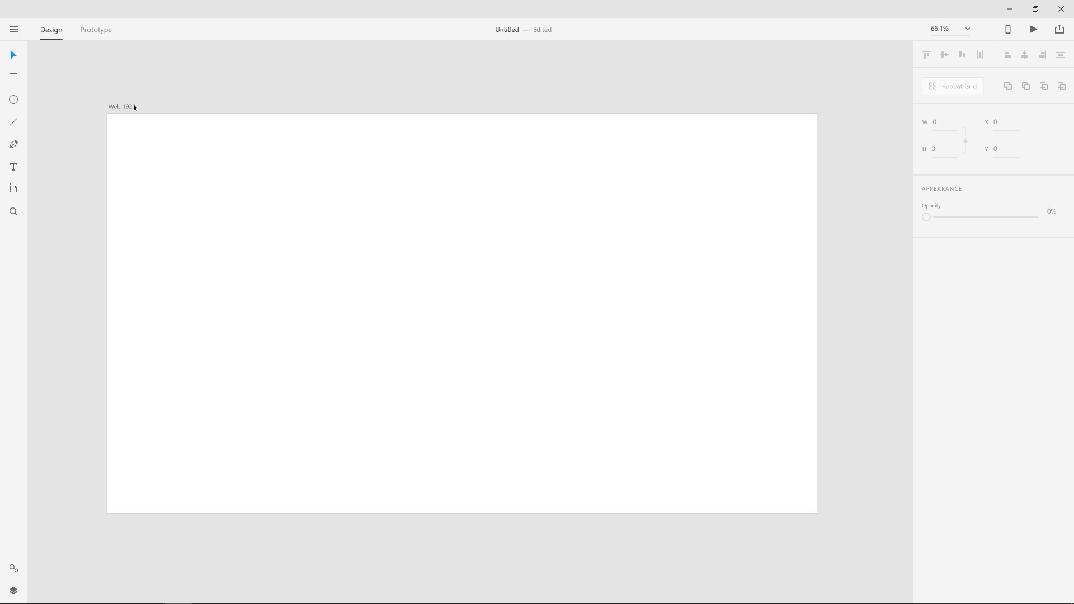
pyautogui.moveTo(103, 105)
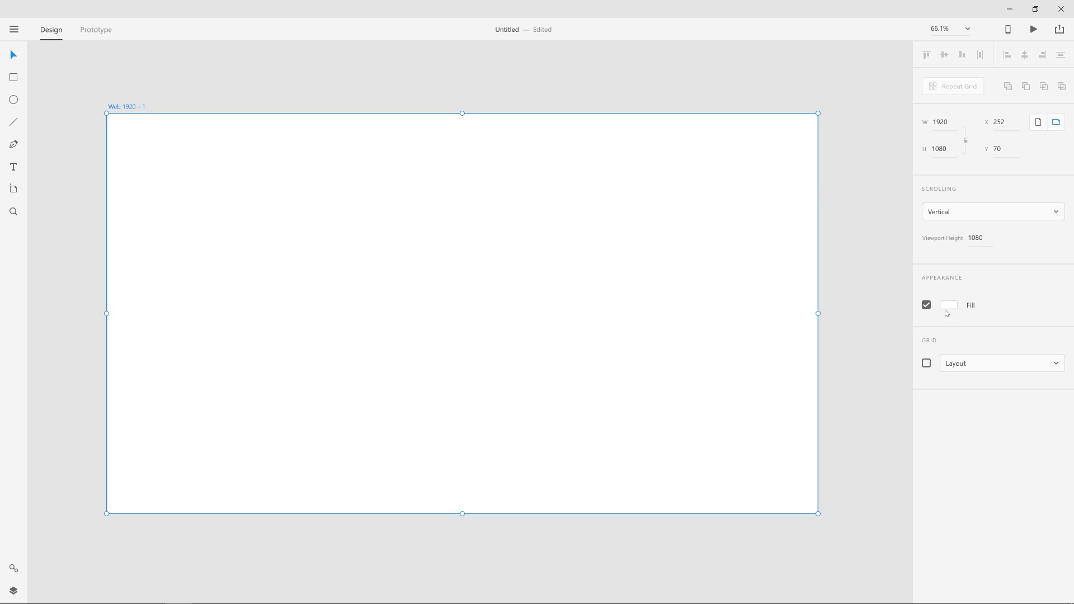
# Set the Web 1920 artboard's fill to a muted blue-grey shade.
pyautogui.click(949, 305)
pyautogui.write('#849298')
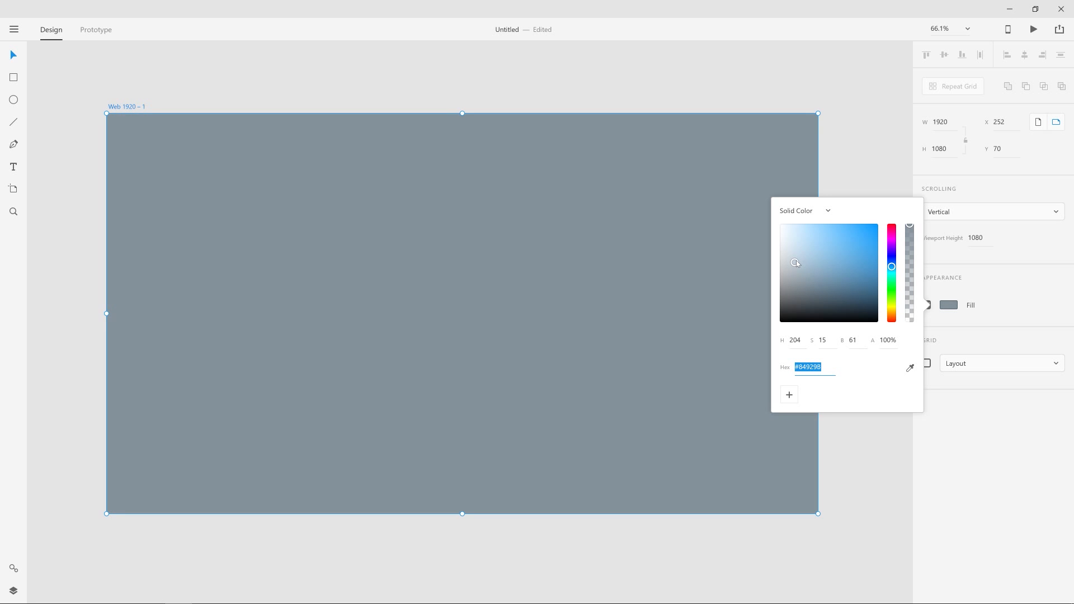
pyautogui.click(793, 265)
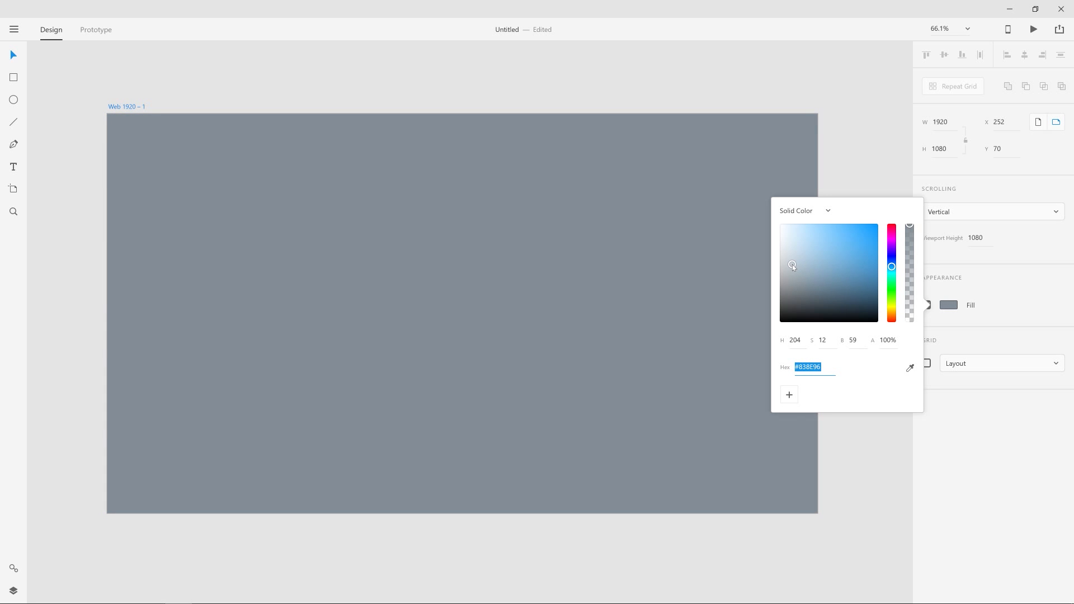
pyautogui.click(796, 265)
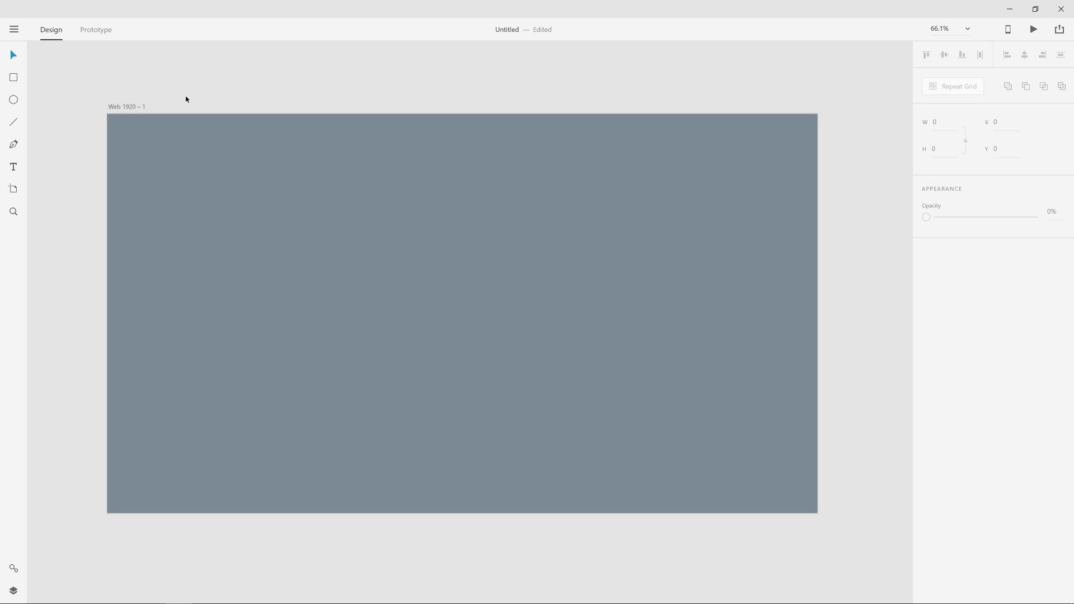
# Draw a large rectangle inset within the artboard, leaving a grey margin.
pyautogui.click(13, 77)
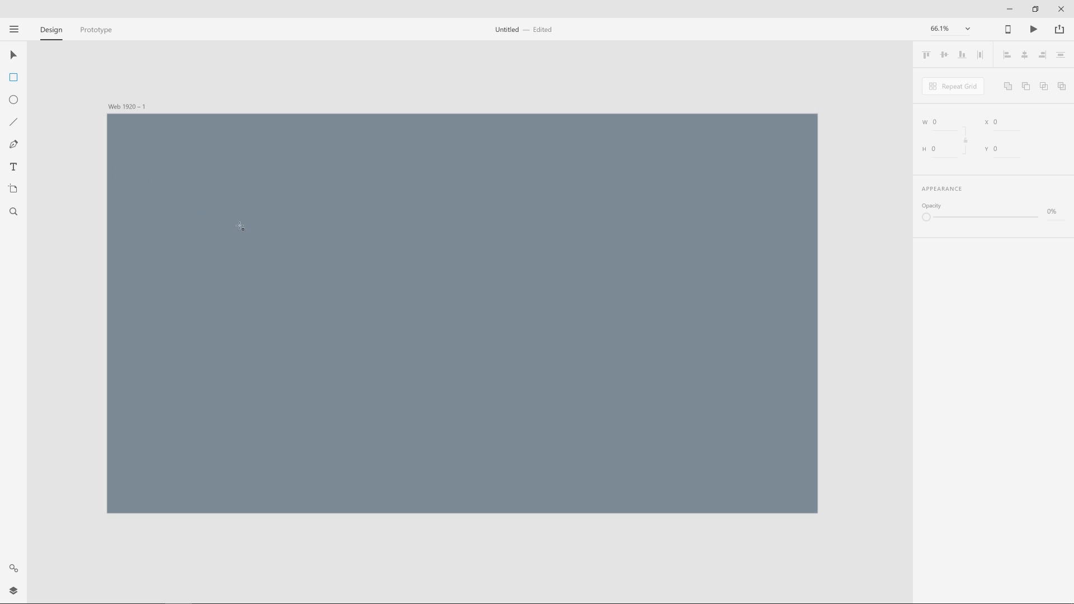
pyautogui.moveTo(162, 166)
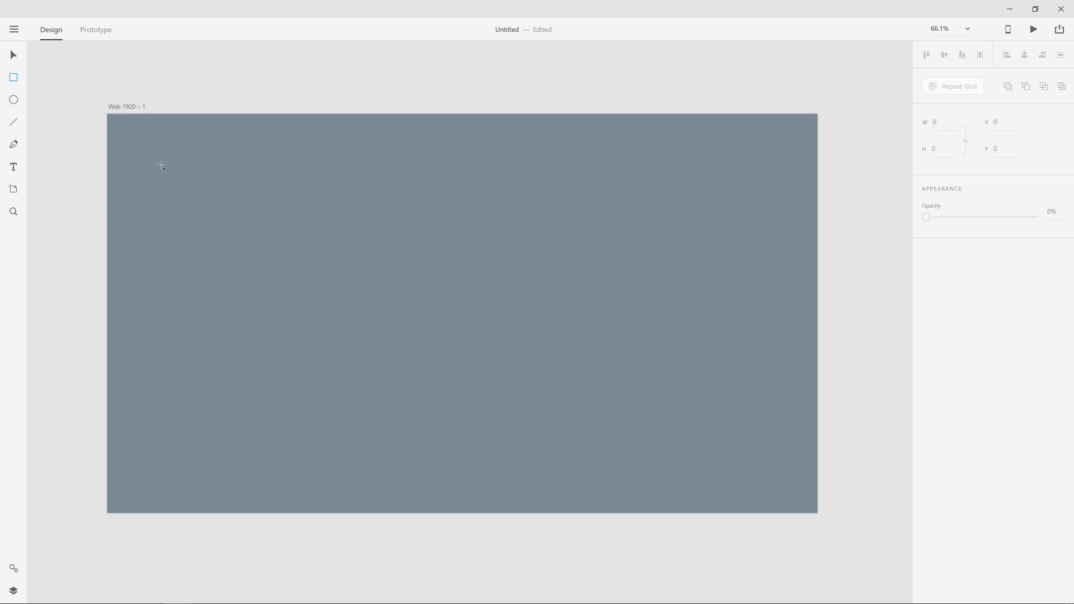
pyautogui.moveTo(160, 159); pyautogui.dragTo(737, 324)
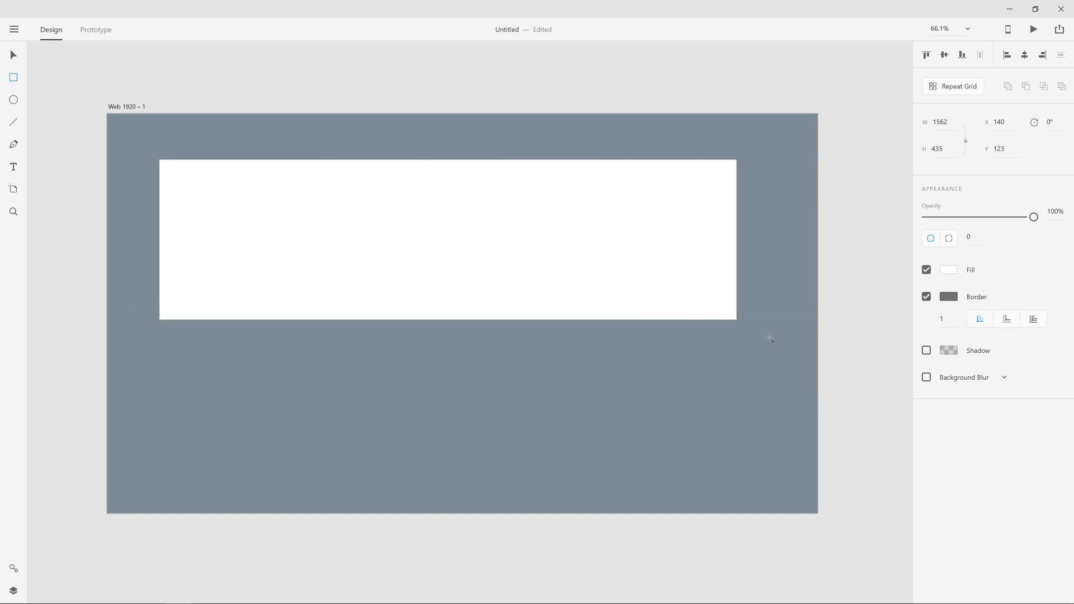
pyautogui.moveTo(736, 322); pyautogui.dragTo(766, 468)
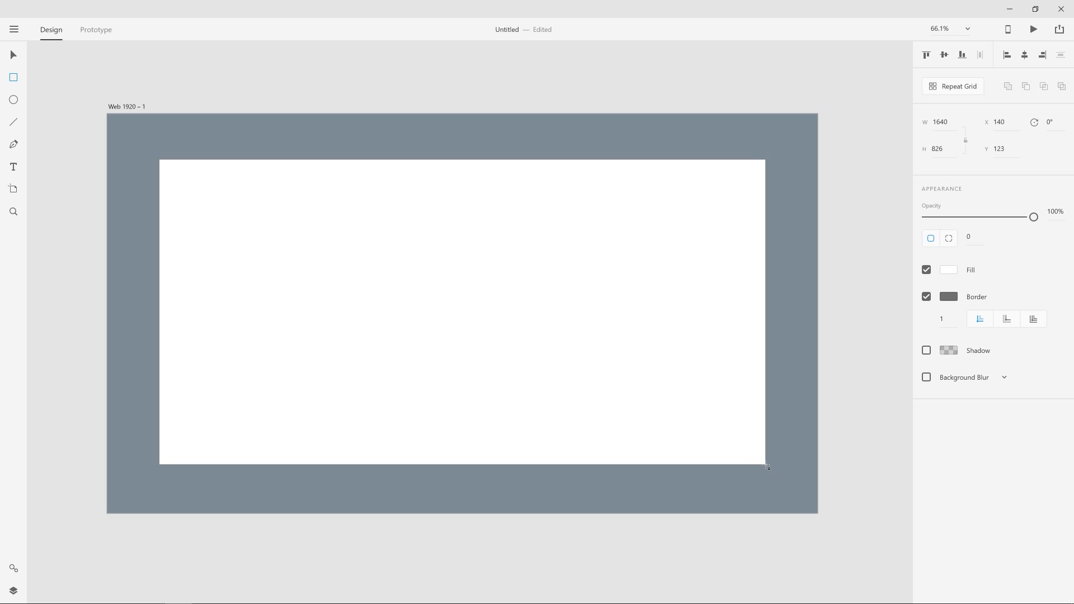
pyautogui.moveTo(767, 468); pyautogui.dragTo(766, 469)
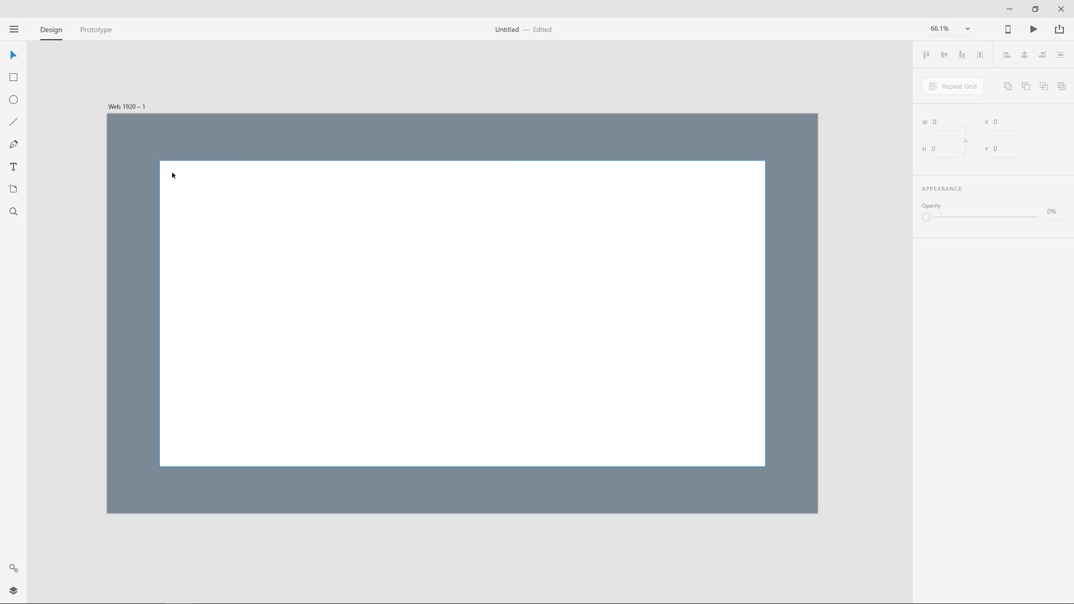
pyautogui.moveTo(163, 229)
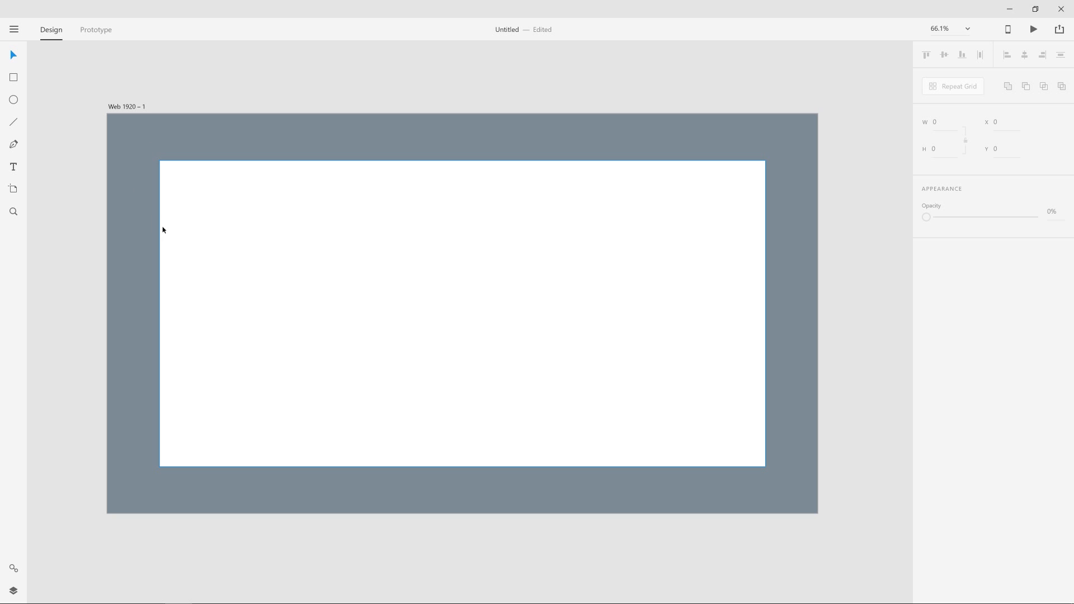
# Remove the inner rectangle's border and give it a dark slate-grey fill.
pyautogui.click(462, 314)
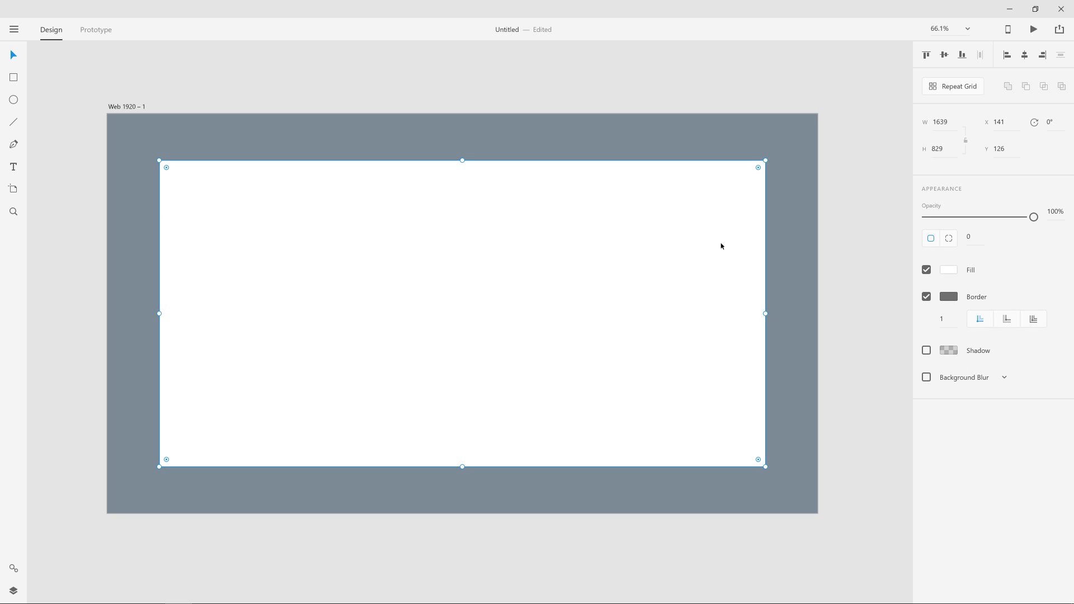
pyautogui.click(927, 297)
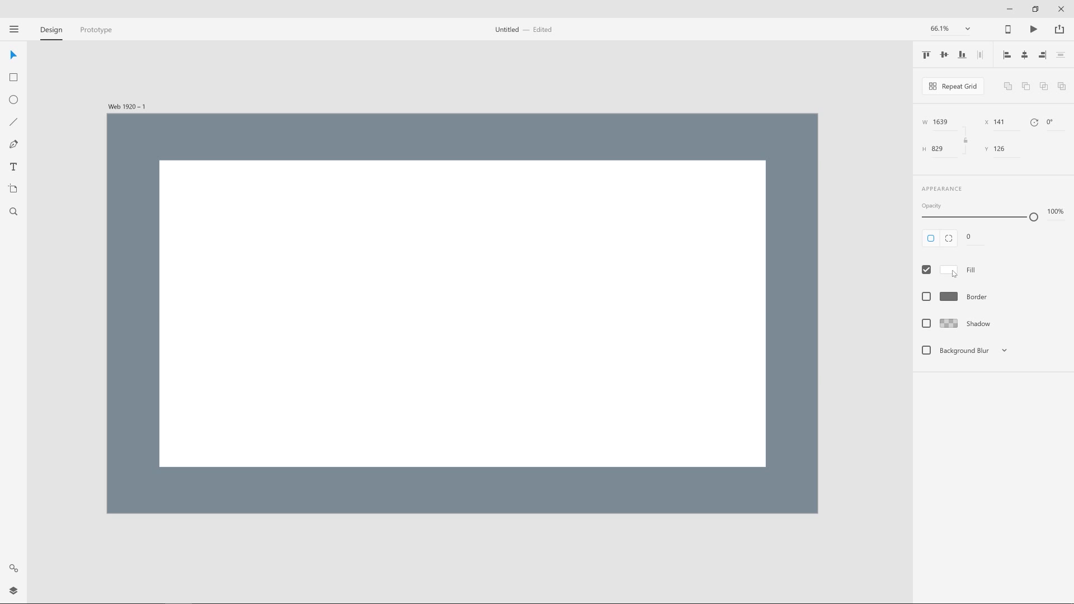
pyautogui.click(949, 270)
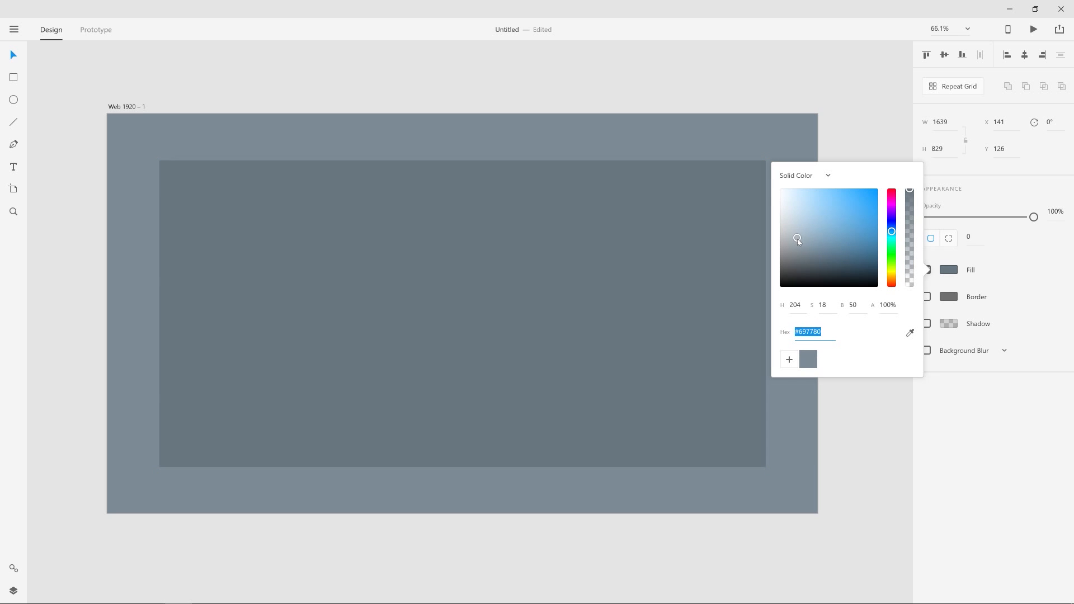
pyautogui.moveTo(797, 240); pyautogui.dragTo(801, 245)
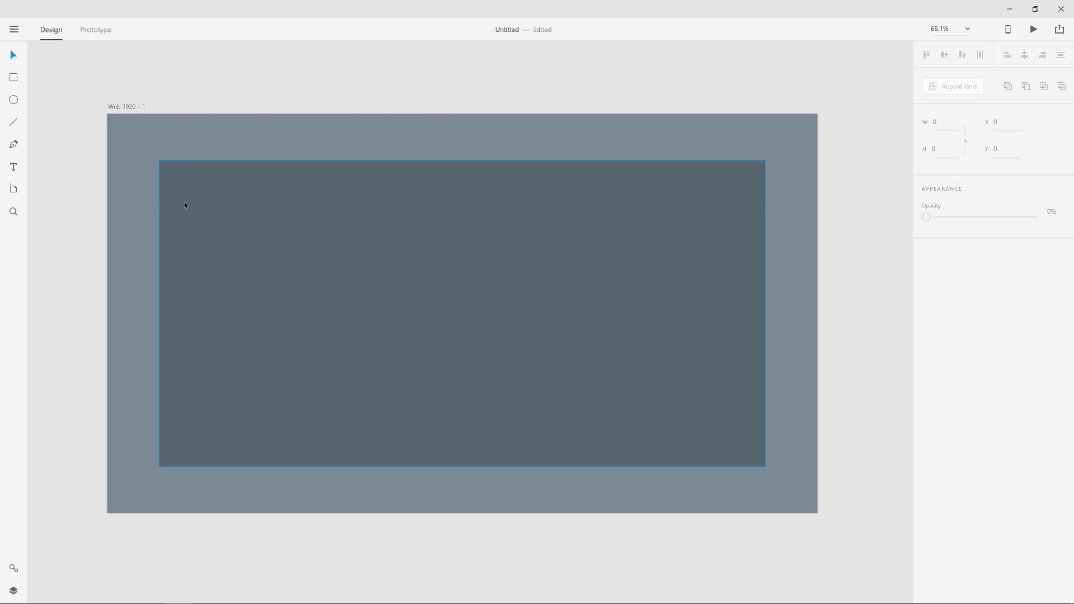
pyautogui.moveTo(541, 294)
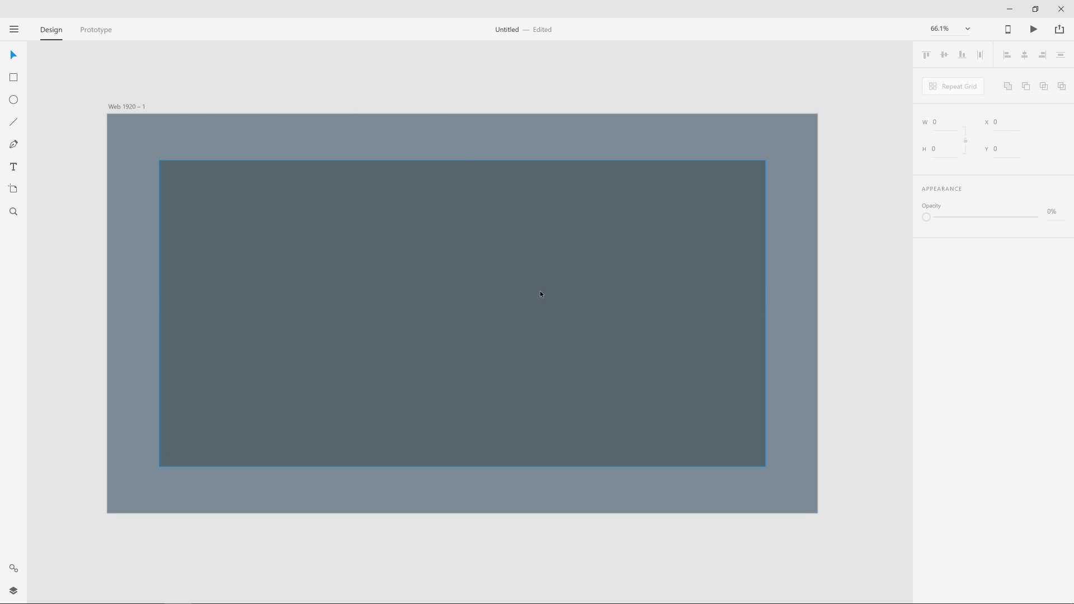
# Make a narrow 85 × 829 dark charcoal strip along the panel's left edge.
pyautogui.click(463, 312)
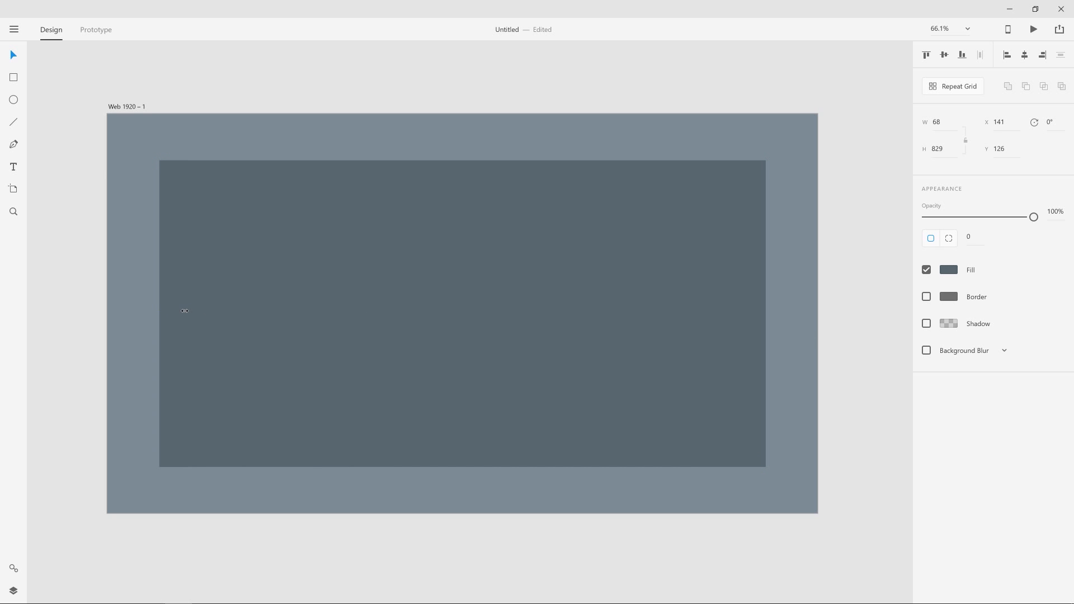
pyautogui.moveTo(184, 314); pyautogui.dragTo(174, 313)
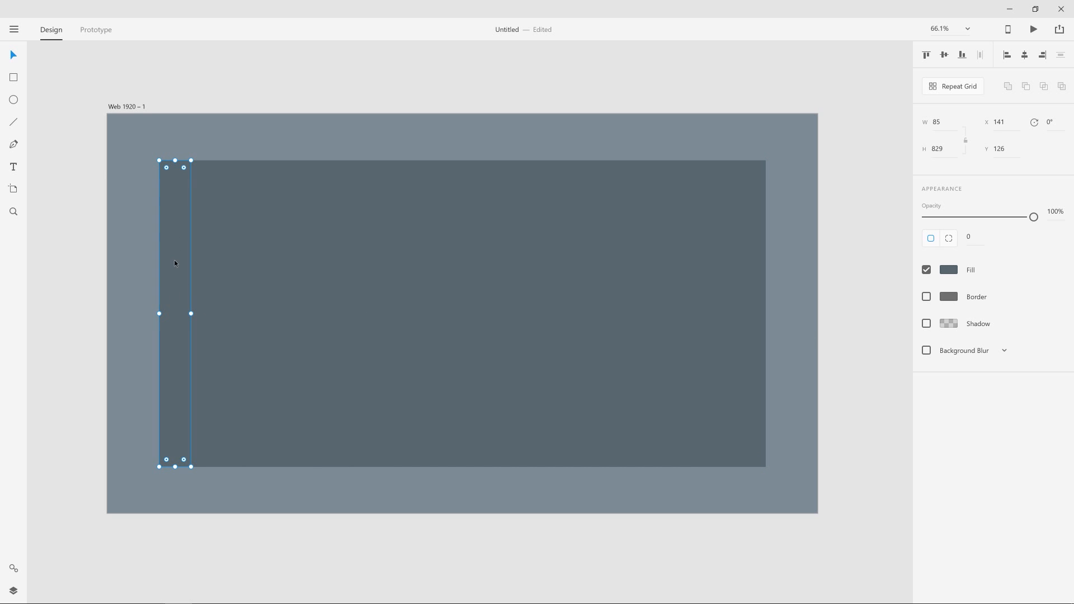
pyautogui.click(949, 270)
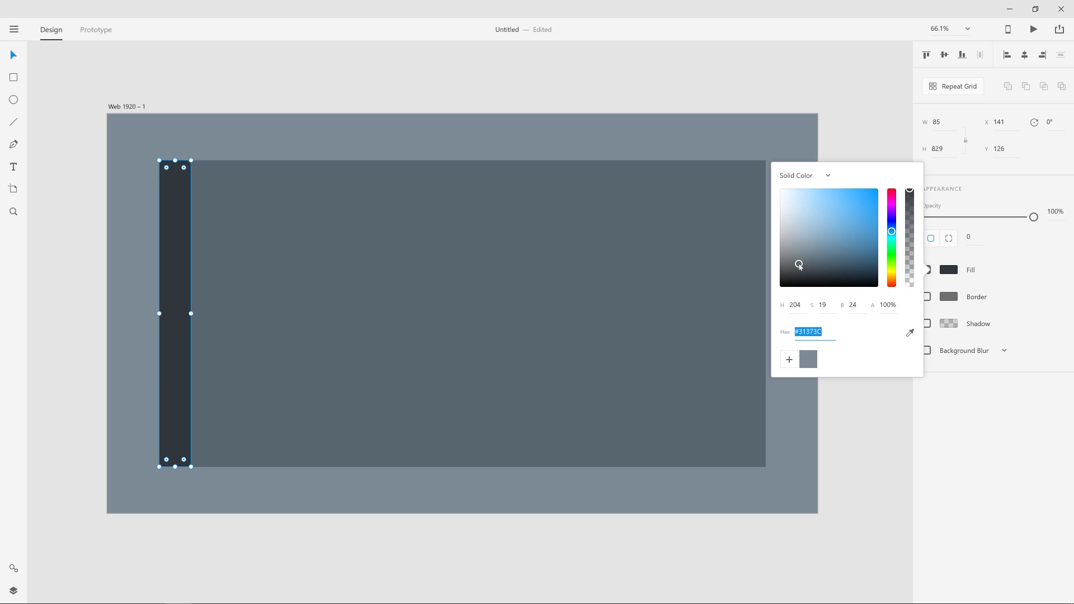
pyautogui.moveTo(184, 125)
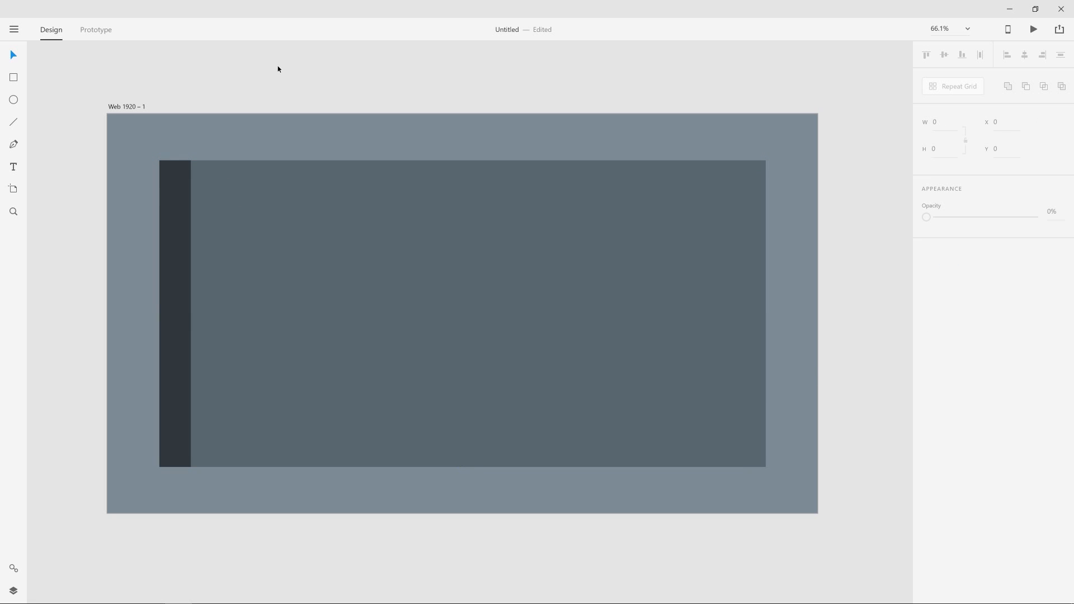
pyautogui.click(175, 312)
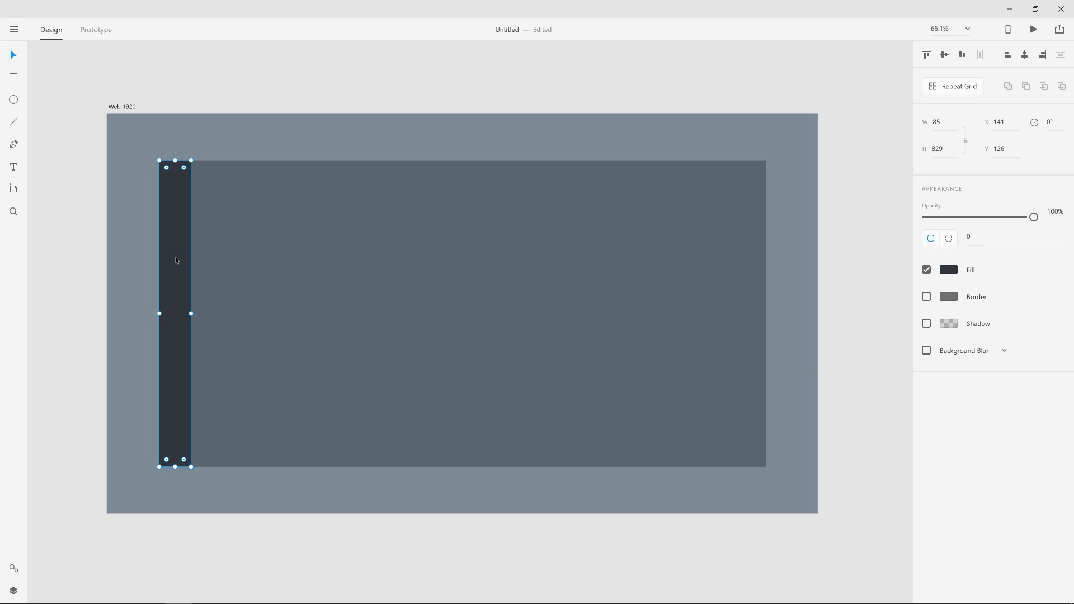
pyautogui.moveTo(183, 205)
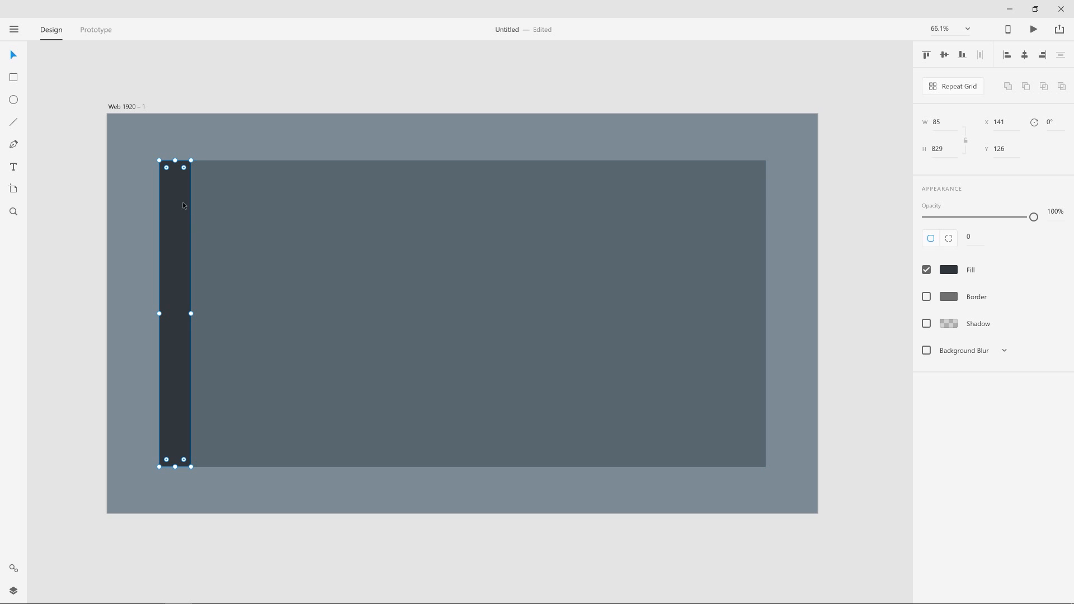
pyautogui.moveTo(177, 267)
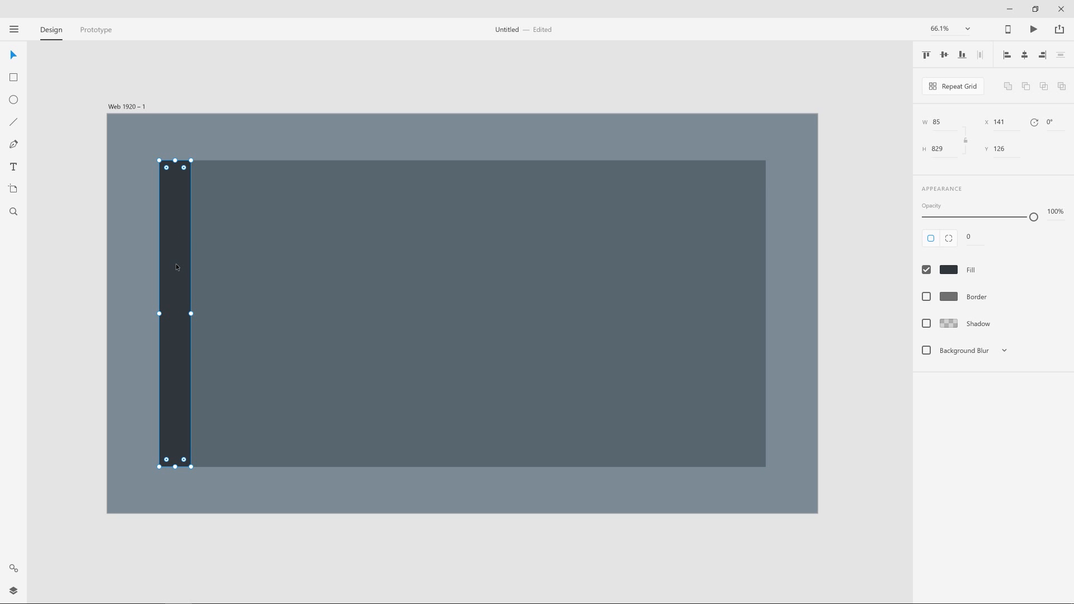
pyautogui.moveTo(181, 244)
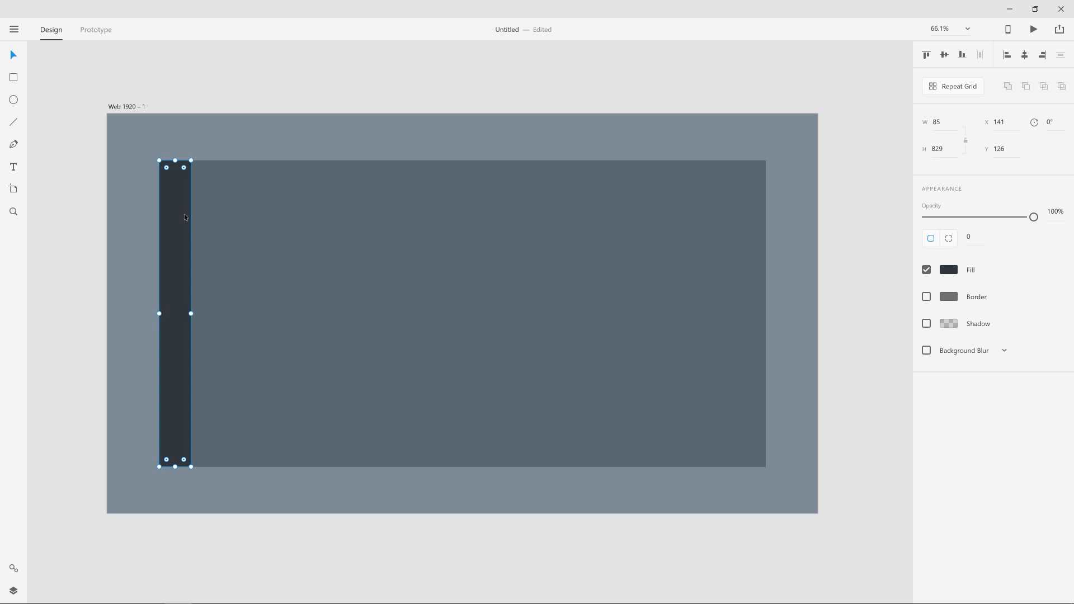
pyautogui.moveTo(165, 446)
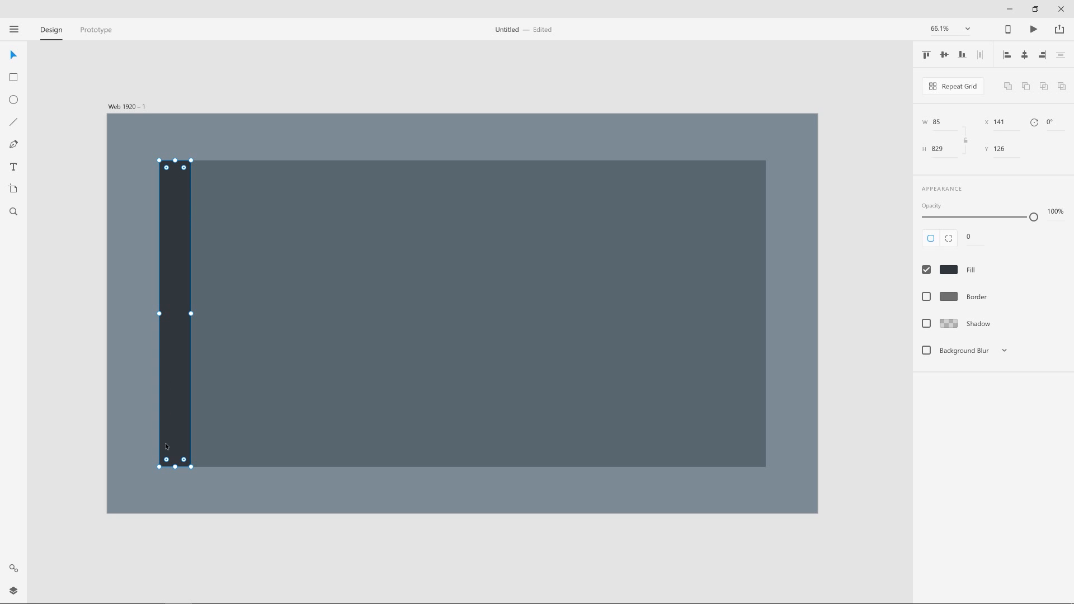
# Shrink the sidebar copy to a 71 px block, move it down, fill bright blue.
pyautogui.moveTo(175, 460); pyautogui.dragTo(175, 186)
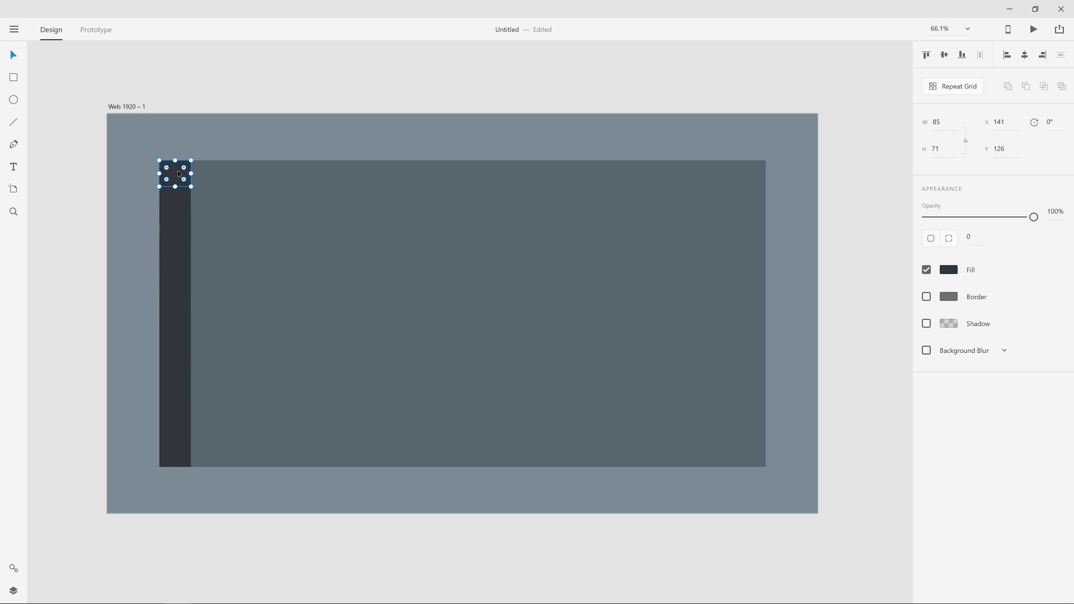
pyautogui.moveTo(174, 174); pyautogui.dragTo(174, 203)
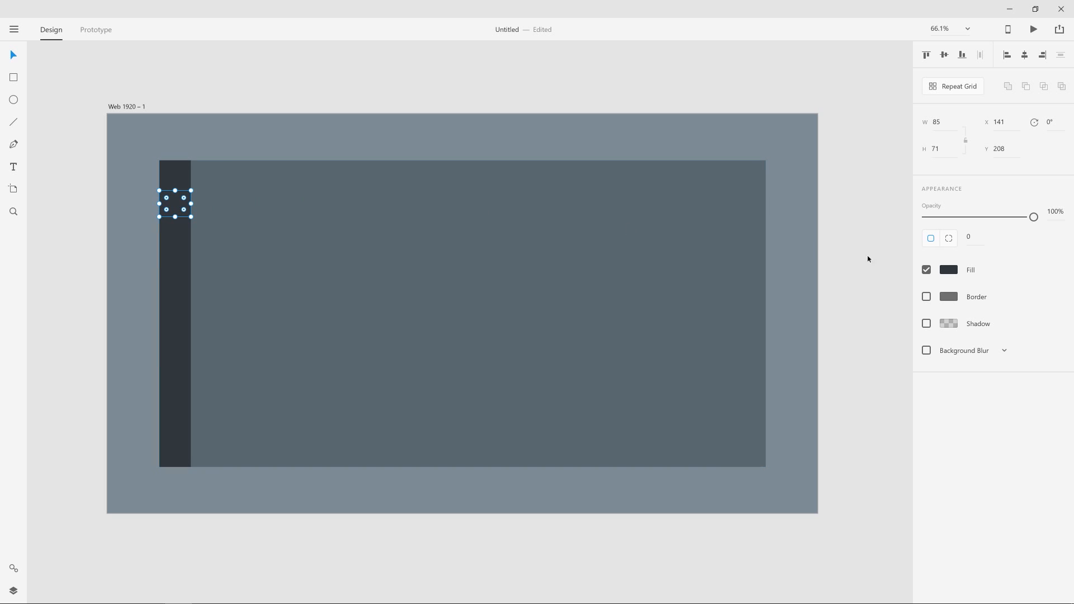
pyautogui.click(949, 269)
pyautogui.write('#0098FF')
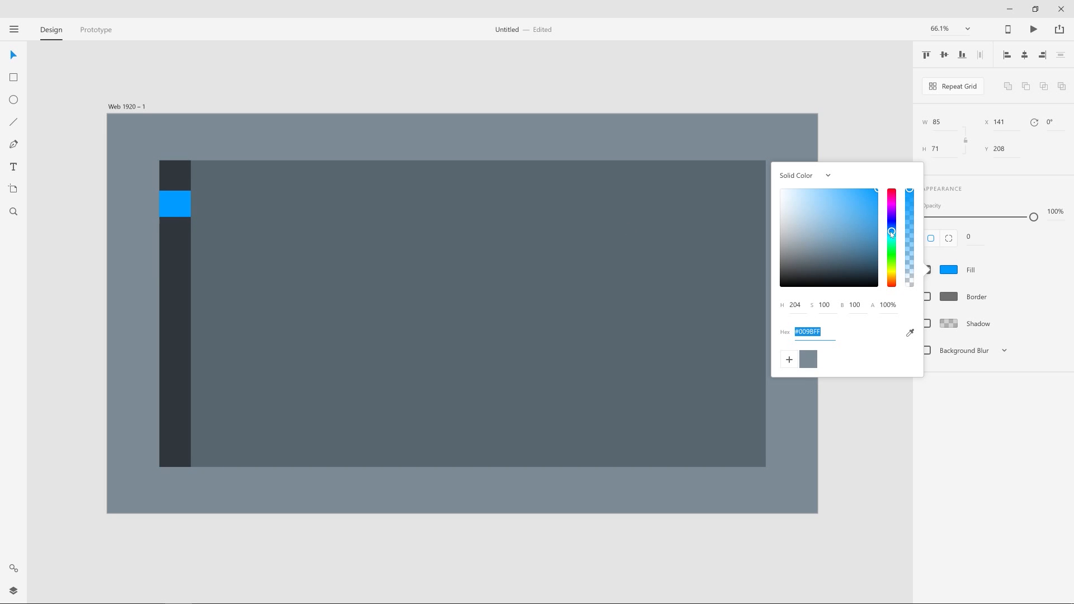
pyautogui.moveTo(891, 232); pyautogui.dragTo(892, 236)
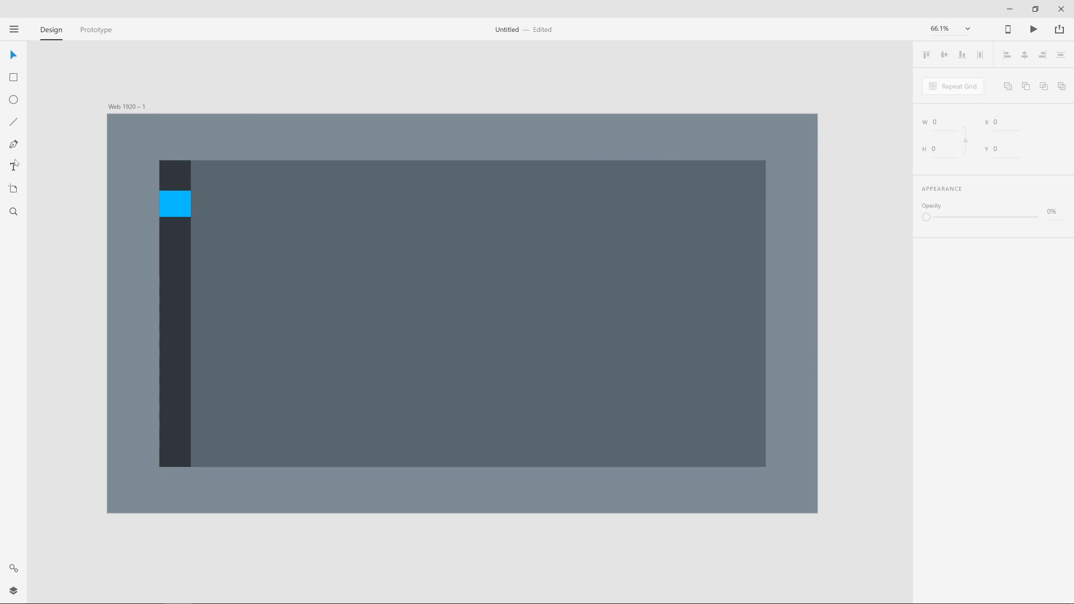
# Add a white 'Latest Resources' heading in Montserrat at size 29.
pyautogui.click(13, 165)
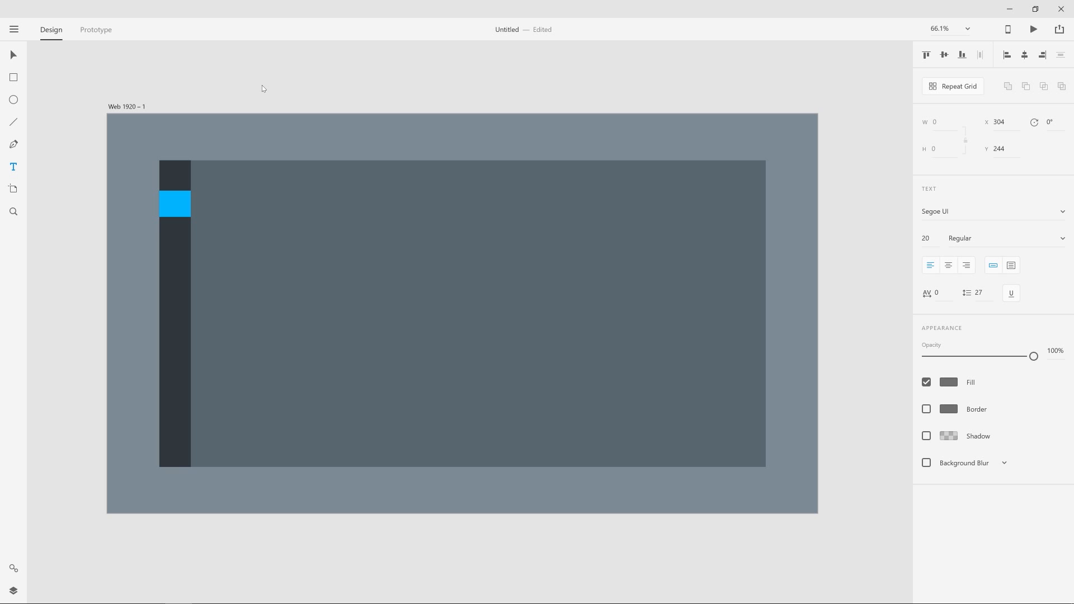
pyautogui.write('Latest Resources')
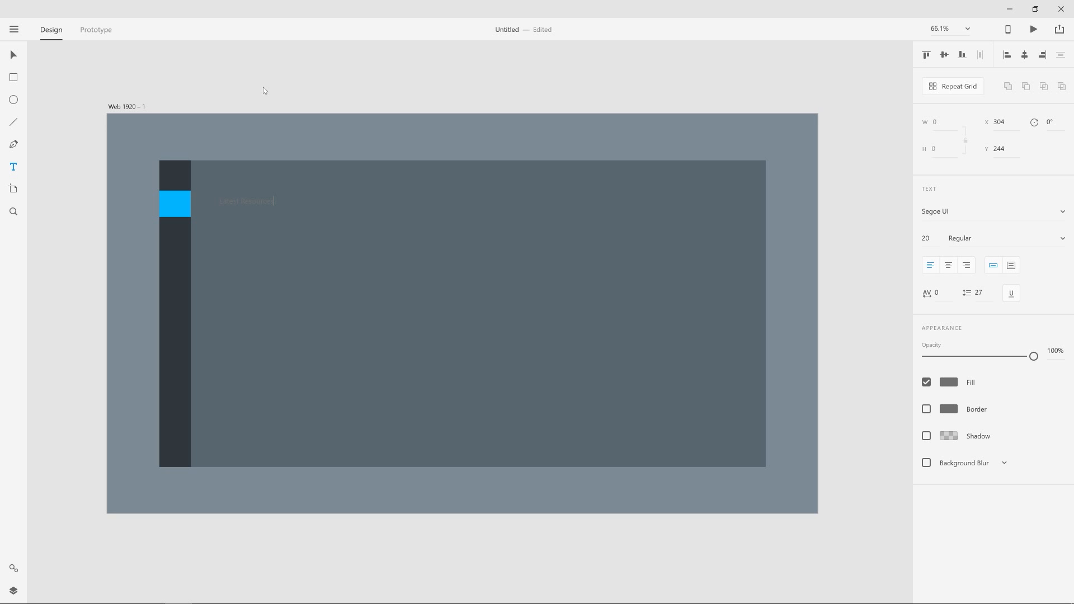
pyautogui.click(949, 382)
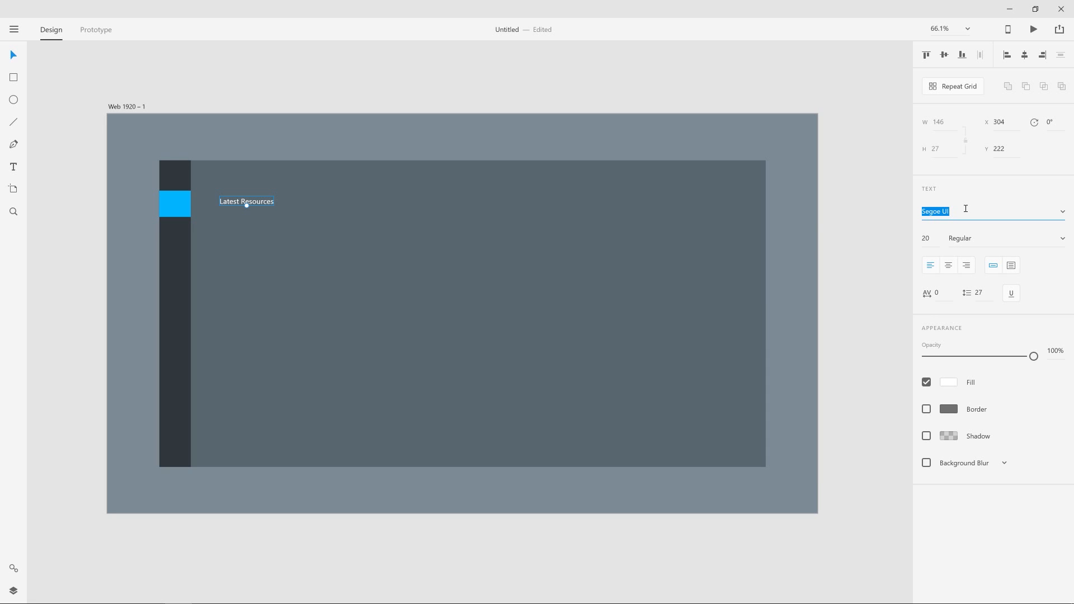
pyautogui.write('Montserrat')
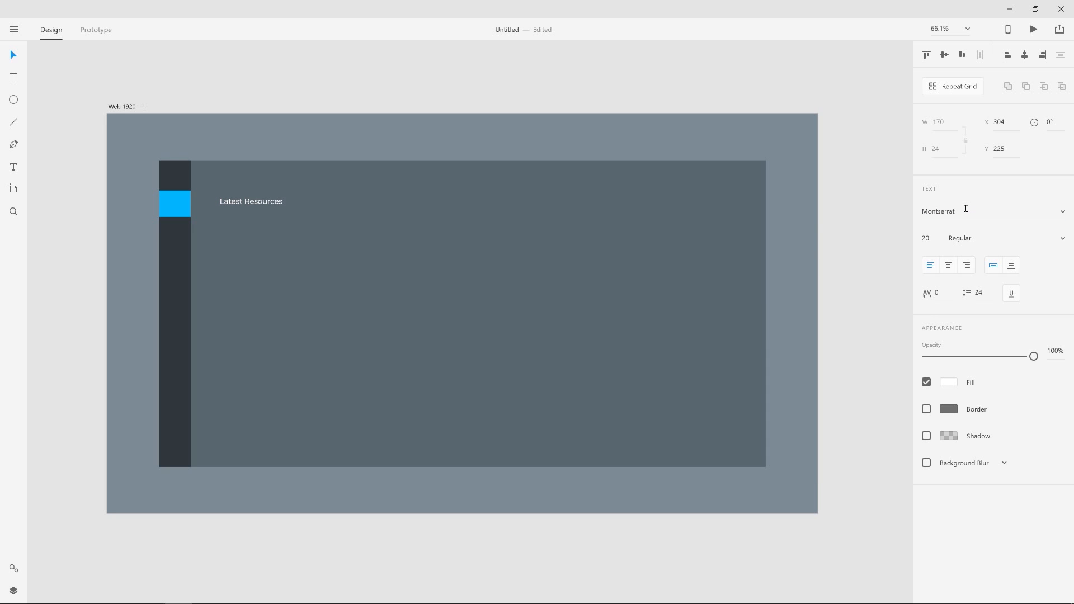
pyautogui.write('29')
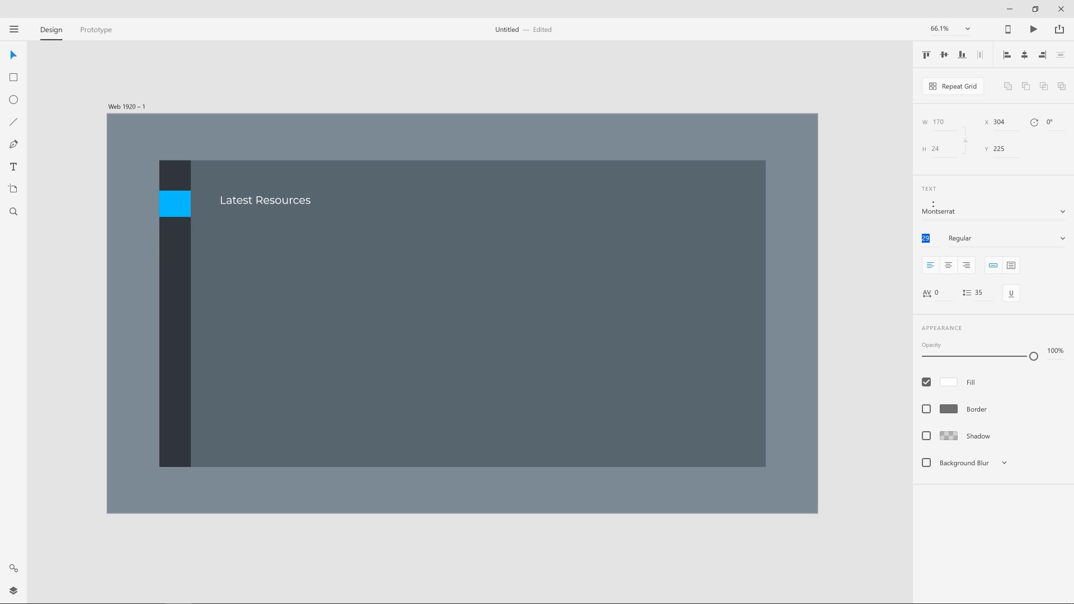
# Enlarge the heading to size 35 and draw a card rectangle below it.
pyautogui.write('35')
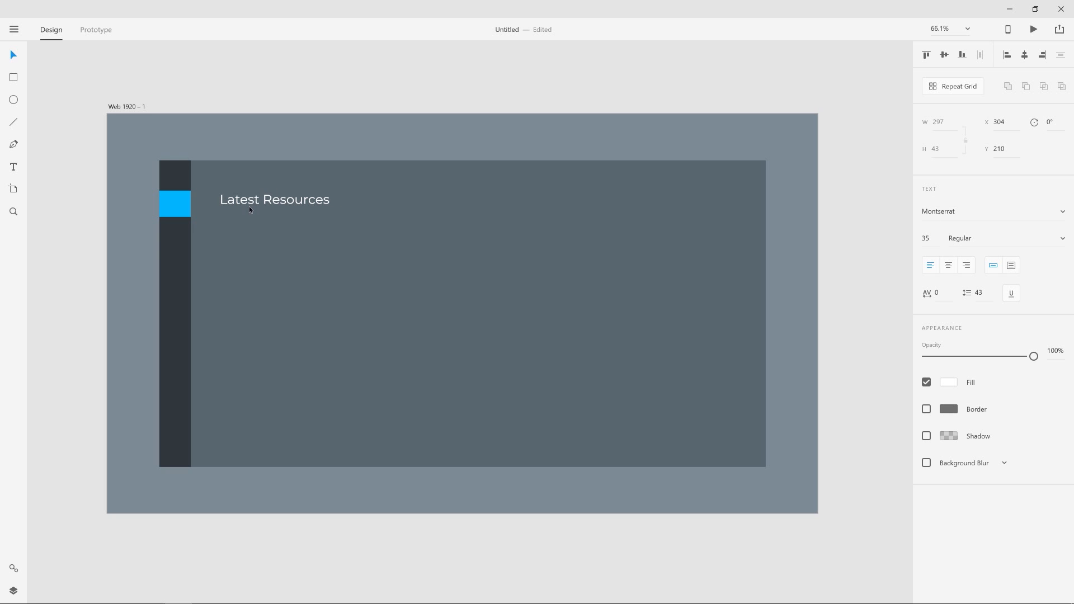
pyautogui.moveTo(274, 200); pyautogui.dragTo(275, 204)
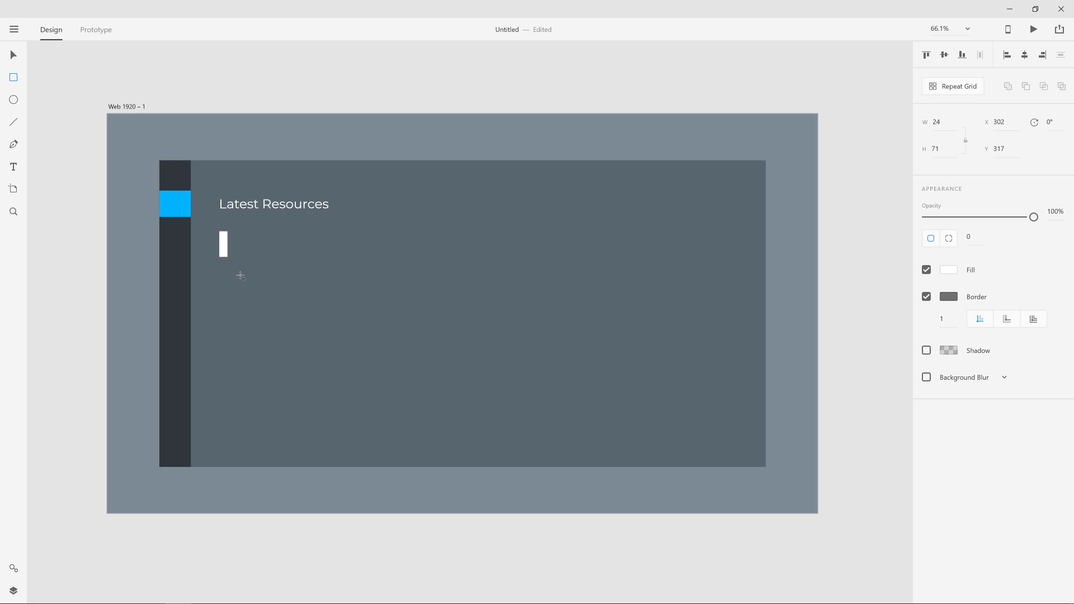
pyautogui.moveTo(220, 232); pyautogui.dragTo(382, 334)
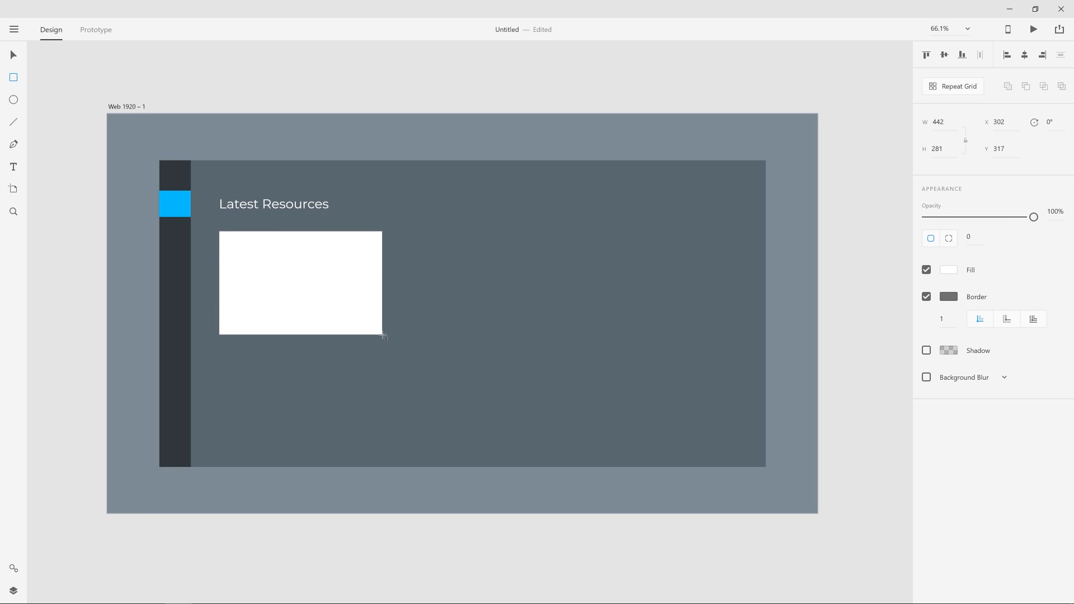
# Resize the card slightly, remove its border, and fill it darker grey.
pyautogui.moveTo(382, 336); pyautogui.dragTo(376, 332)
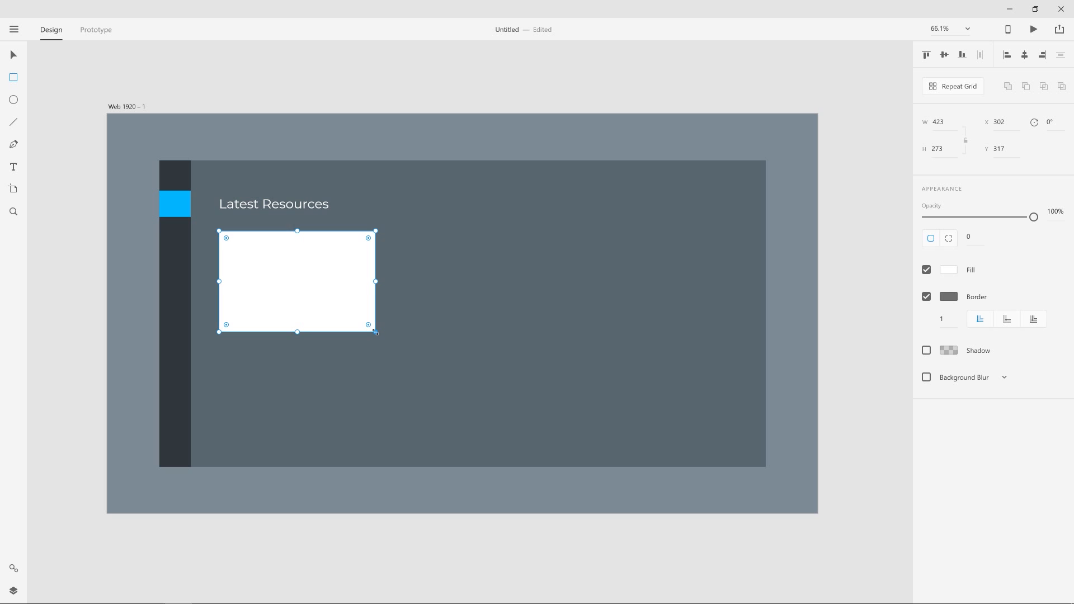
pyautogui.click(927, 297)
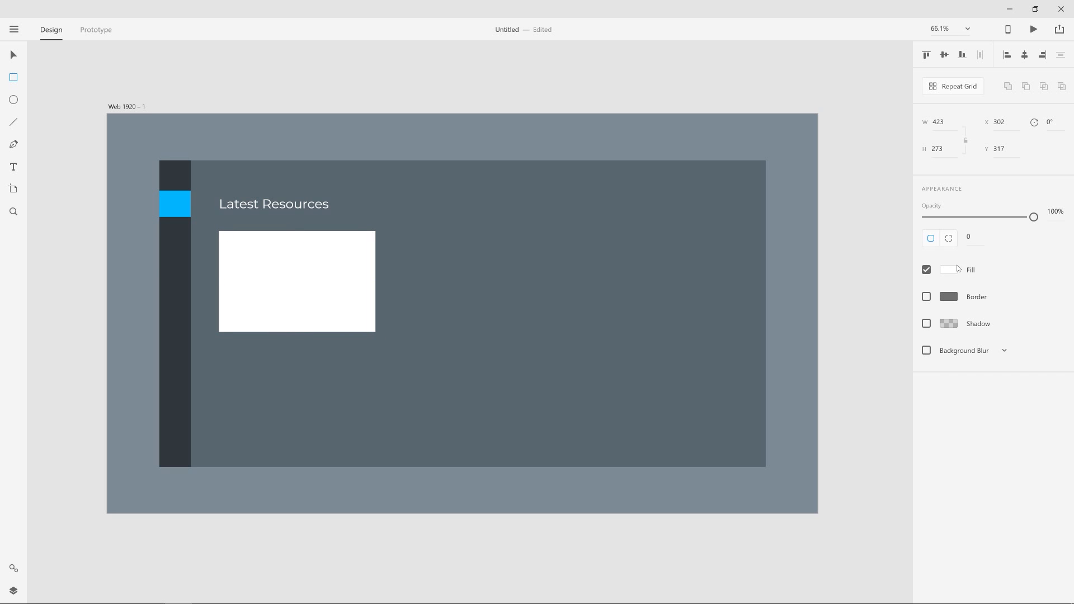
pyautogui.click(949, 269)
pyautogui.write('#7C8895')
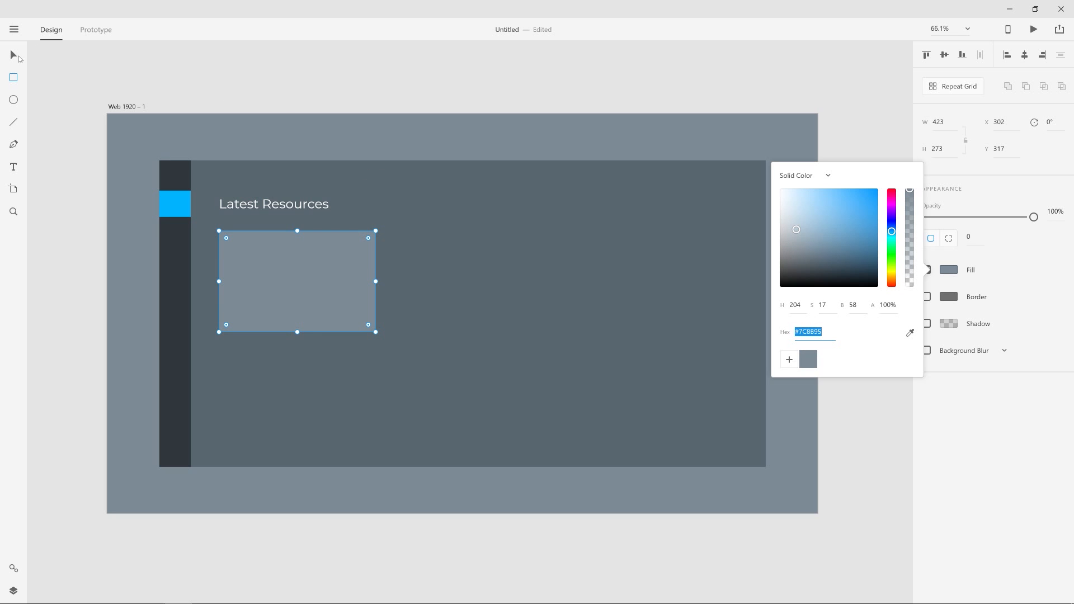
pyautogui.click(348, 255)
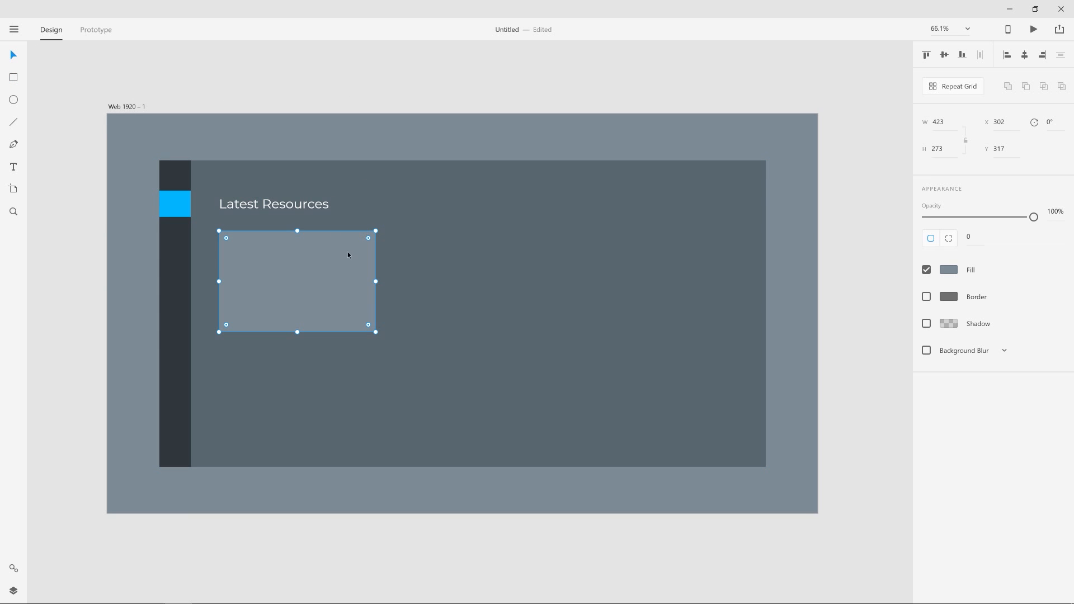
pyautogui.click(949, 269)
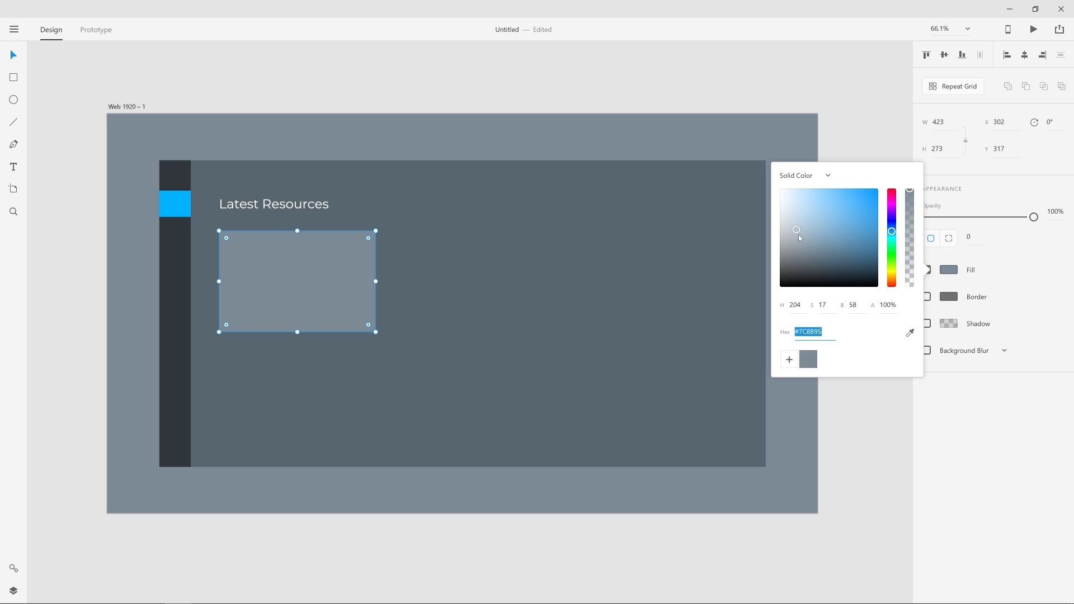
pyautogui.click(796, 238)
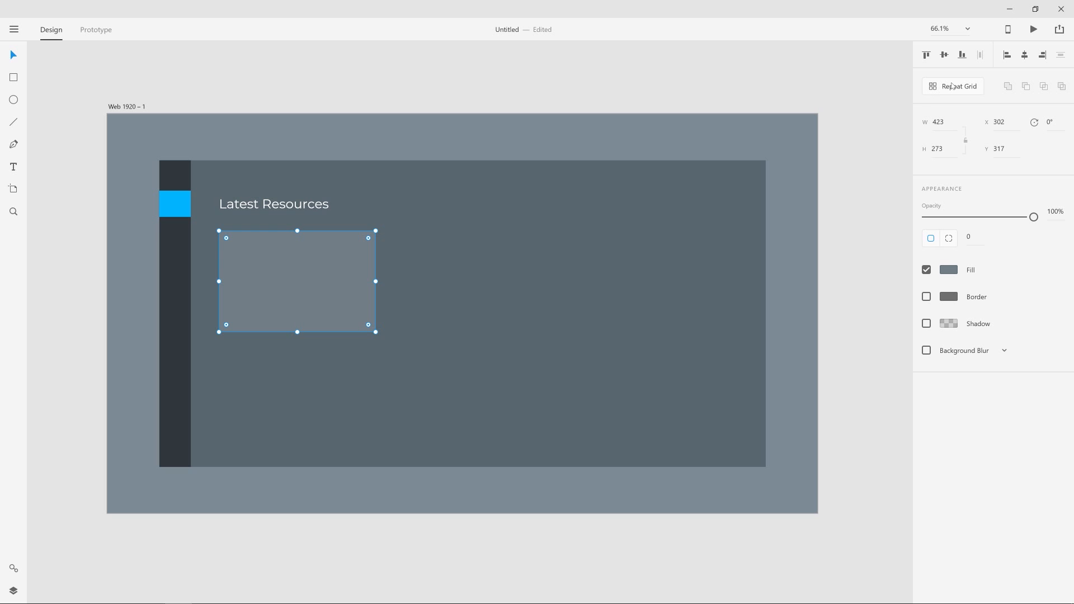
# Repeat the grey card into a row of three with widened gaps.
pyautogui.moveTo(375, 281); pyautogui.dragTo(705, 281)
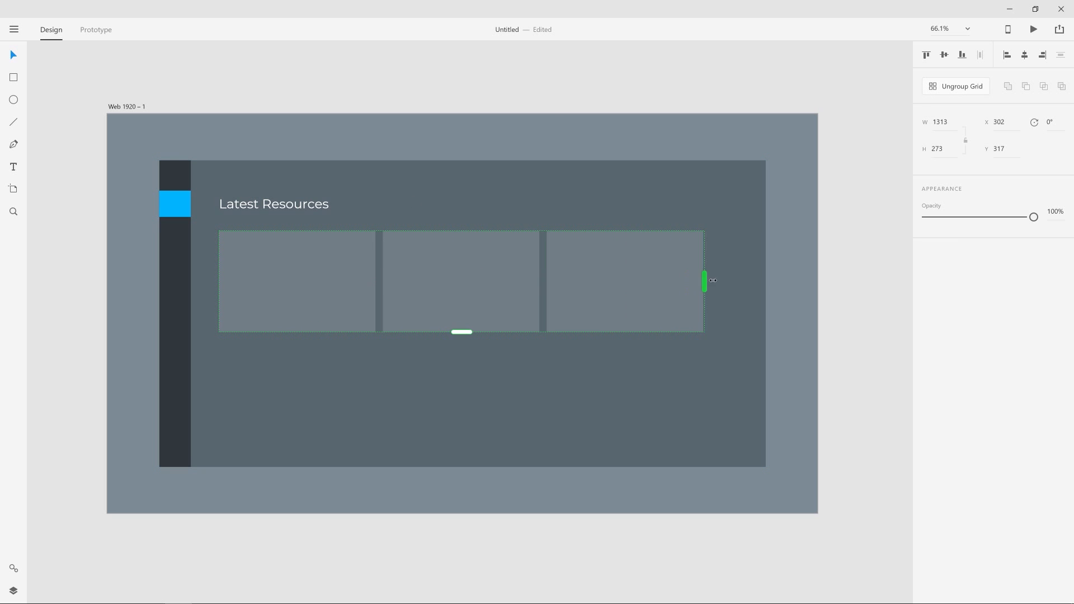
pyautogui.moveTo(705, 281); pyautogui.dragTo(718, 281)
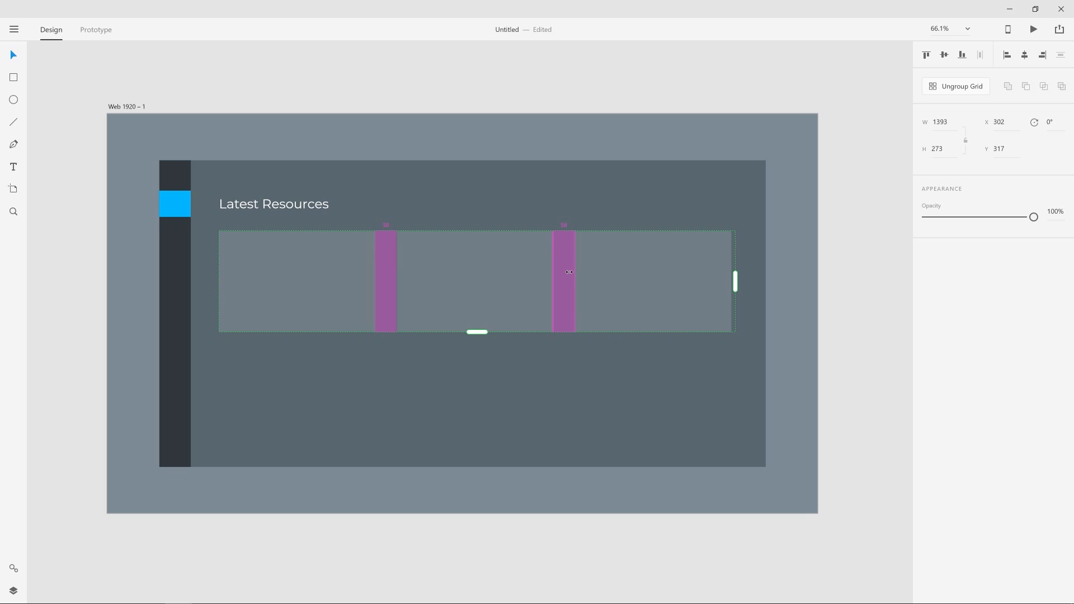
pyautogui.click(523, 99)
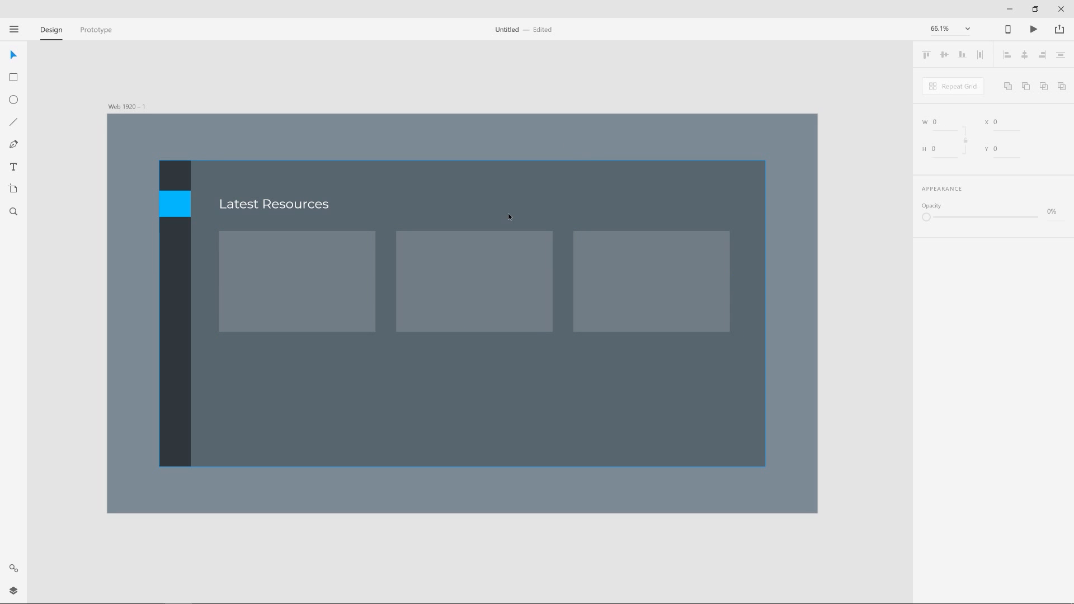
# Copy the heading below the card row and retype it as 'Other'.
pyautogui.click(273, 203)
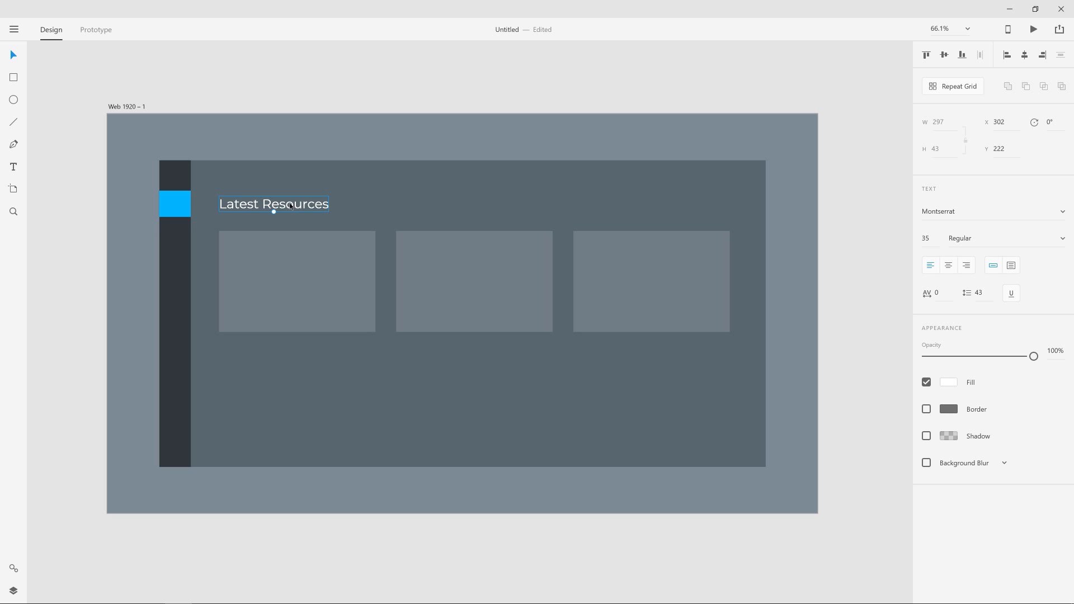
pyautogui.moveTo(274, 204); pyautogui.dragTo(274, 363)
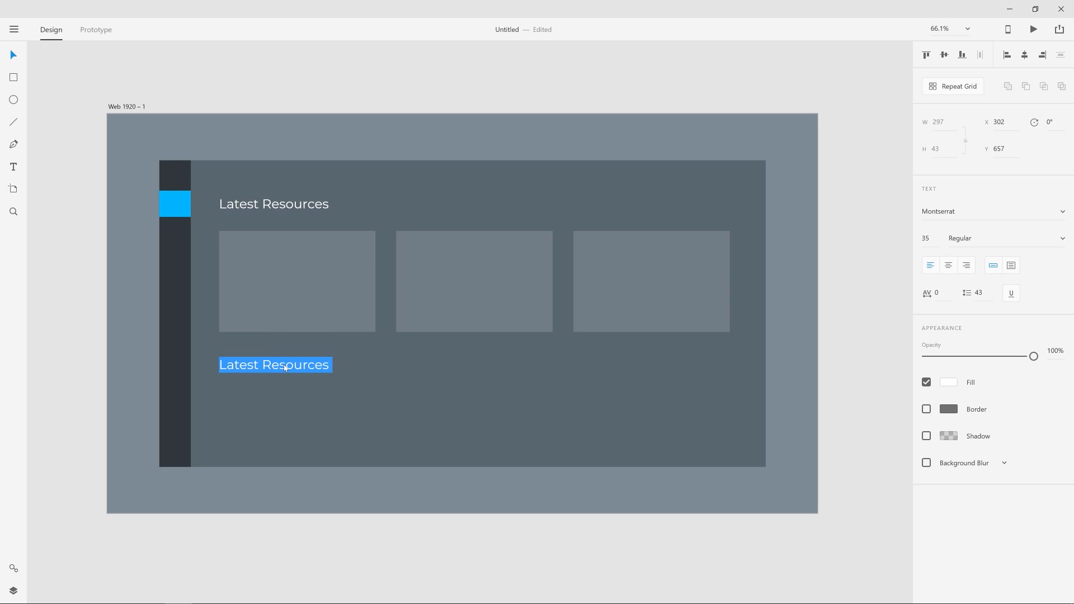
pyautogui.write('Other')
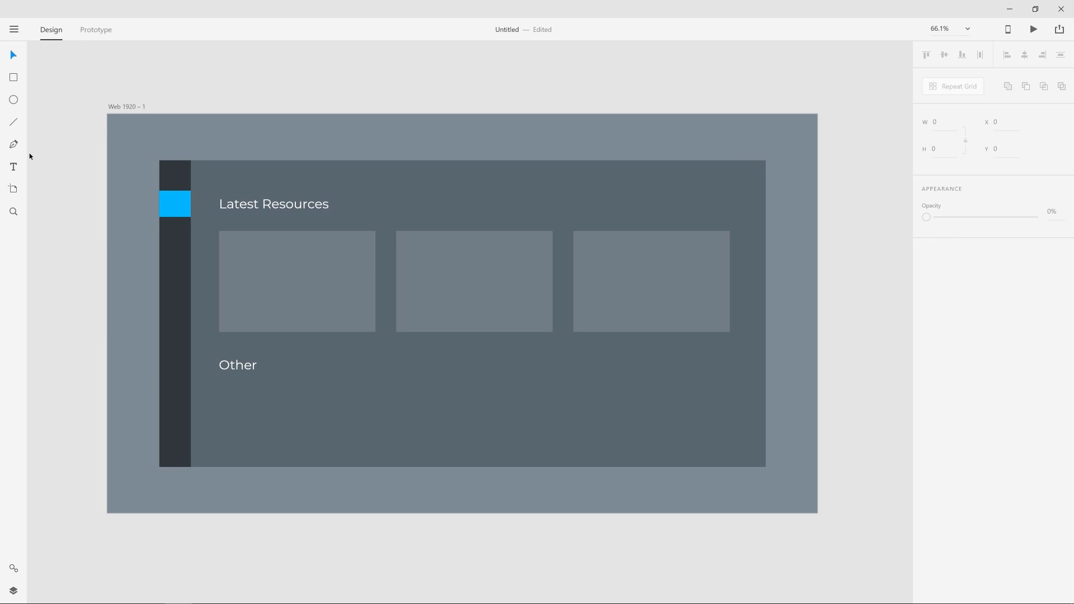
pyautogui.click(13, 166)
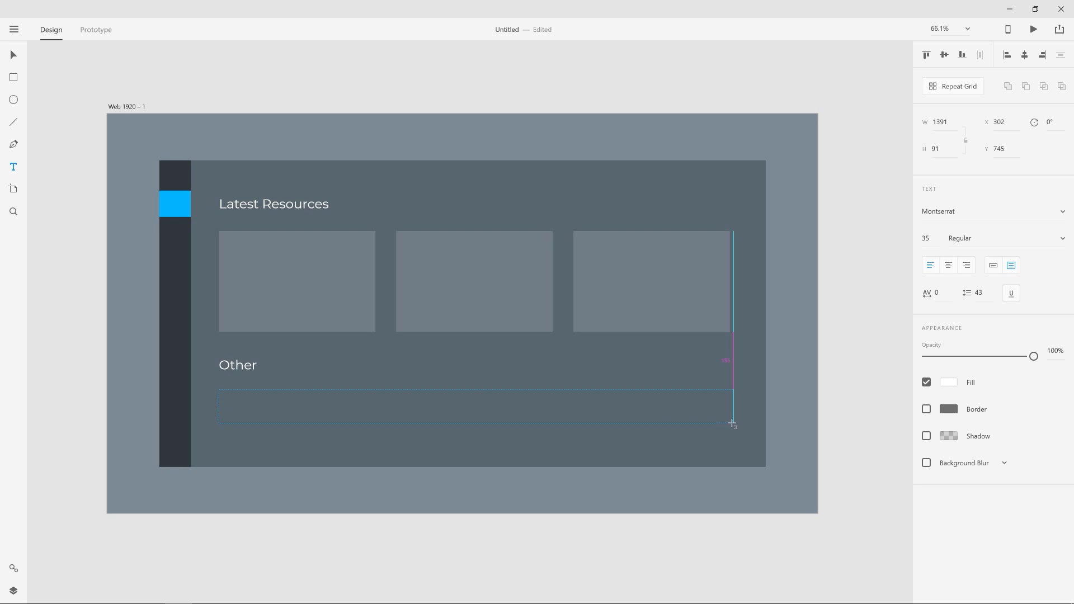
# Type the lorem ipsum paragraph under Other and change its fill to light grey.
pyautogui.write('Lorem ipsum dolor sit amet, consectetur adipiscing elit, sed do eiusmod tempor incididunt ut labore et dolore magna aliqua. Ut enim ad minim veniam, quis nostrud exercitation ullamco laboris nisi ut aliquip')
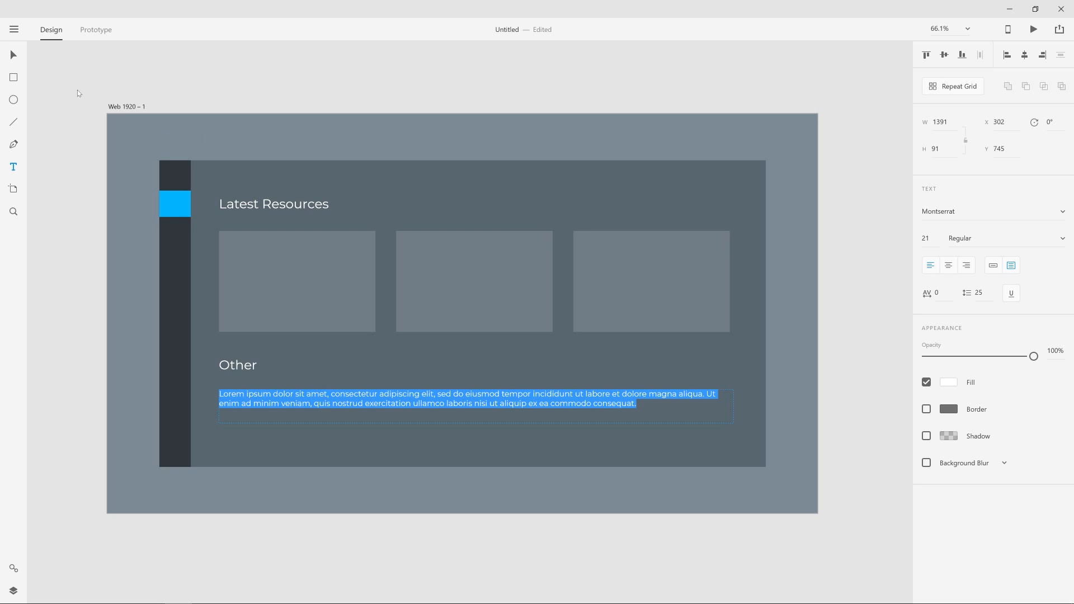
pyautogui.click(531, 219)
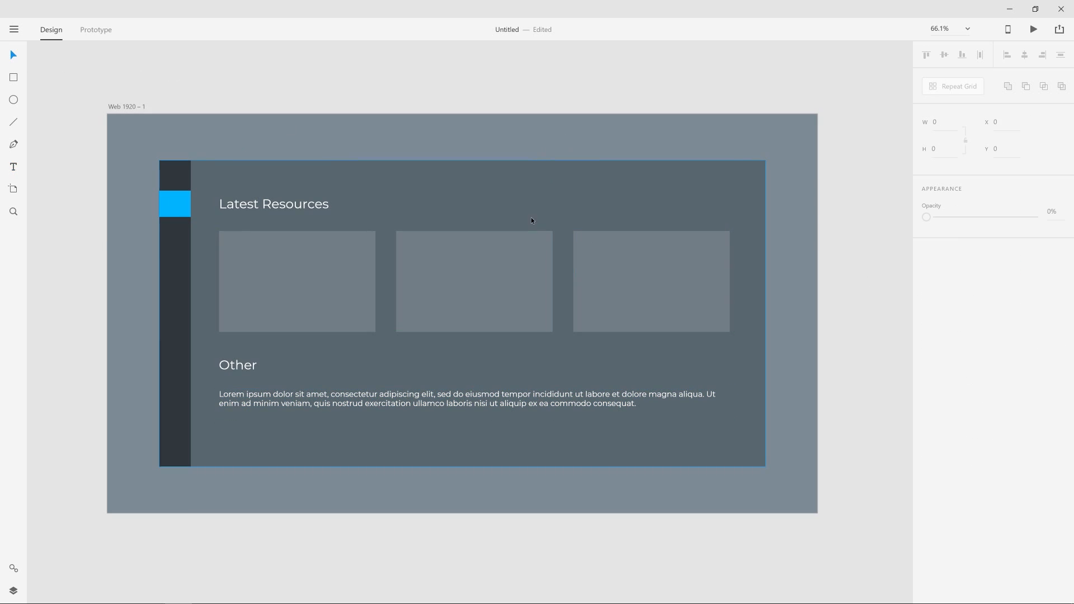
pyautogui.click(466, 397)
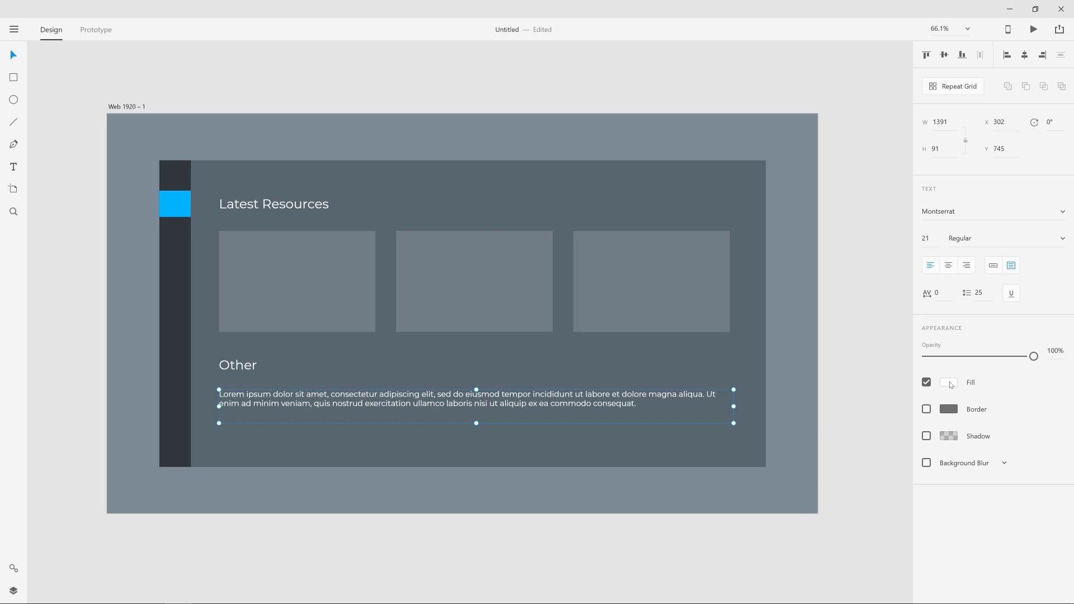
pyautogui.click(950, 382)
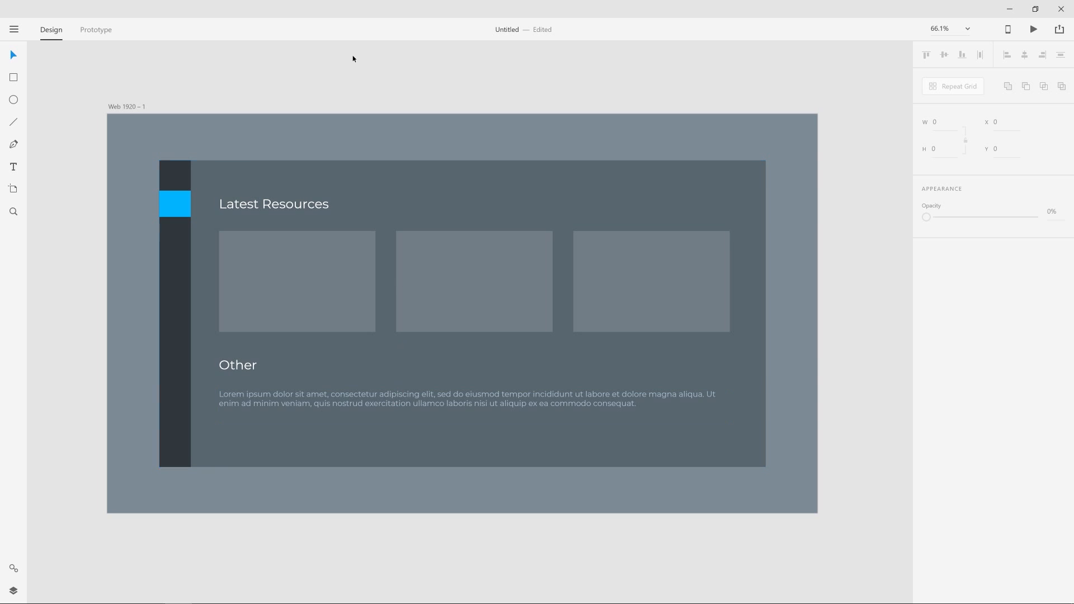
pyautogui.moveTo(376, 87)
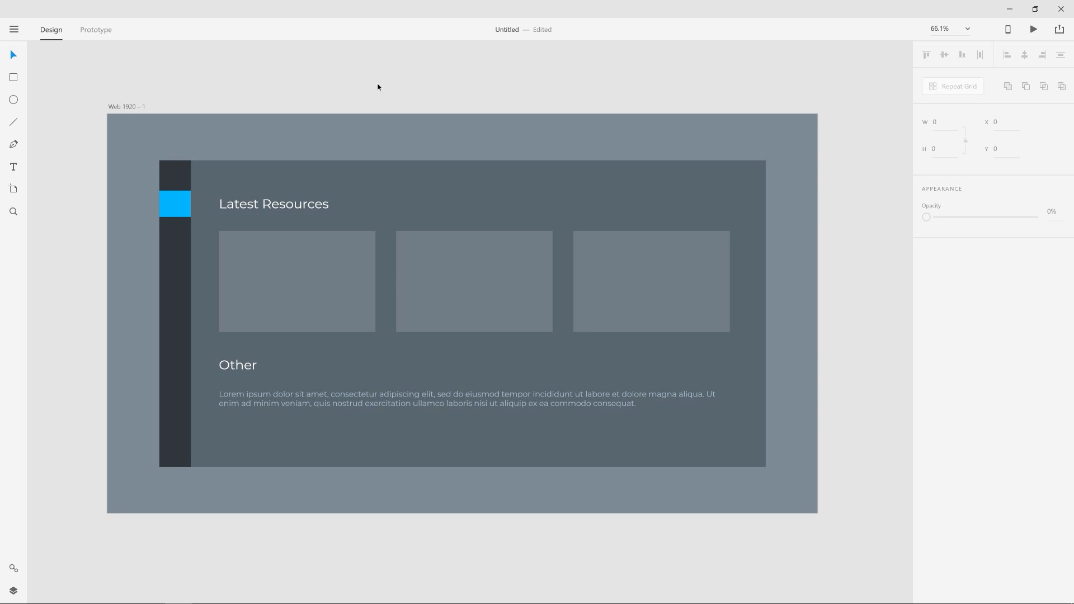
# Select the Web 1920 – 1 artboard and duplicate it to create Web 1920 – 2.
pyautogui.click(296, 280)
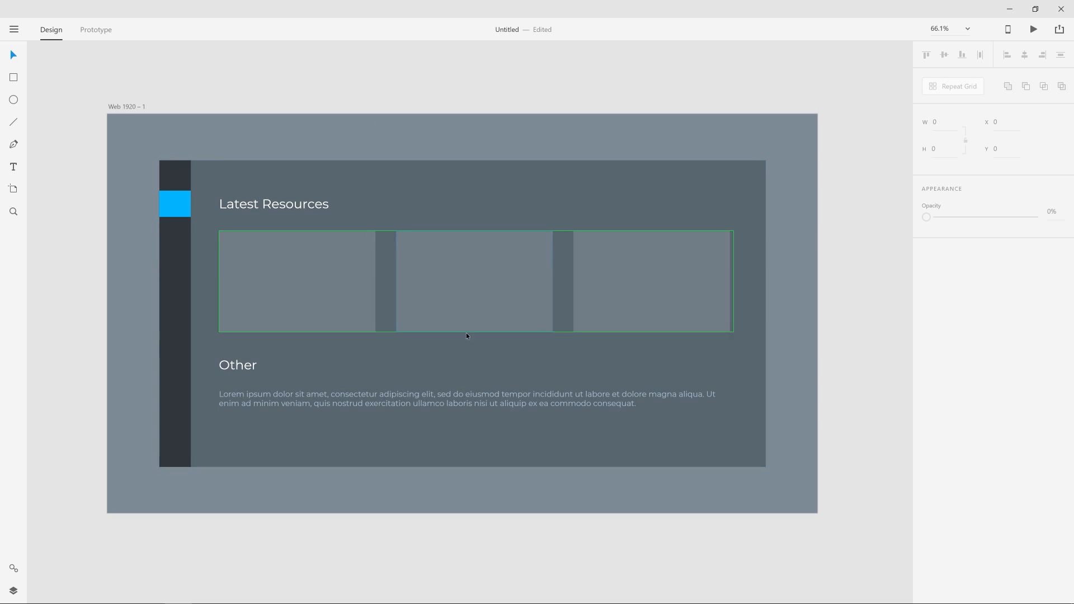
pyautogui.click(530, 473)
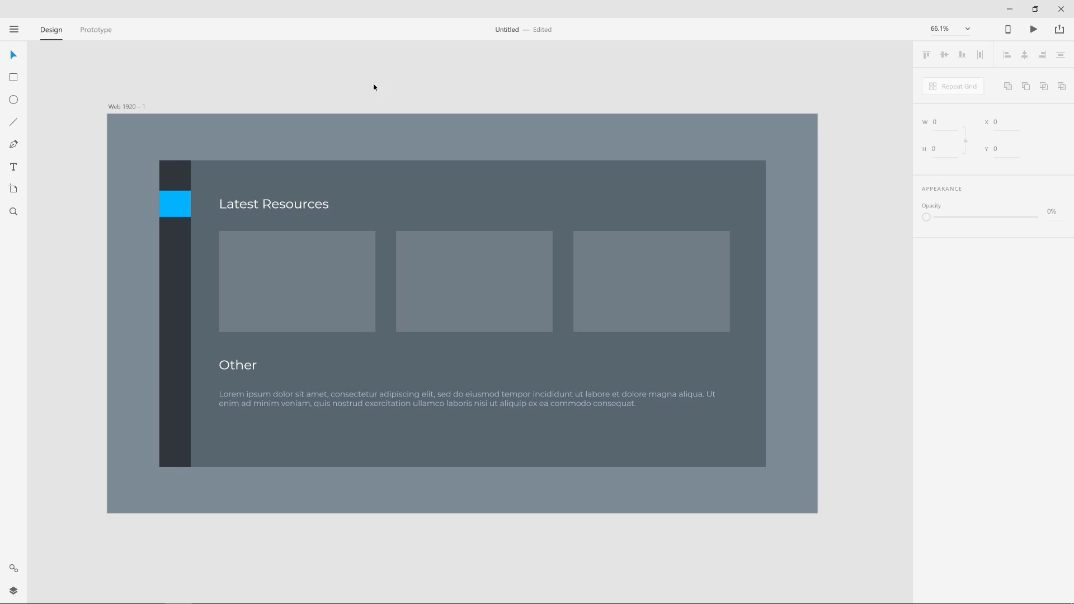
pyautogui.moveTo(310, 92)
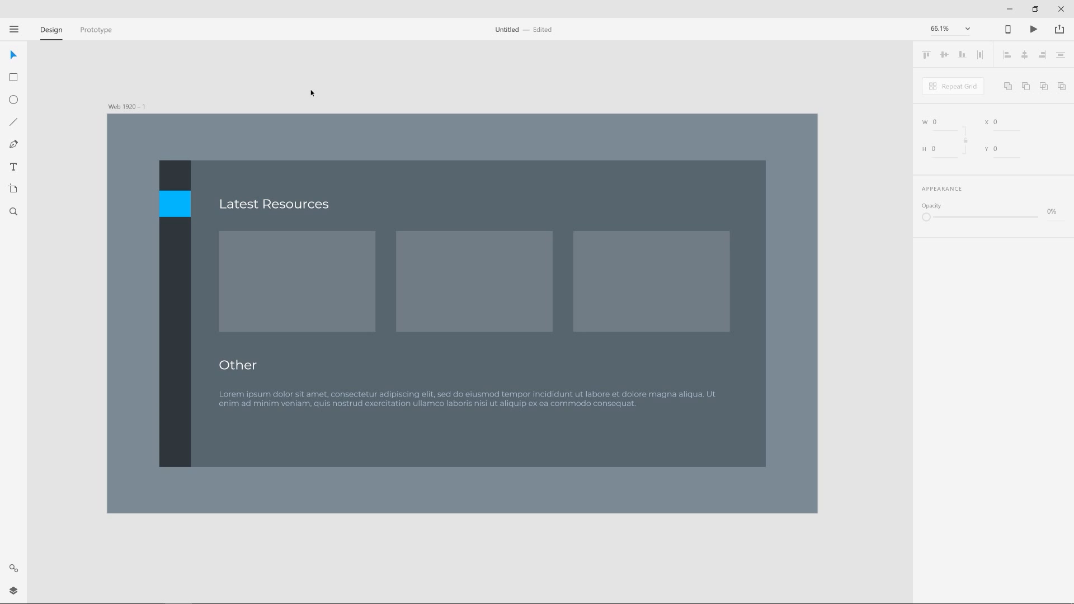
pyautogui.moveTo(220, 108)
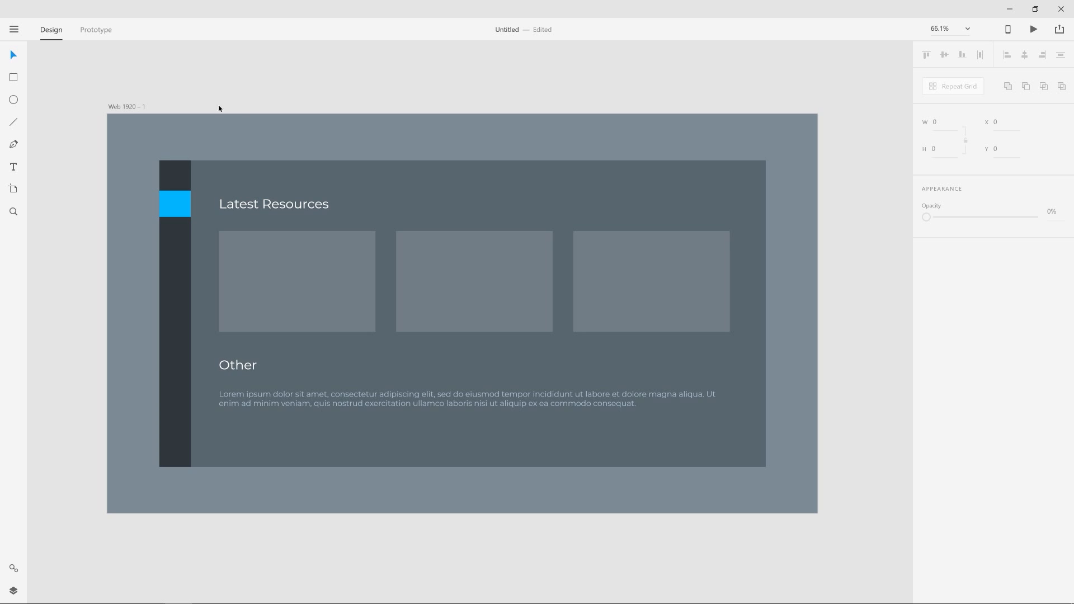
pyautogui.click(126, 107)
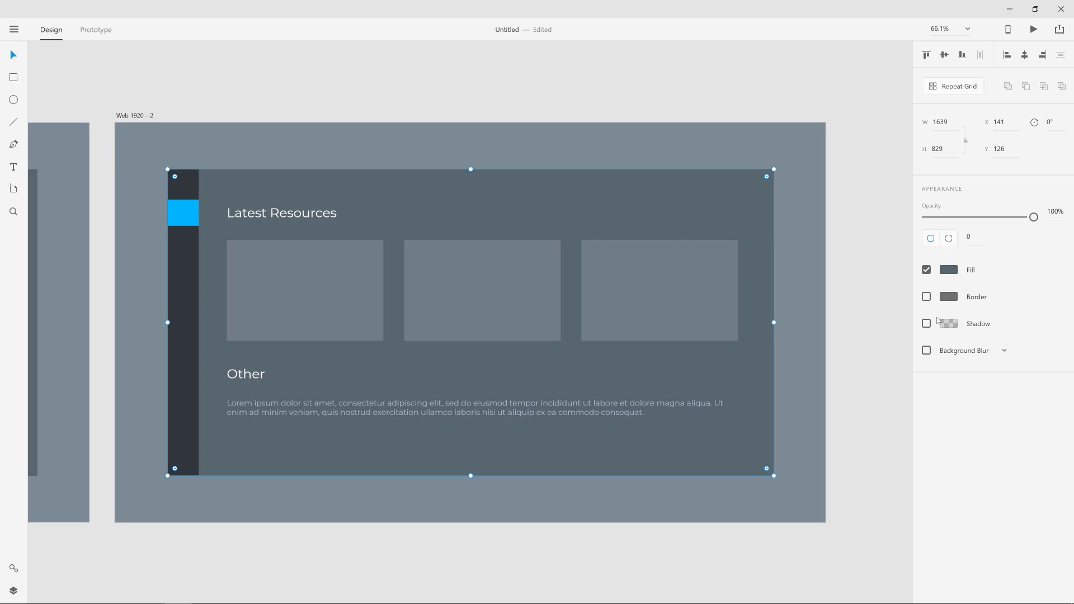
# Enable the Web 1920 – 2 panel's shadow with Y 0 and Blur 31.
pyautogui.click(927, 324)
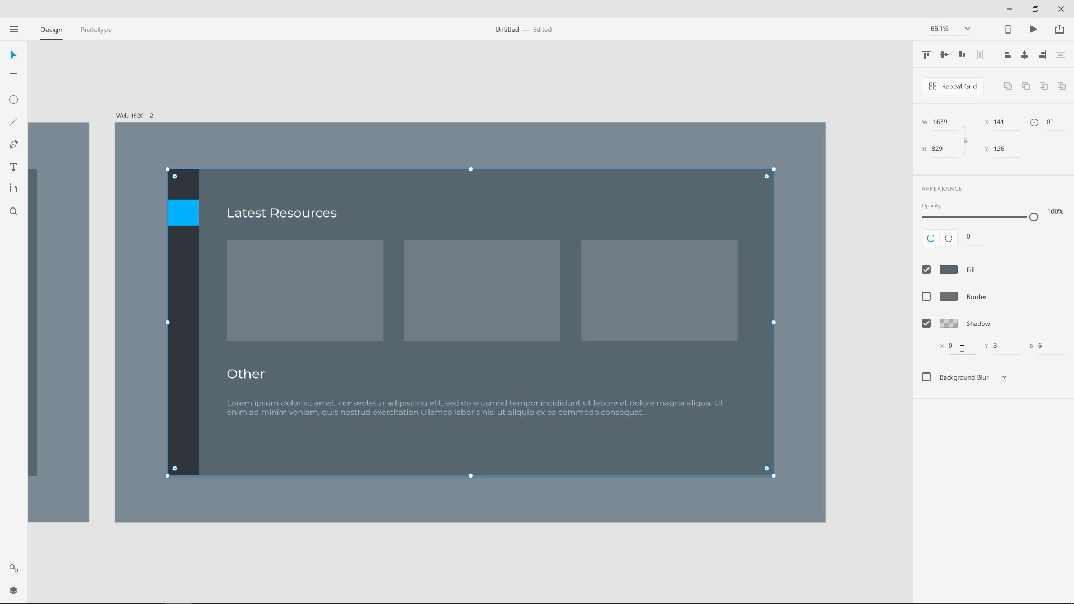
pyautogui.moveTo(997, 345)
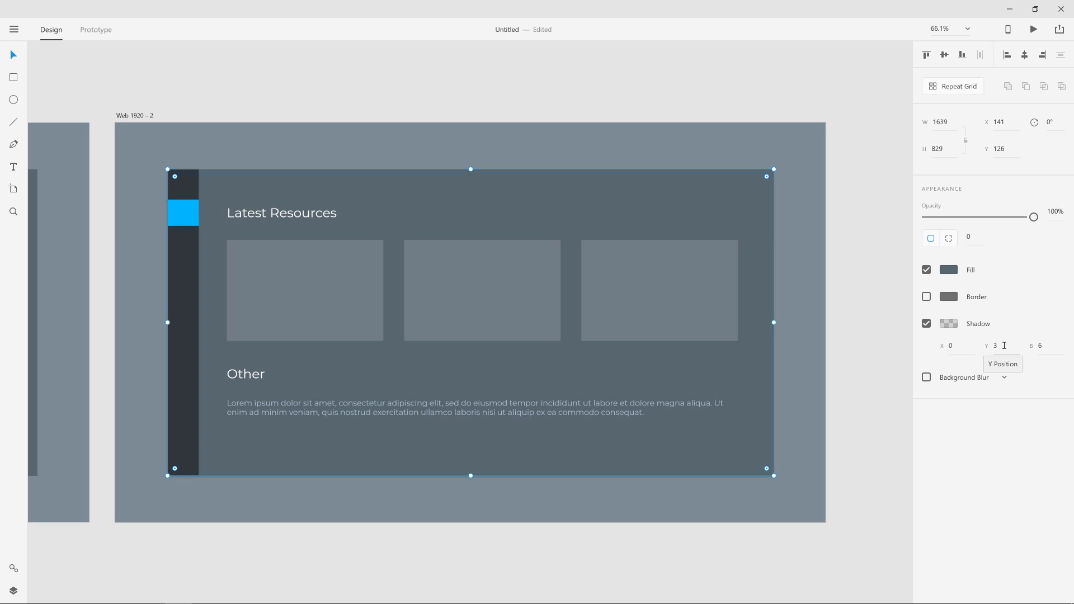
pyautogui.write('0')
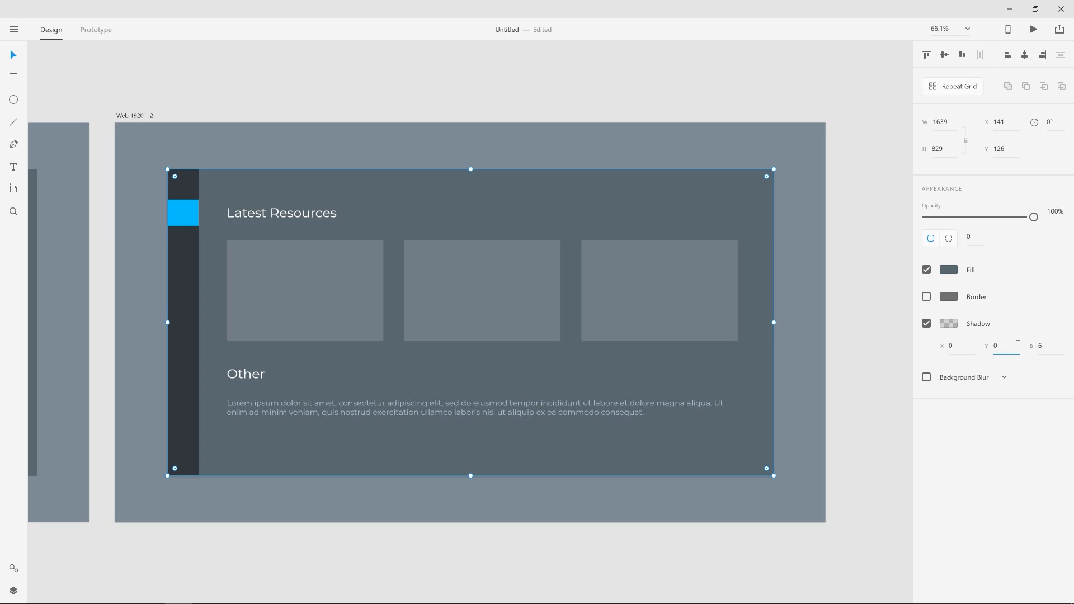
pyautogui.click(1039, 345)
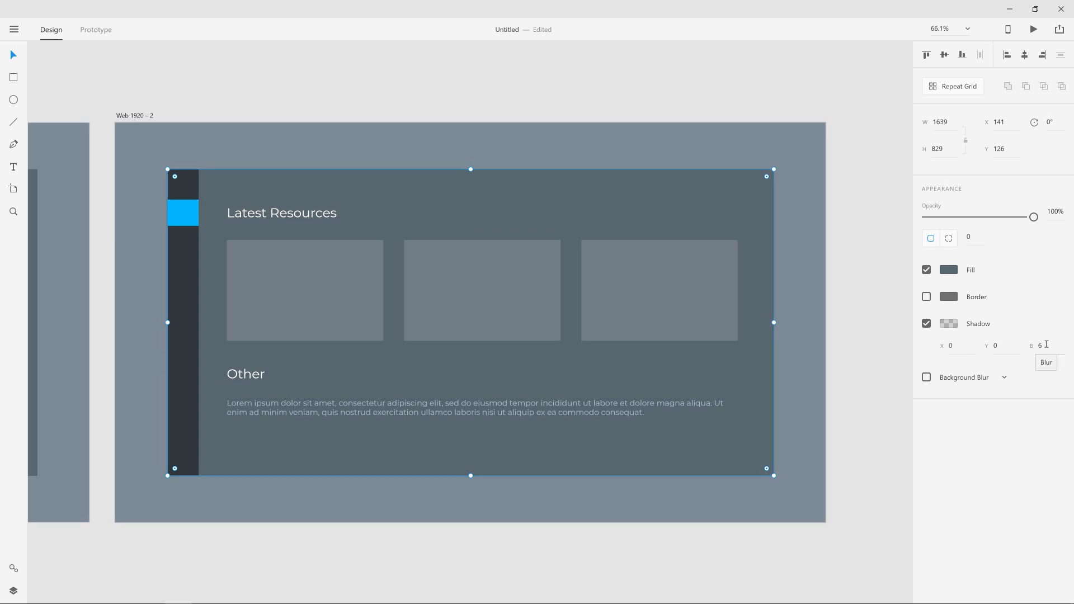
pyautogui.write('31')
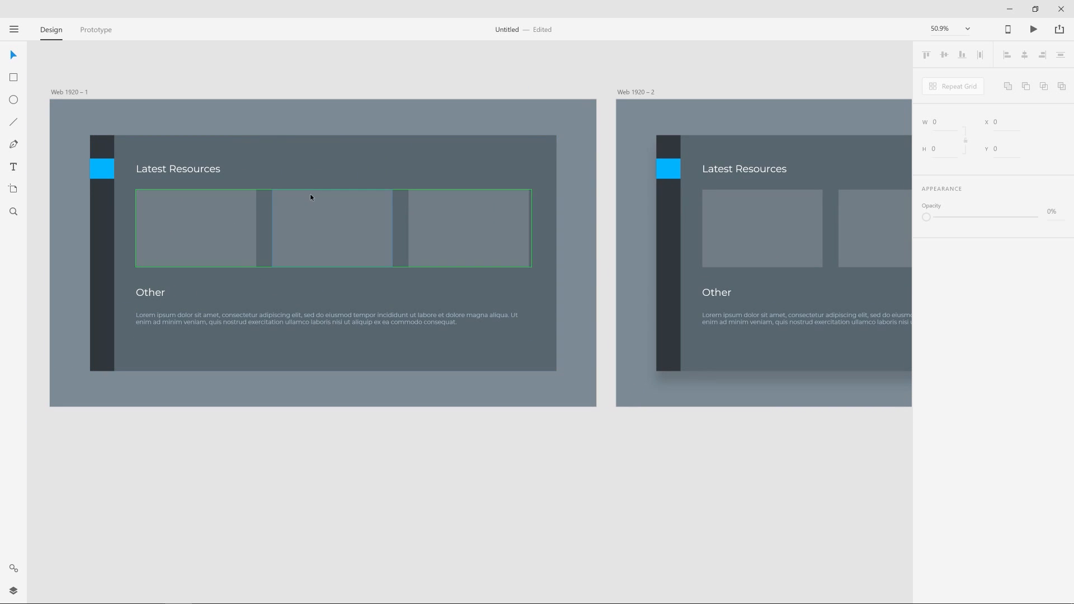
# Select the Web 1920 – 2 panel and deepen its shadow to Y 39, Blur 35.
pyautogui.click(376, 322)
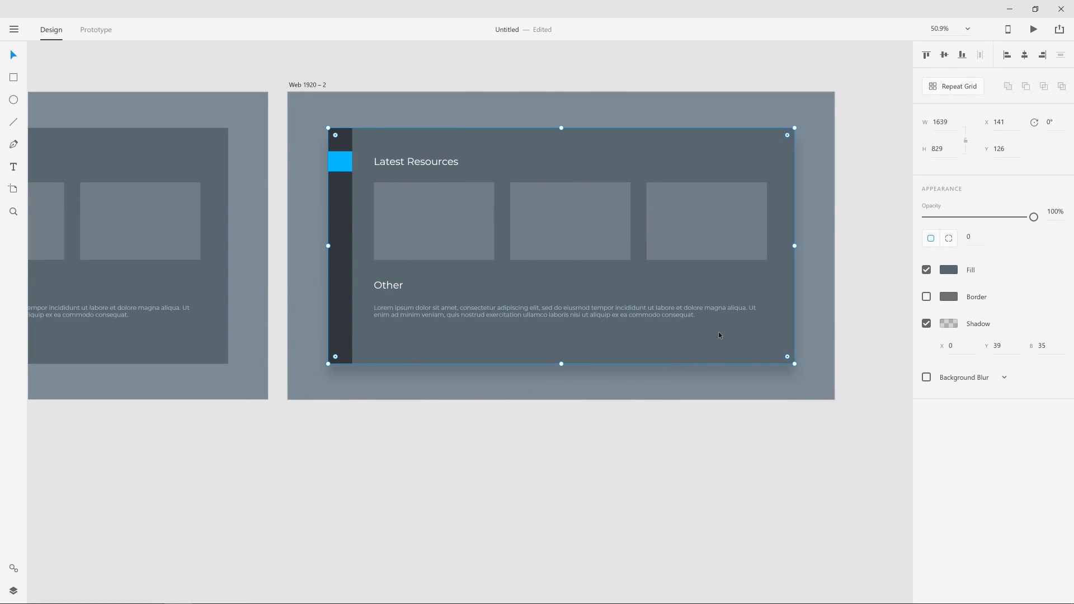
pyautogui.moveTo(966, 329)
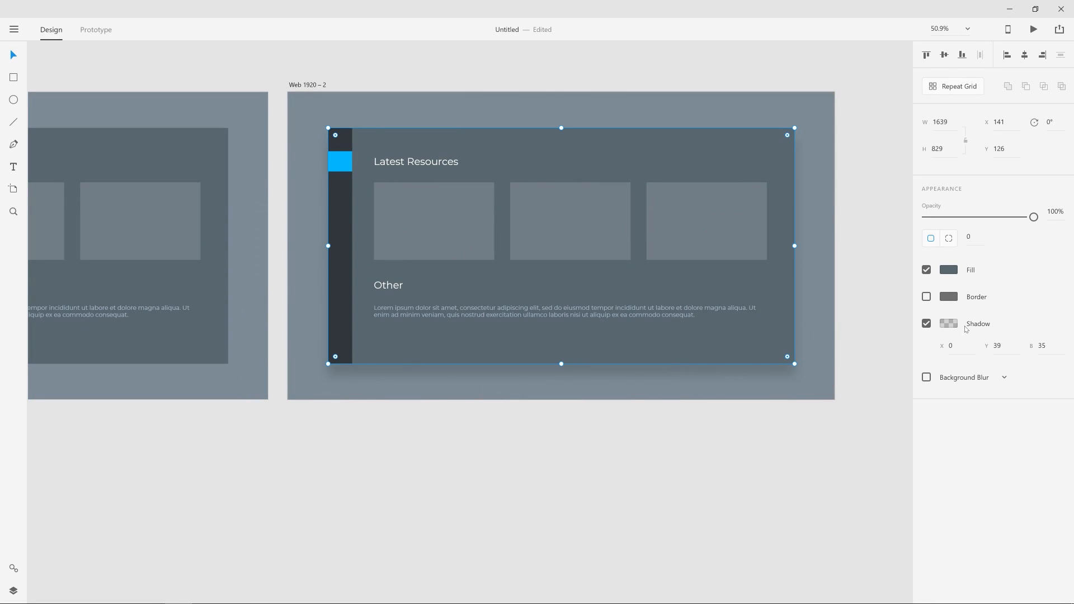
pyautogui.click(950, 324)
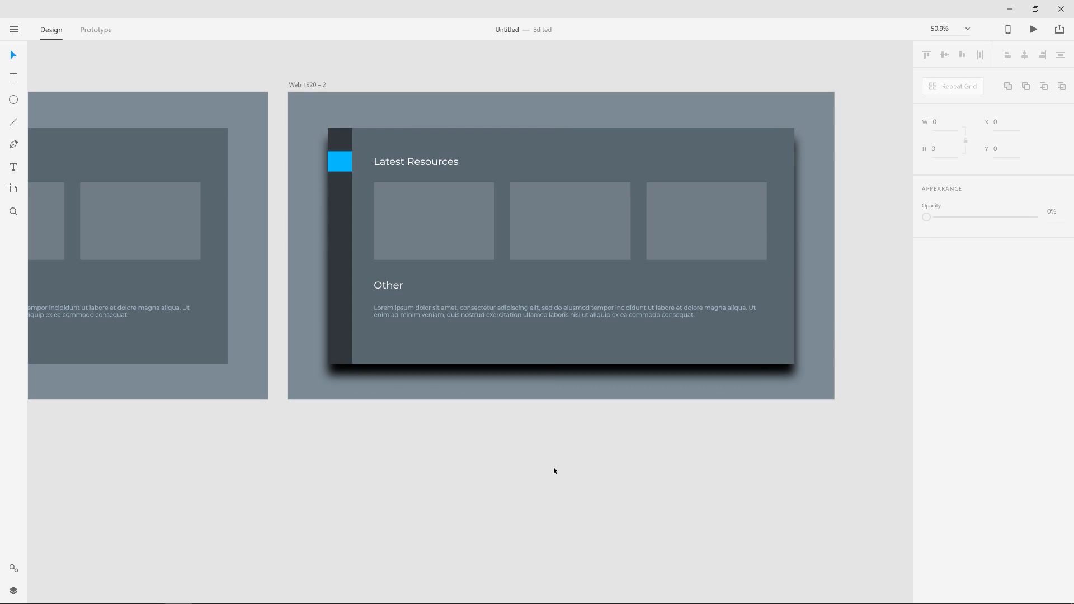
pyautogui.moveTo(415, 377)
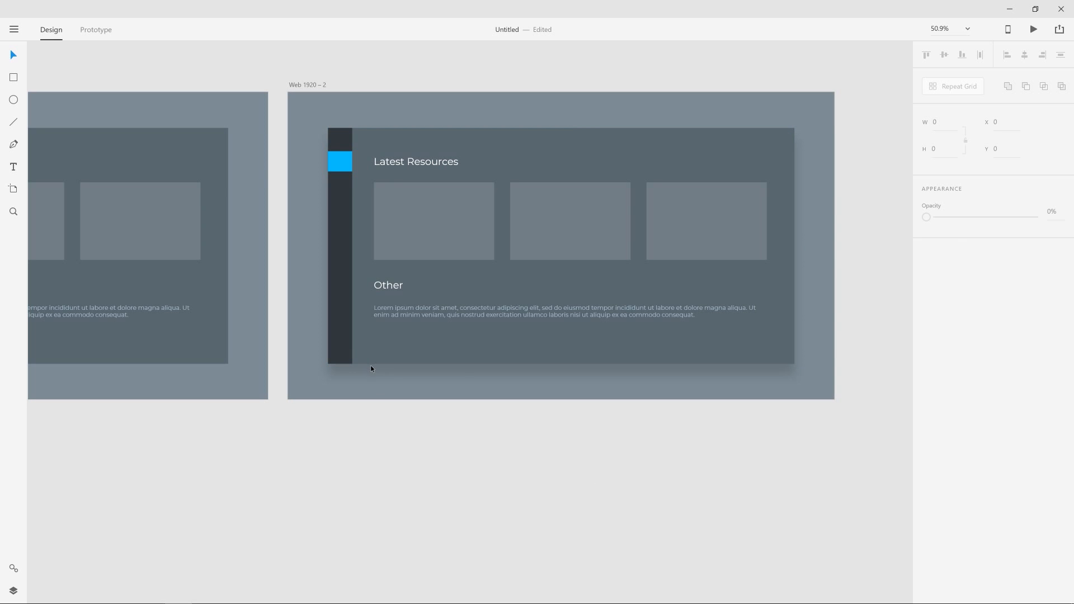
pyautogui.moveTo(316, 265)
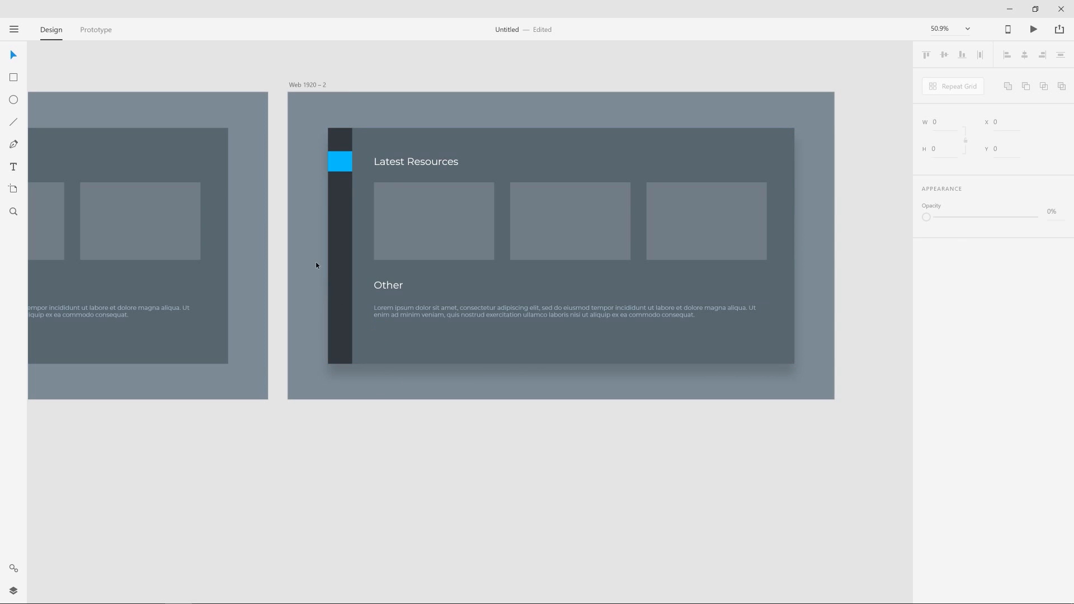
pyautogui.moveTo(434, 375)
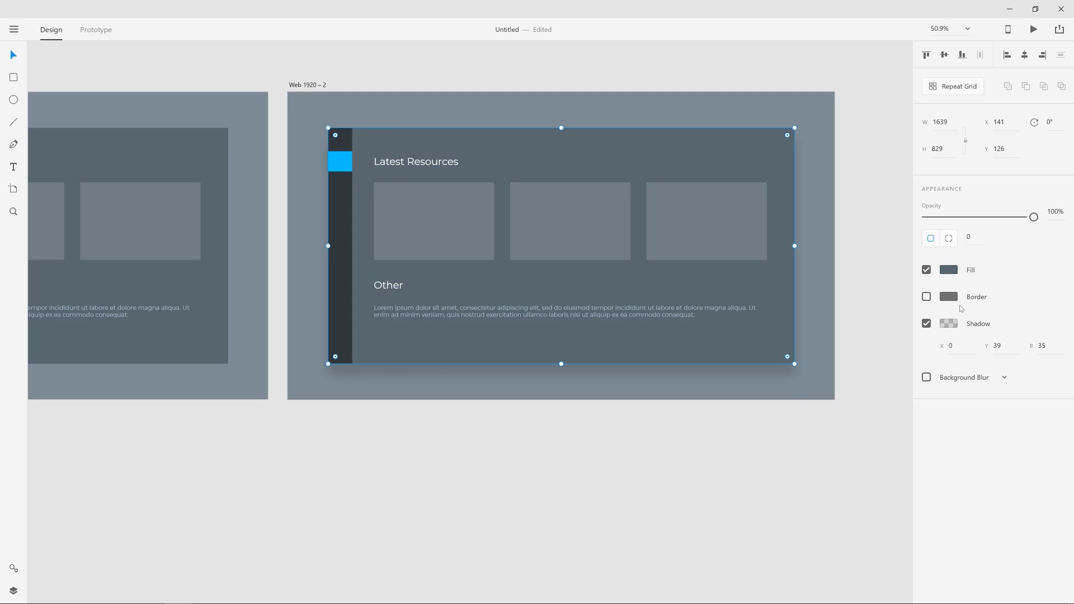
# Trial a white shadow colour, then reselect the main panel and open its Fill colour.
pyautogui.click(949, 323)
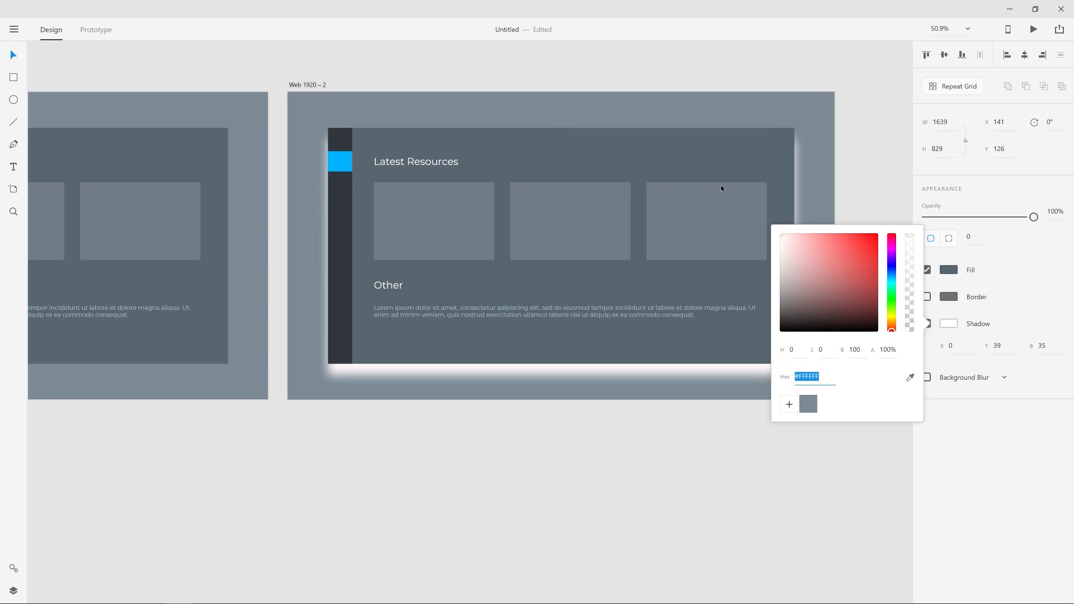
pyautogui.click(423, 386)
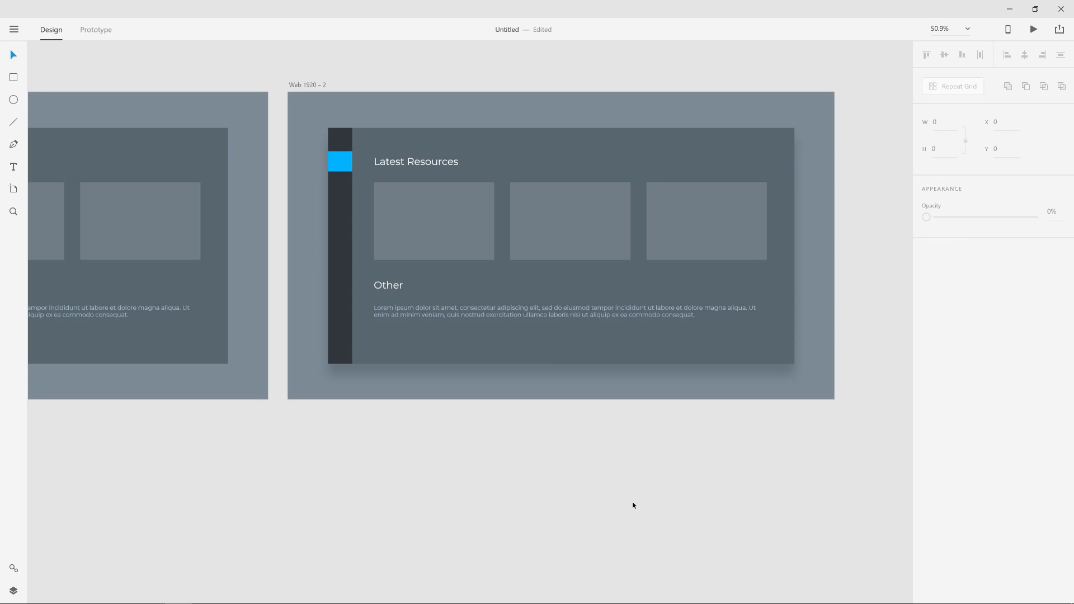
pyautogui.click(459, 143)
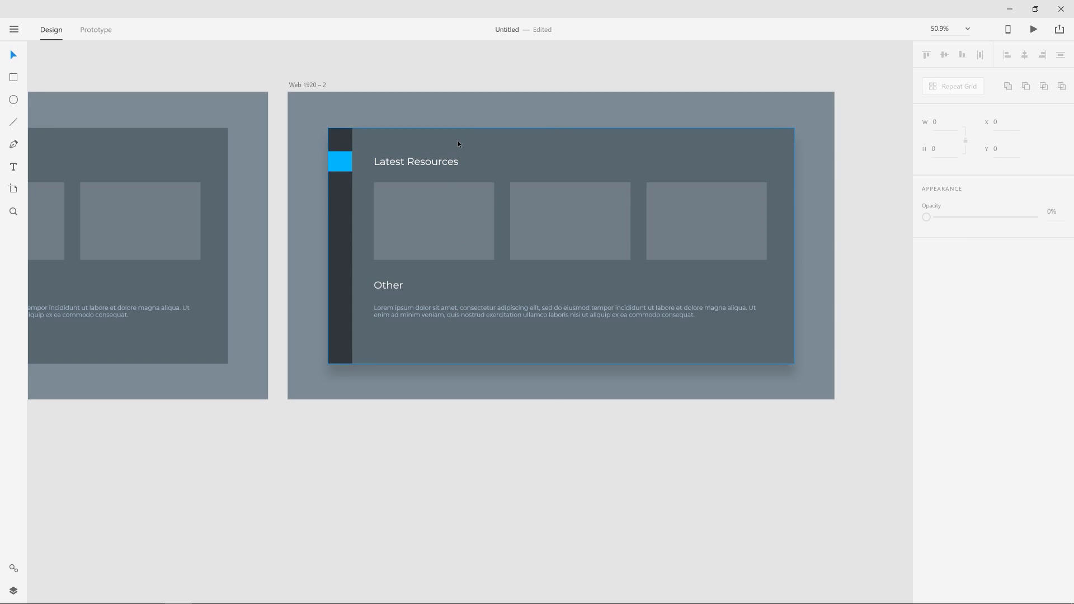
pyautogui.click(561, 161)
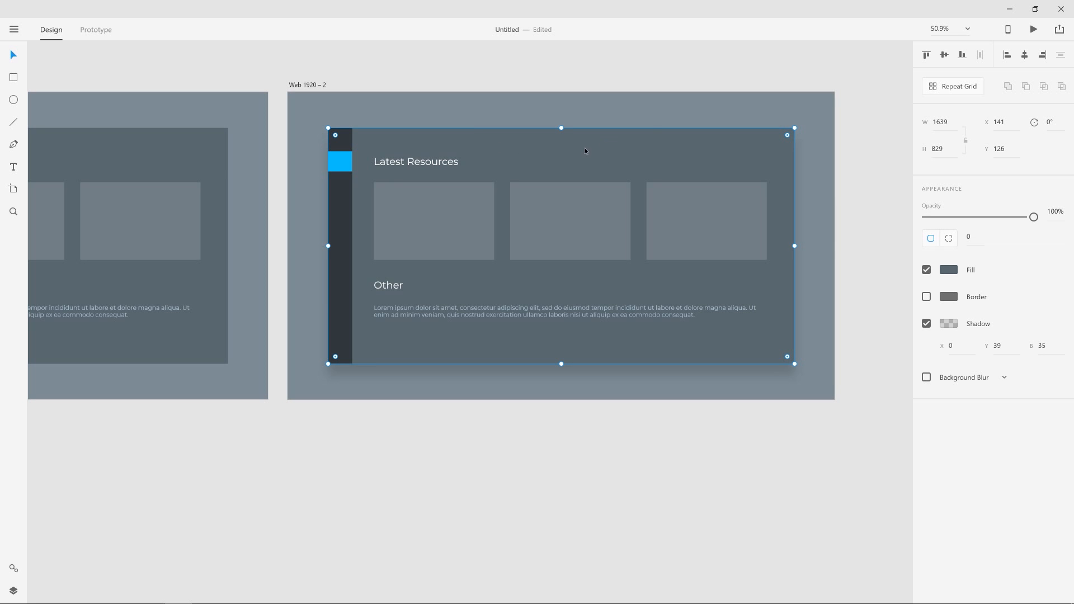
pyautogui.moveTo(868, 219)
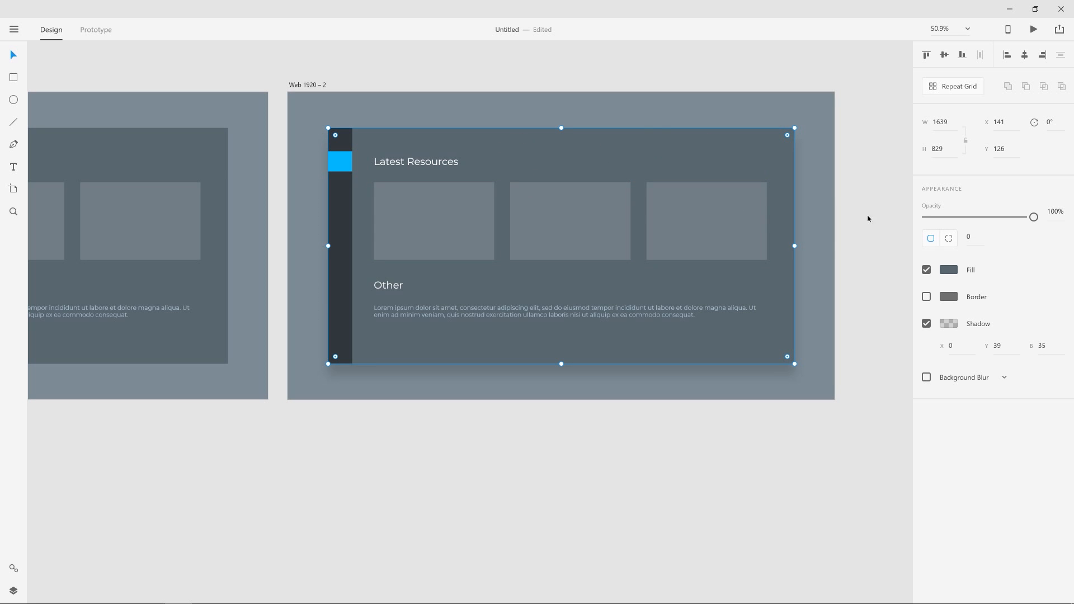
pyautogui.click(949, 270)
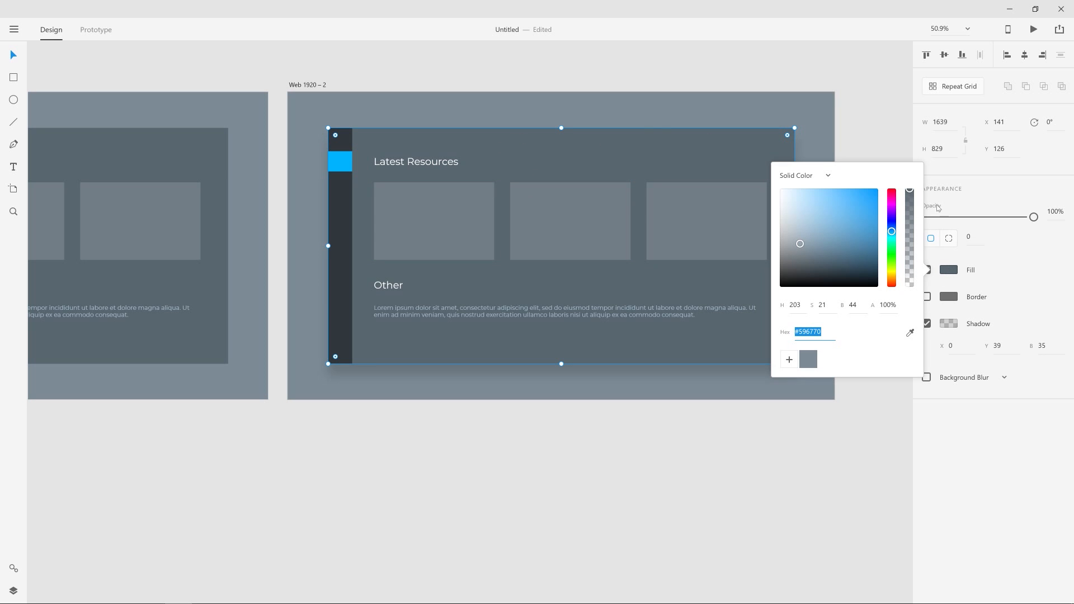
# Save the panel colour as a swatch and make the fill a top-left to bottom-right gradient.
pyautogui.click(805, 176)
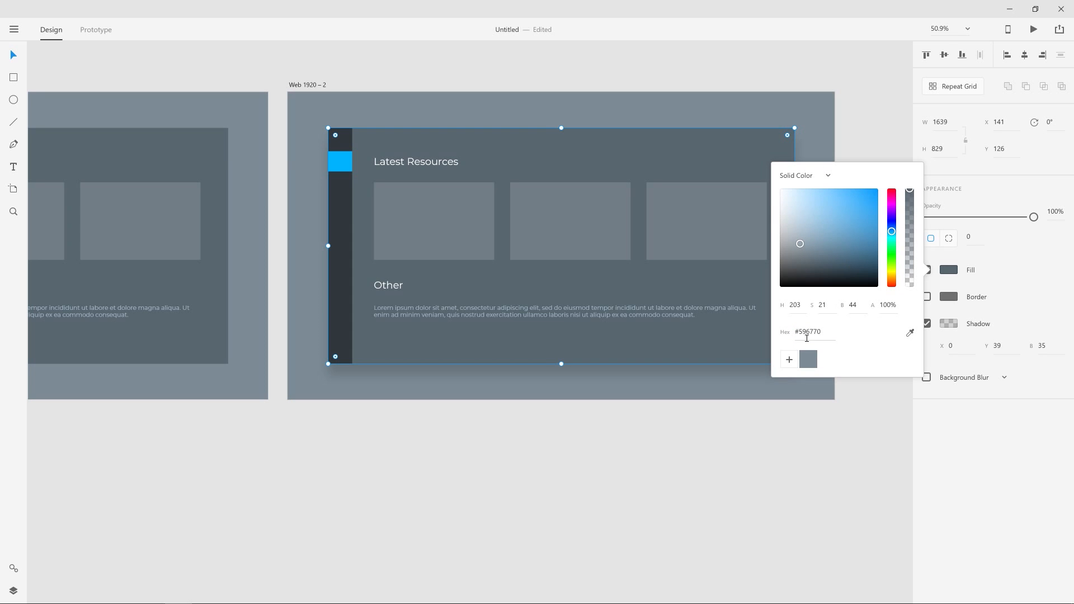
pyautogui.click(789, 359)
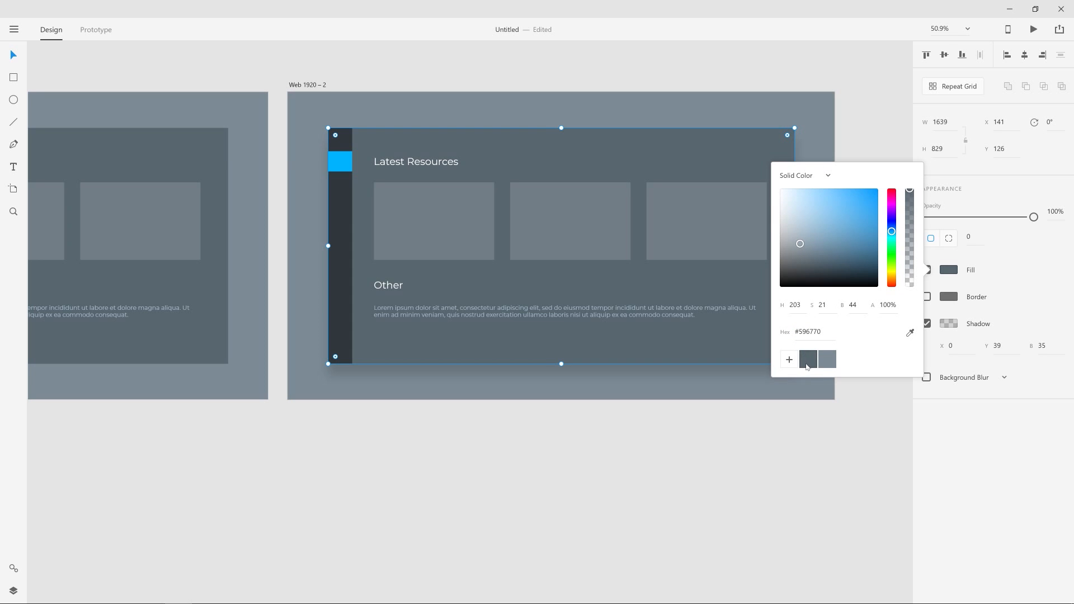
pyautogui.click(806, 175)
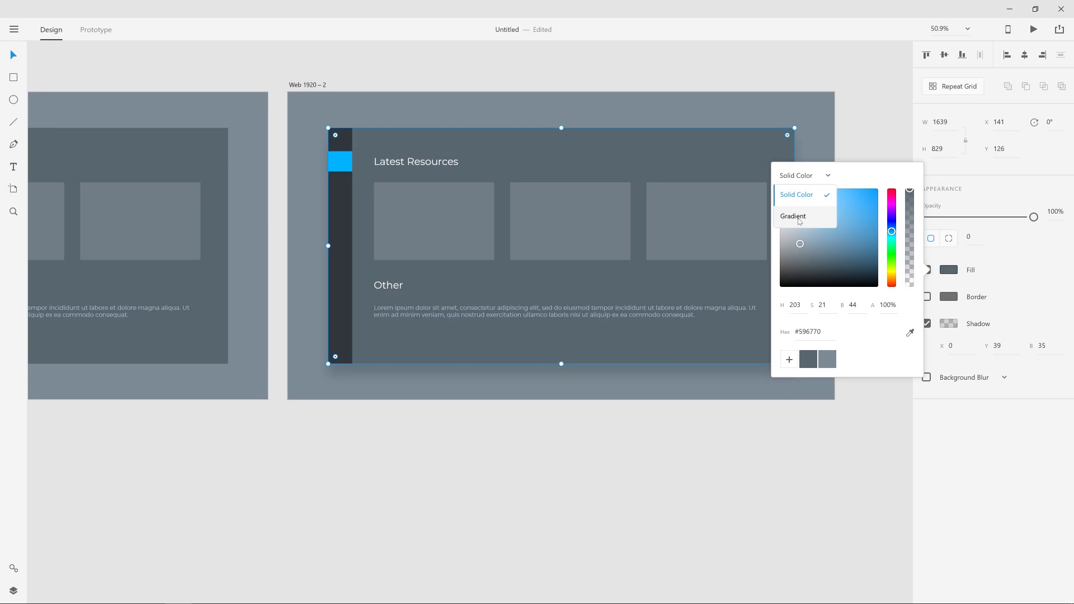
pyautogui.click(794, 216)
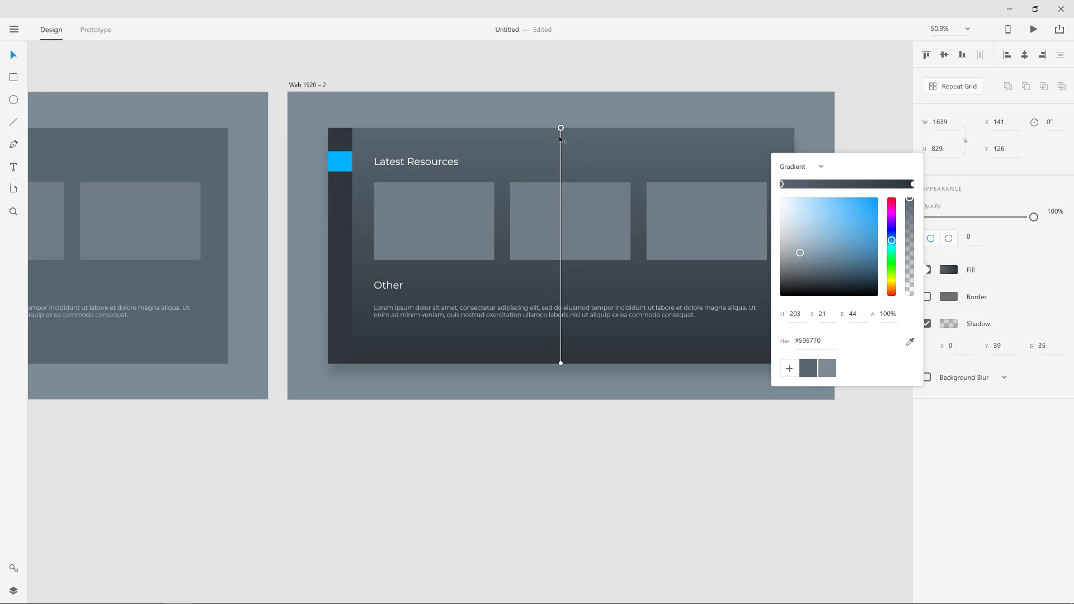
pyautogui.moveTo(563, 334)
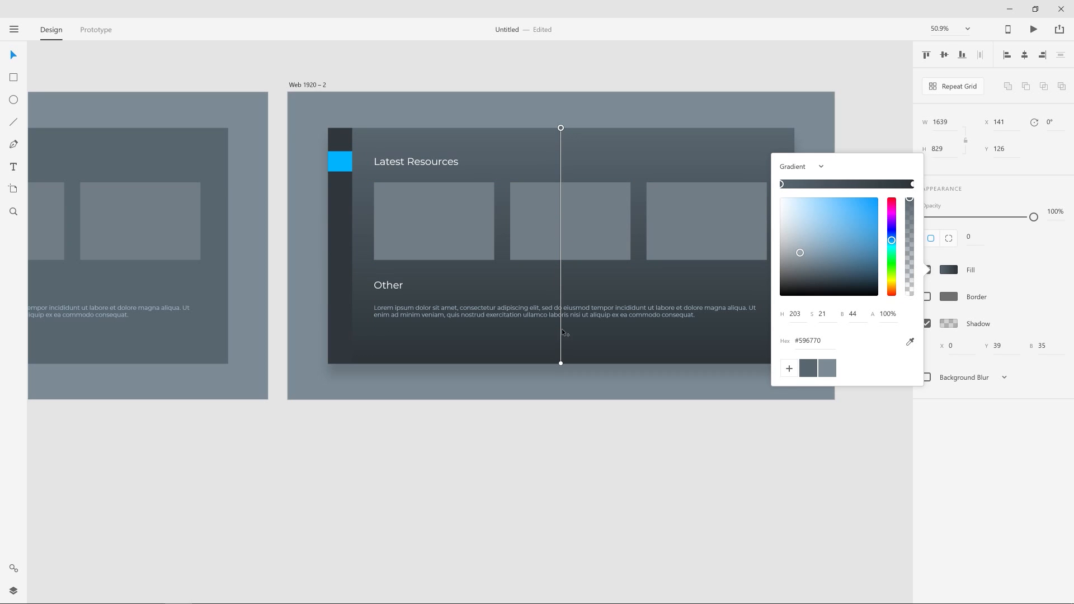
pyautogui.moveTo(561, 128); pyautogui.dragTo(356, 133)
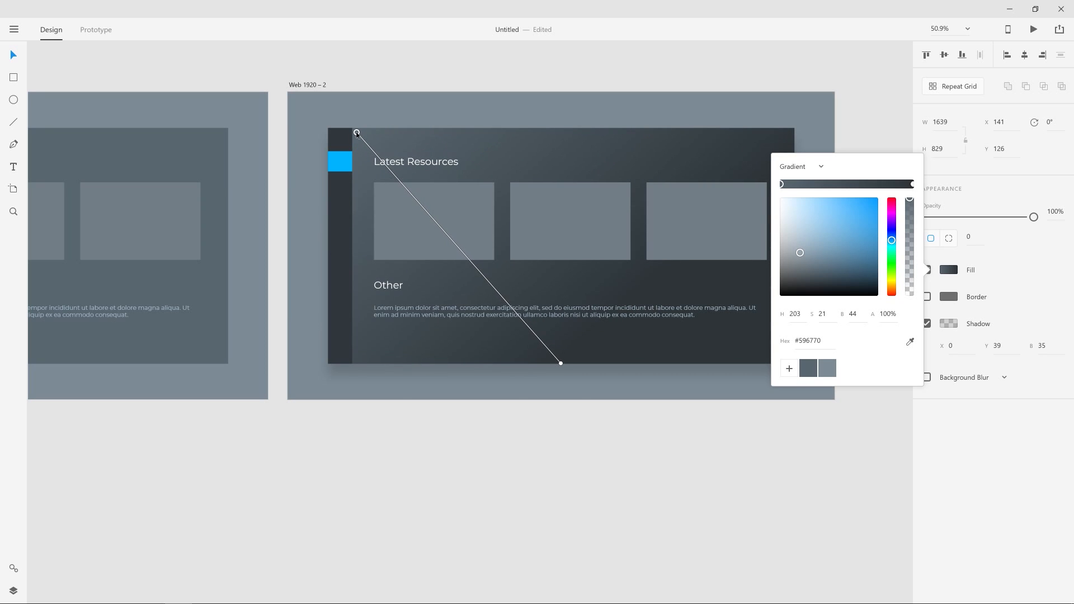
pyautogui.moveTo(561, 363); pyautogui.dragTo(764, 352)
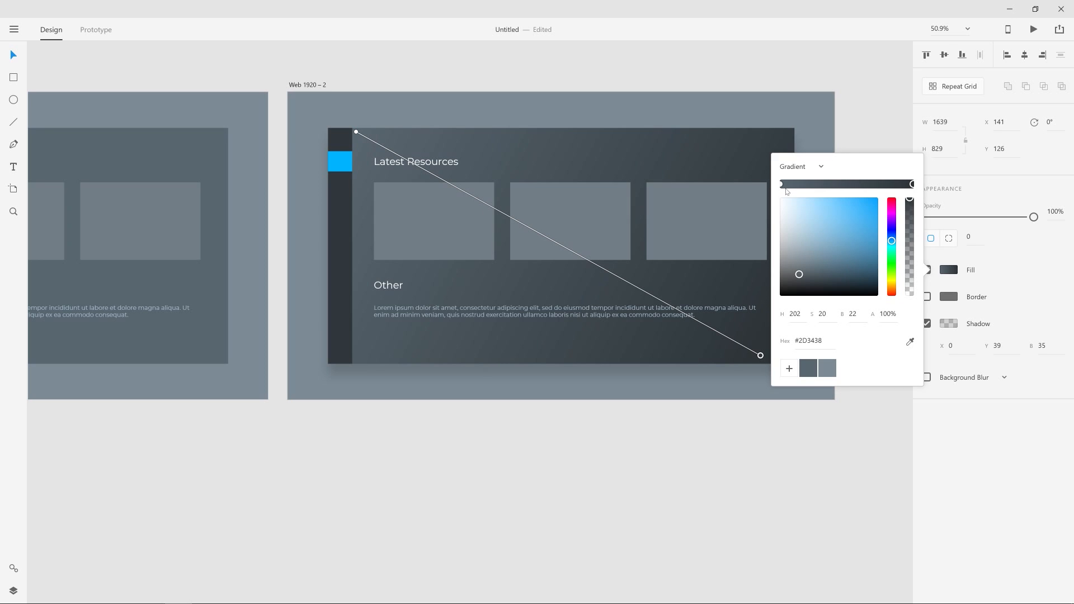
# Apply the saved slate-grey swatch (#596770) to a gradient stop.
pyautogui.click(808, 368)
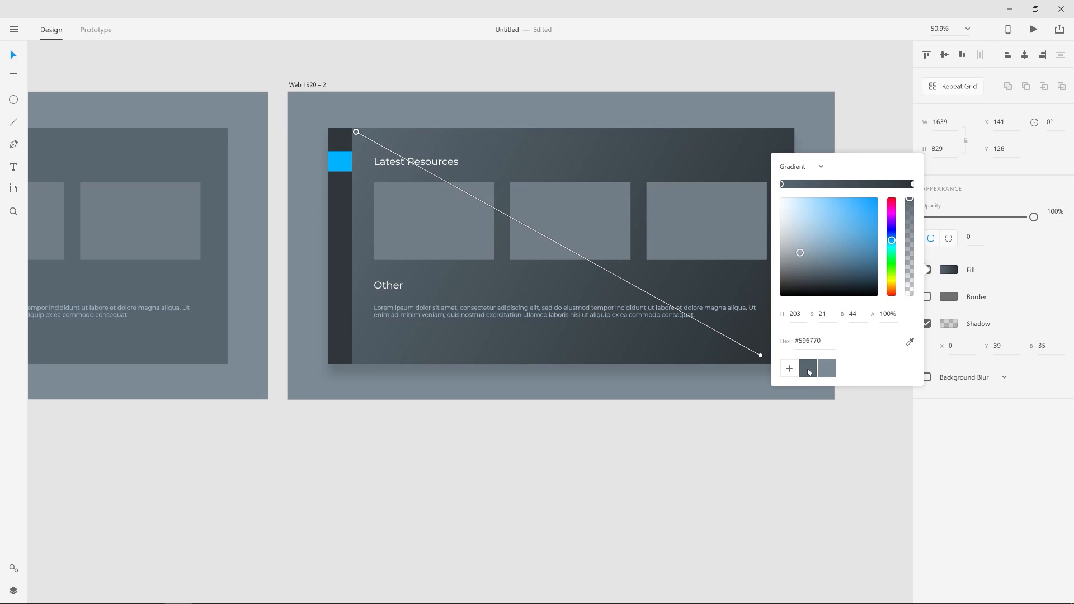
pyautogui.moveTo(808, 368)
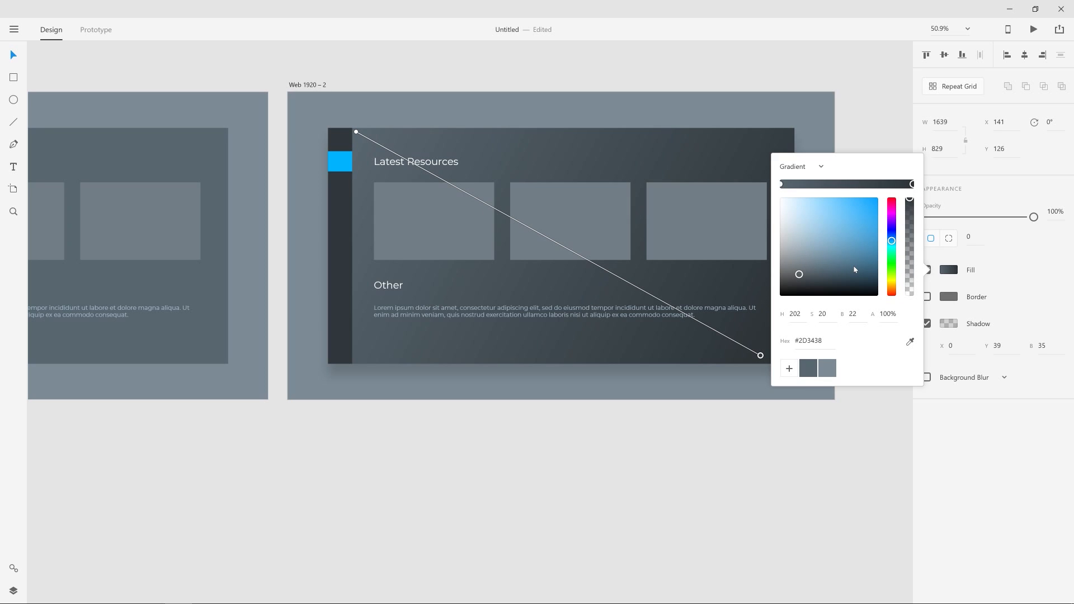
pyautogui.moveTo(828, 275)
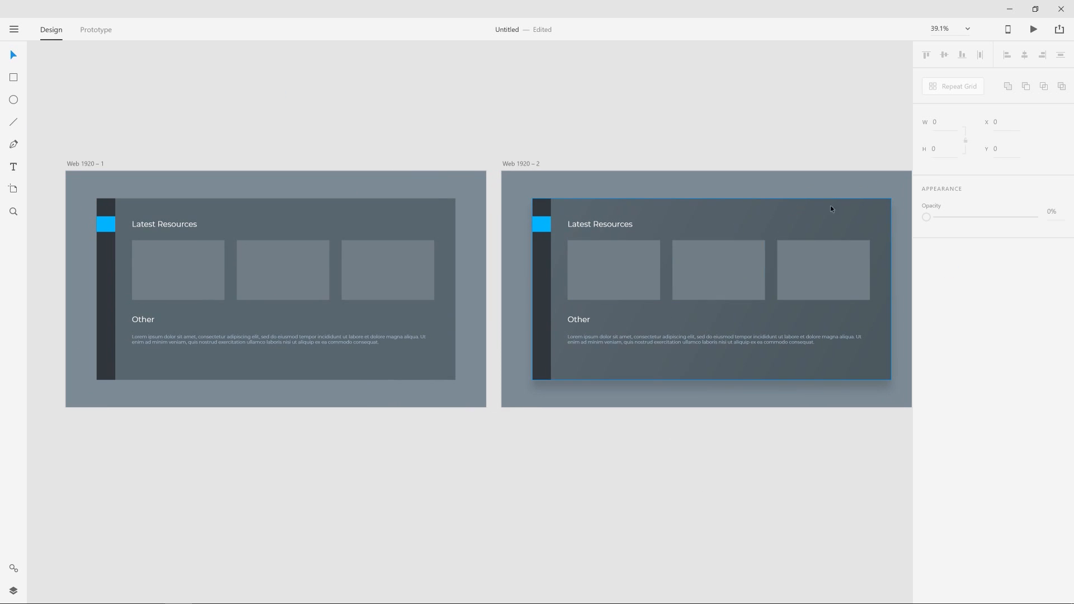
# Reselect the panel and drag its gradient handles to the top edge and bottom-right corner.
pyautogui.click(949, 269)
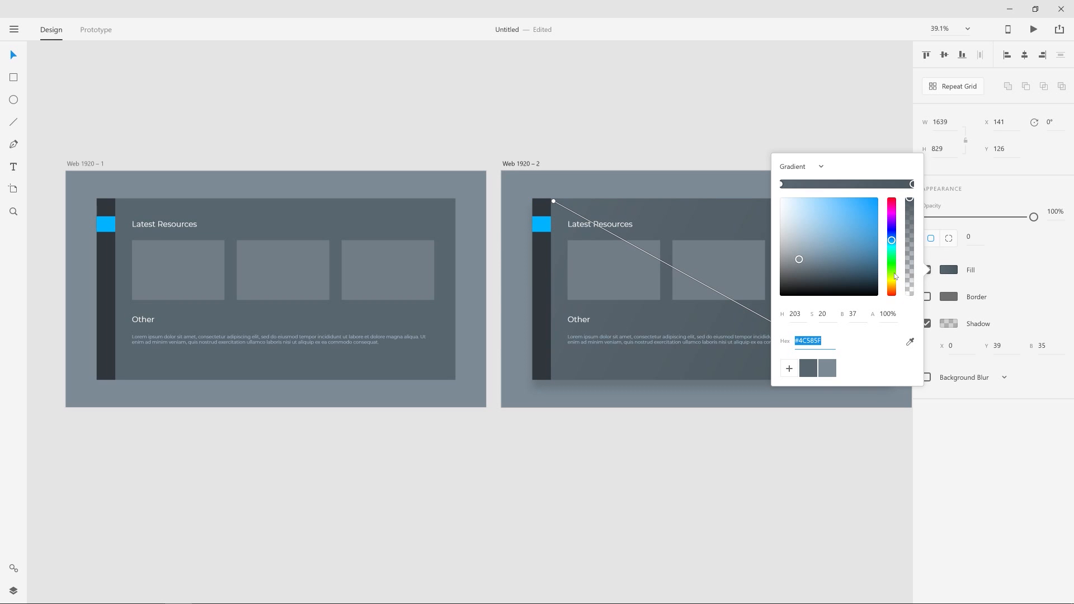
pyautogui.click(712, 437)
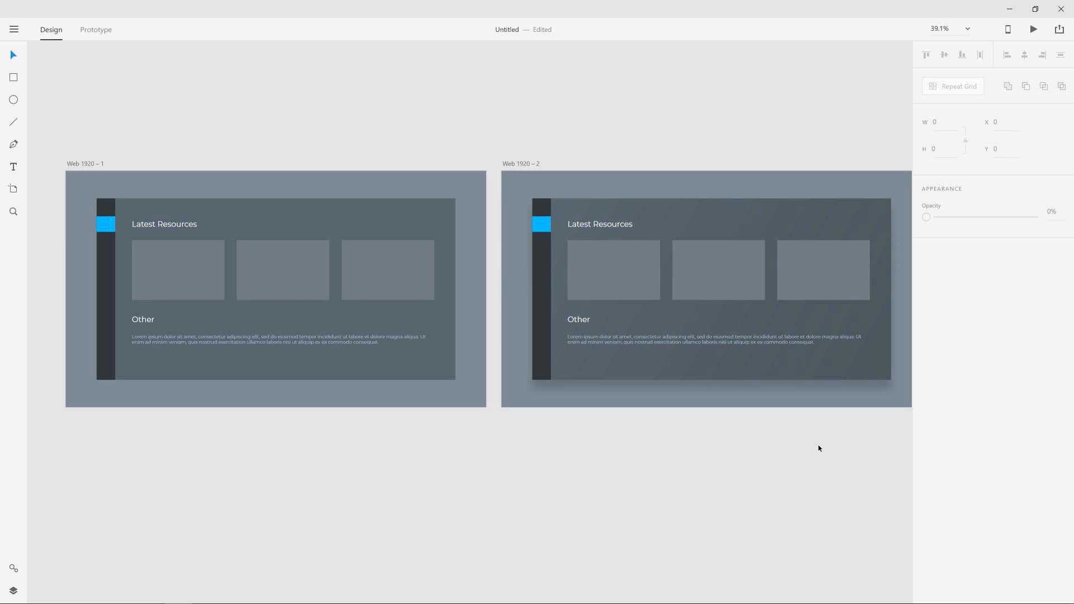
pyautogui.click(614, 269)
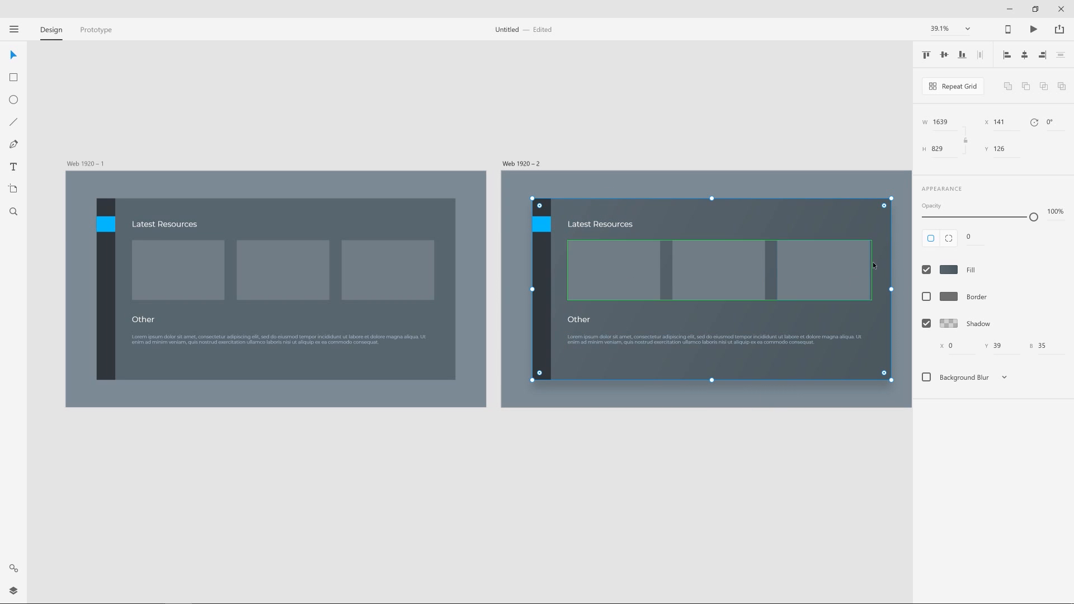
pyautogui.click(949, 270)
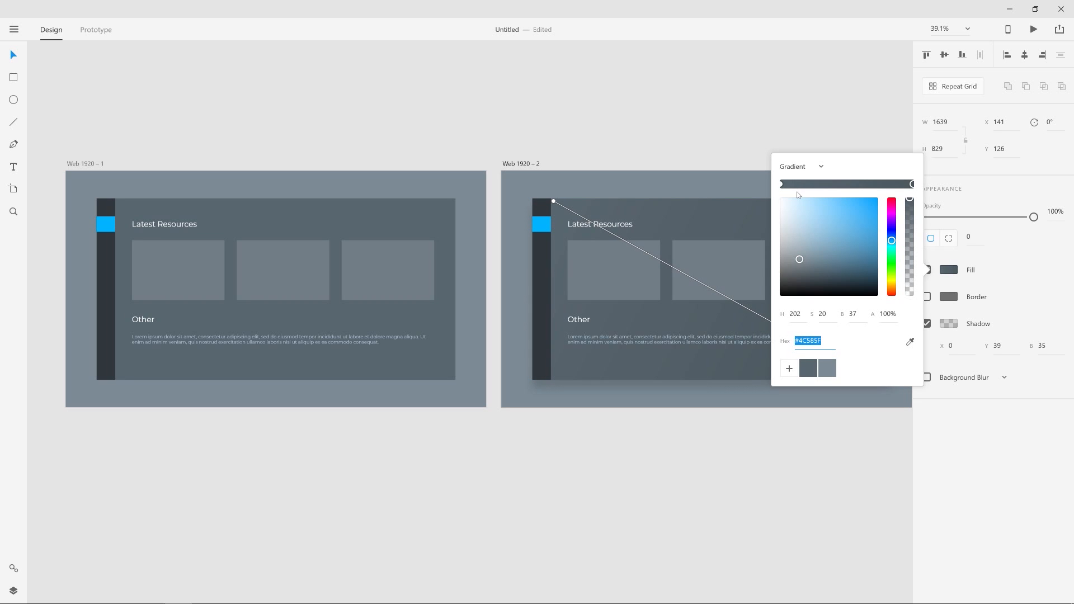
pyautogui.moveTo(786, 181)
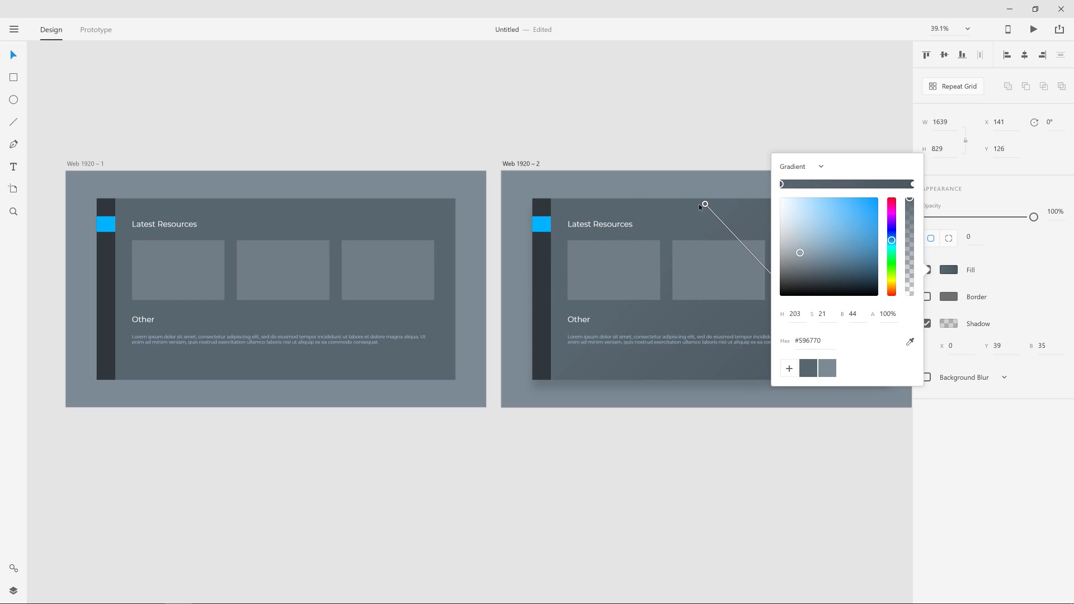
pyautogui.moveTo(705, 205); pyautogui.dragTo(689, 203)
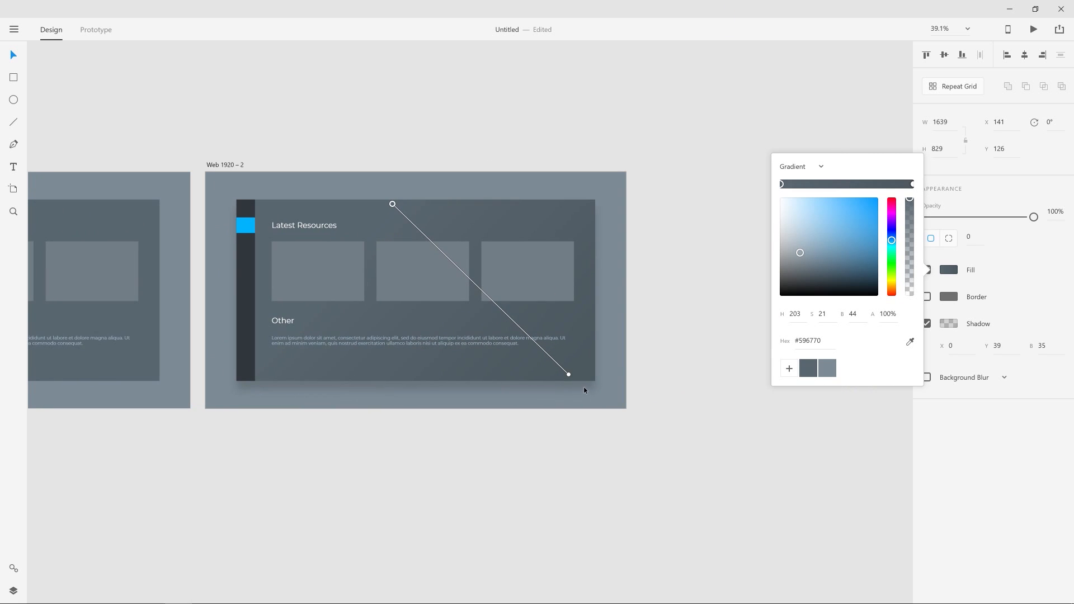
pyautogui.moveTo(568, 374); pyautogui.dragTo(394, 369)
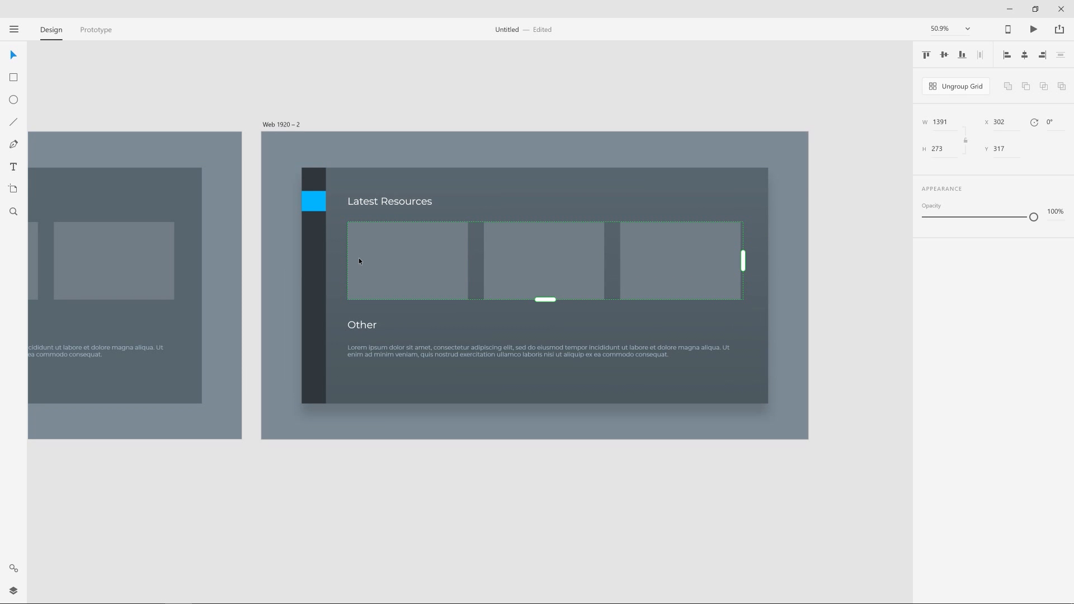
# Switch the first card's fill to a diagonal gradient using the lighter saved grey swatch.
pyautogui.click(408, 260)
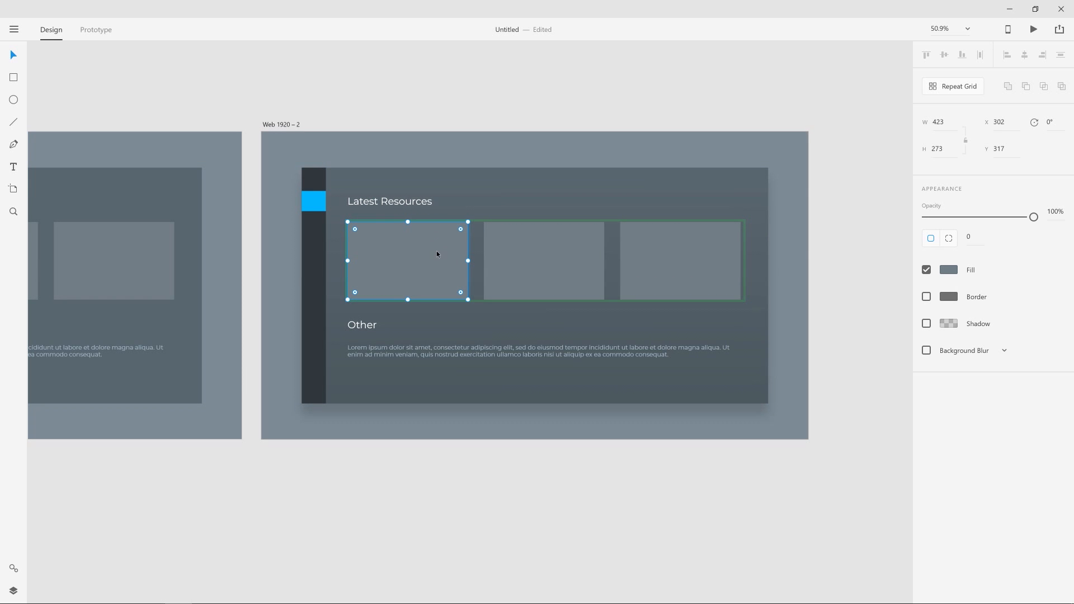
pyautogui.moveTo(967, 266)
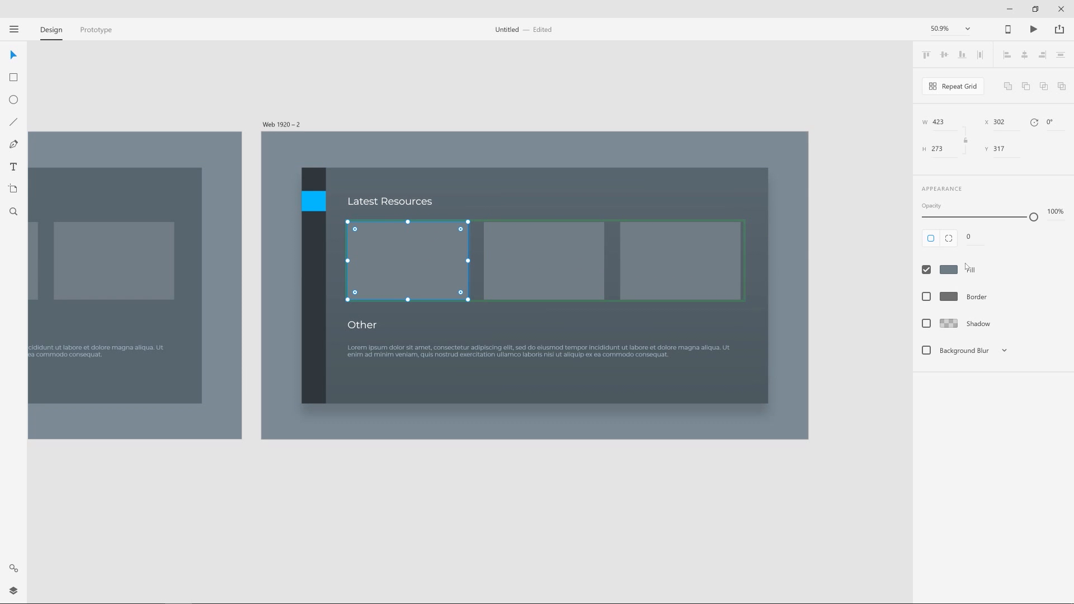
pyautogui.click(949, 269)
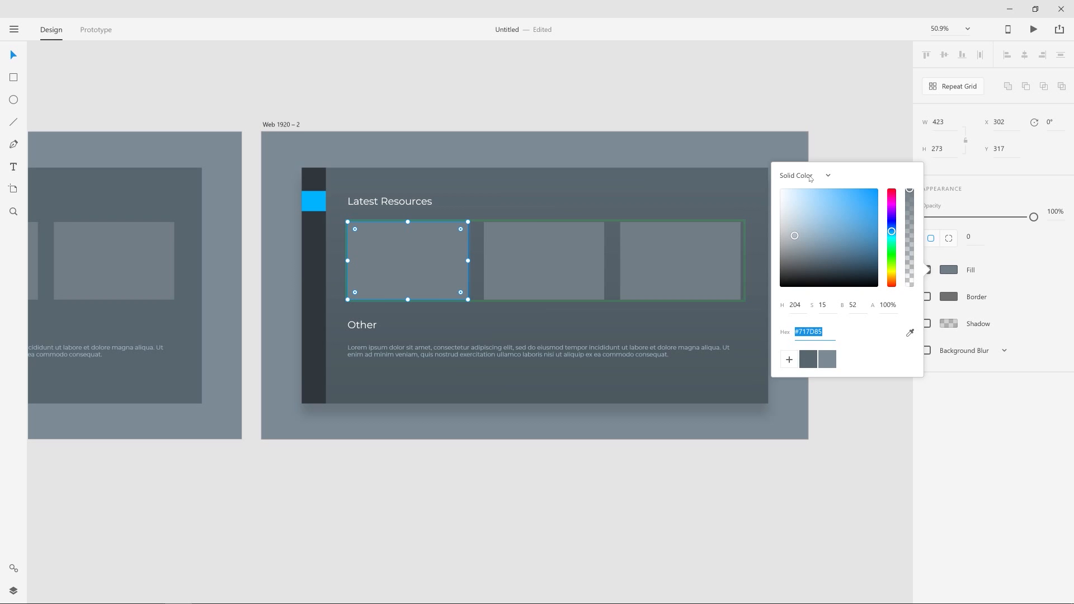
pyautogui.click(805, 175)
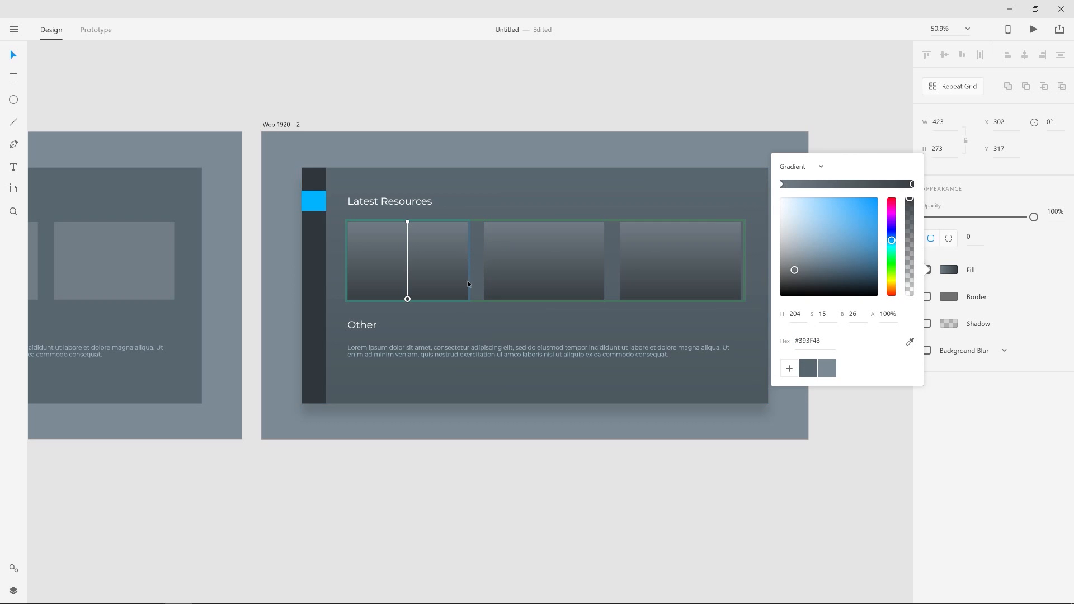
pyautogui.moveTo(408, 222); pyautogui.dragTo(359, 227)
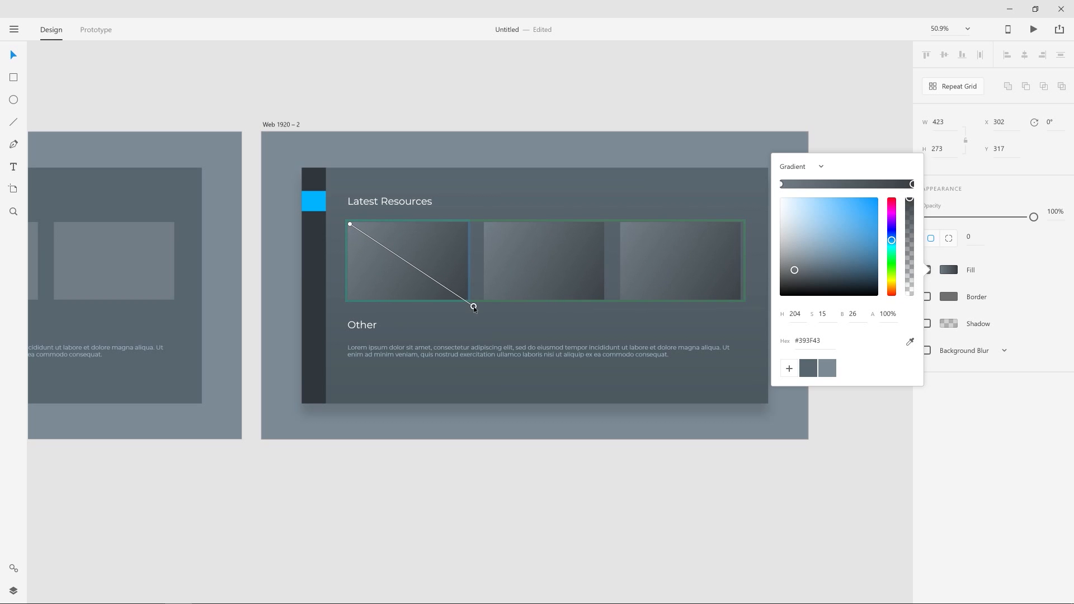
pyautogui.moveTo(473, 306); pyautogui.dragTo(597, 382)
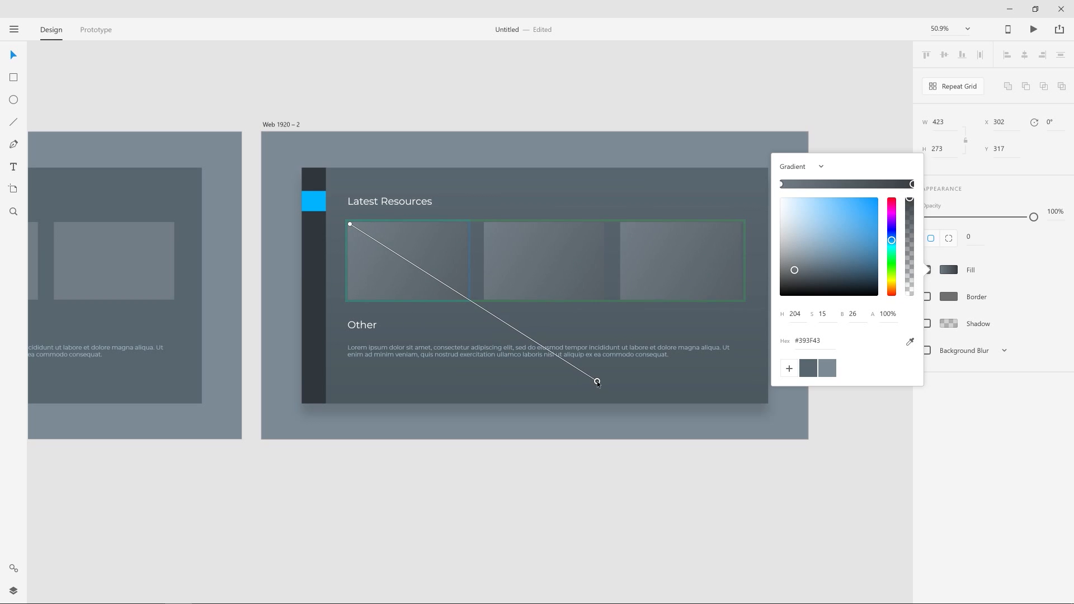
pyautogui.moveTo(597, 382); pyautogui.dragTo(469, 300)
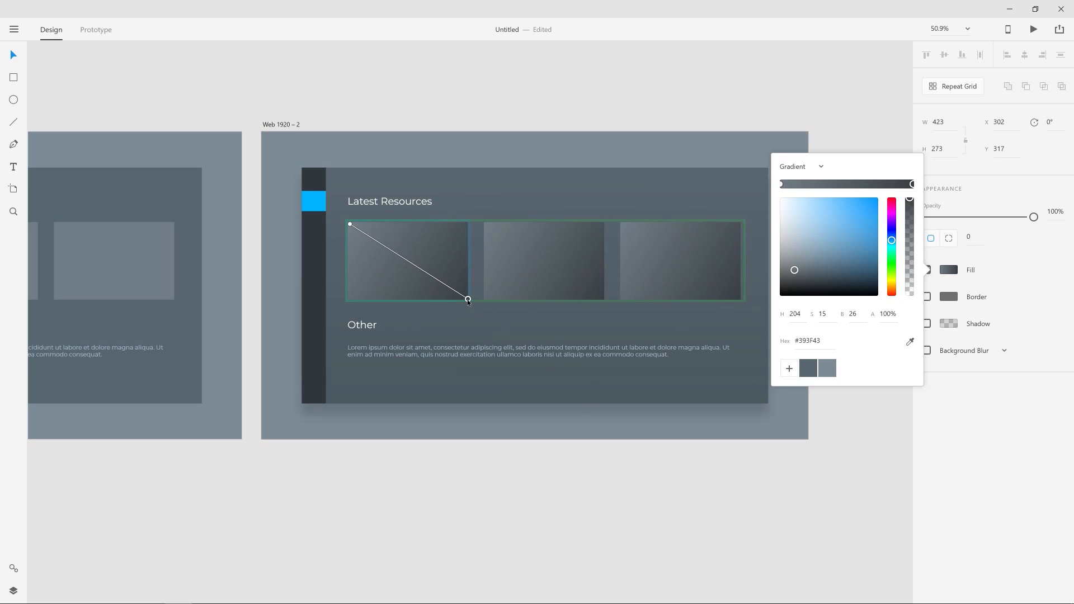
pyautogui.moveTo(468, 300); pyautogui.dragTo(471, 311)
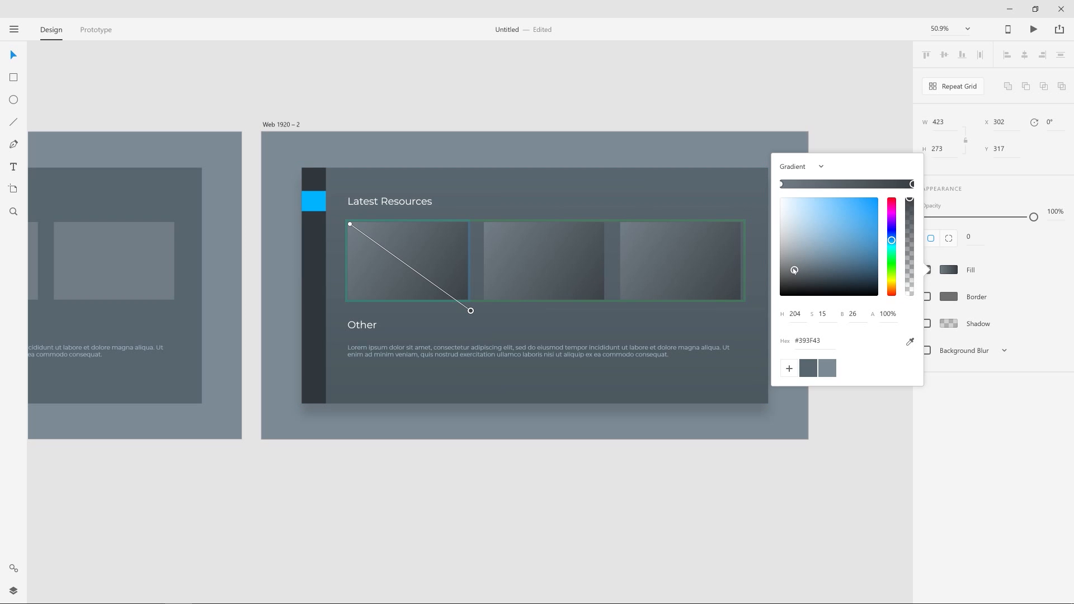
pyautogui.click(827, 368)
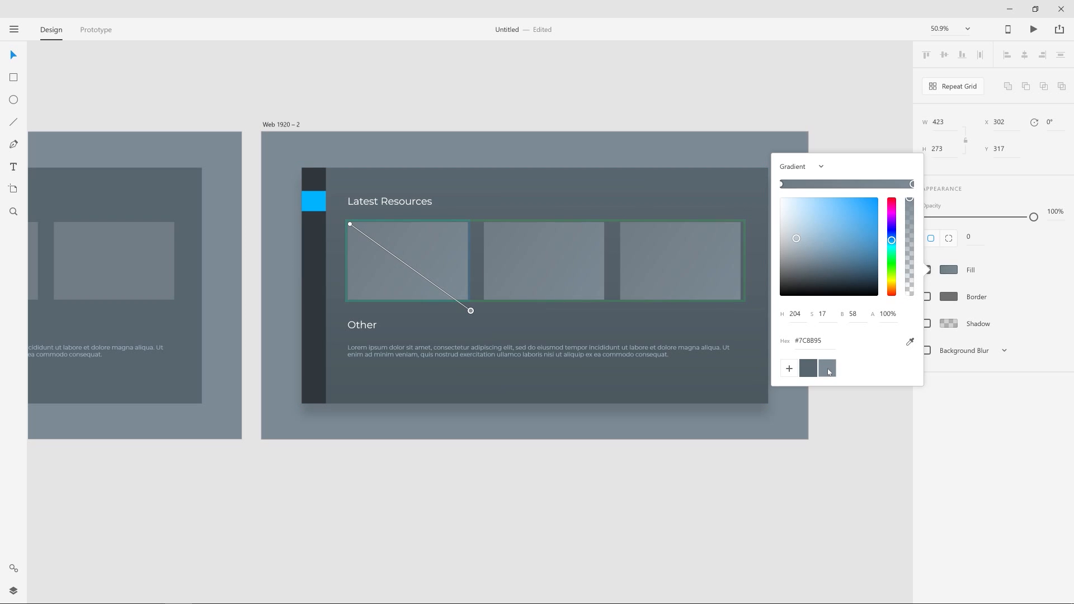
pyautogui.click(448, 104)
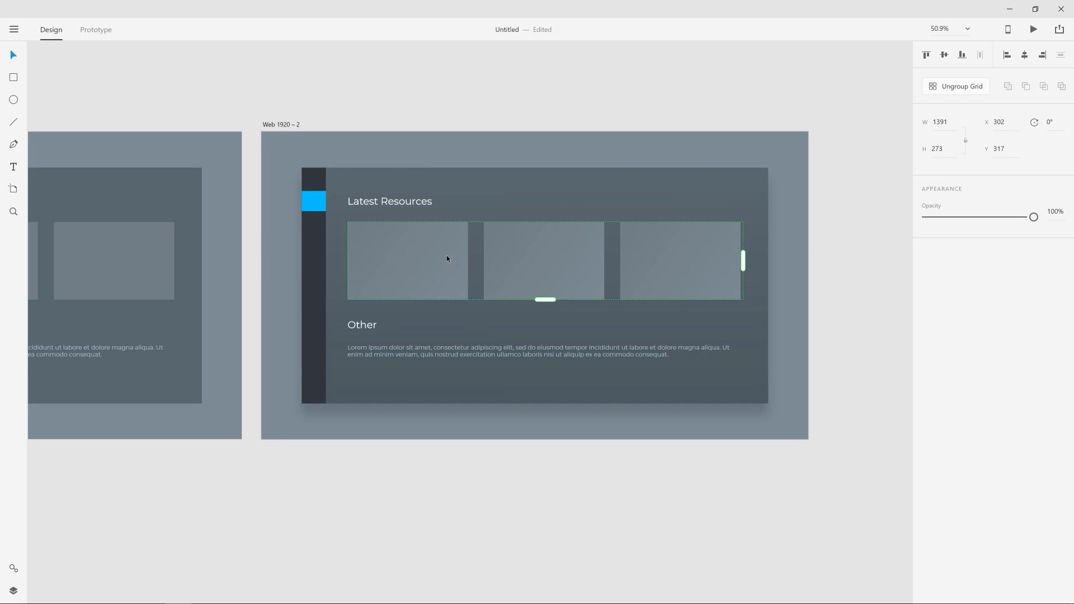
pyautogui.moveTo(1034, 217); pyautogui.dragTo(990, 217)
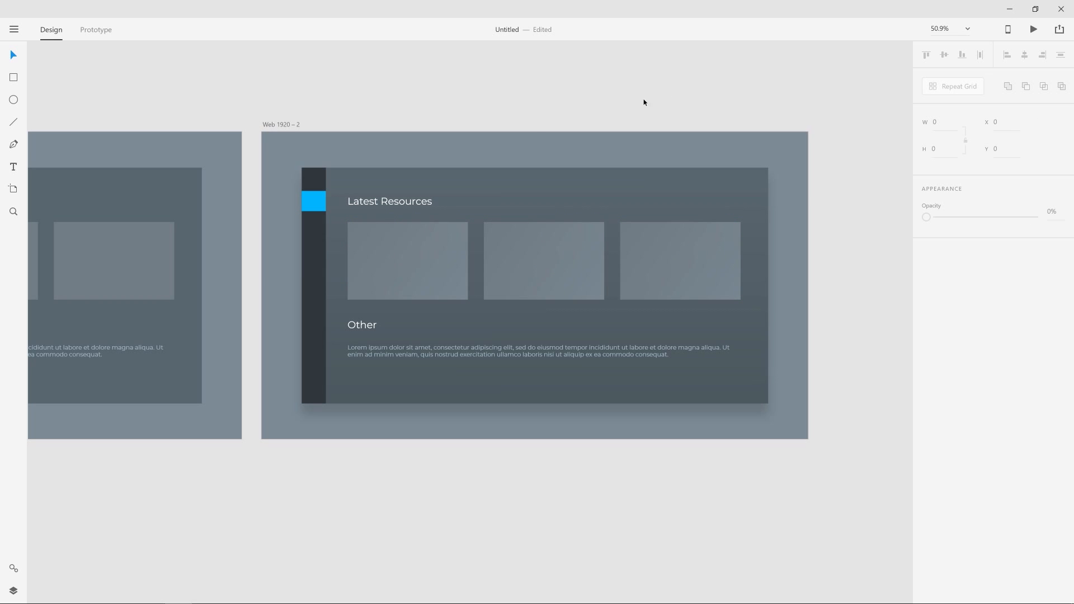
# Enable a shadow on the resource cards and set its Y offset to 54.
pyautogui.click(407, 260)
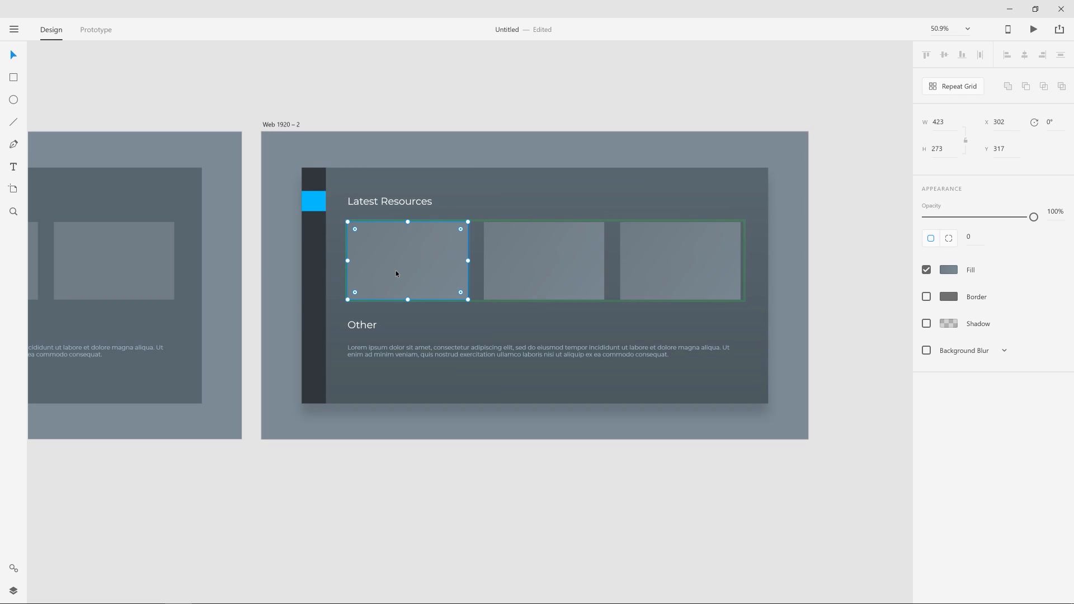
pyautogui.click(927, 324)
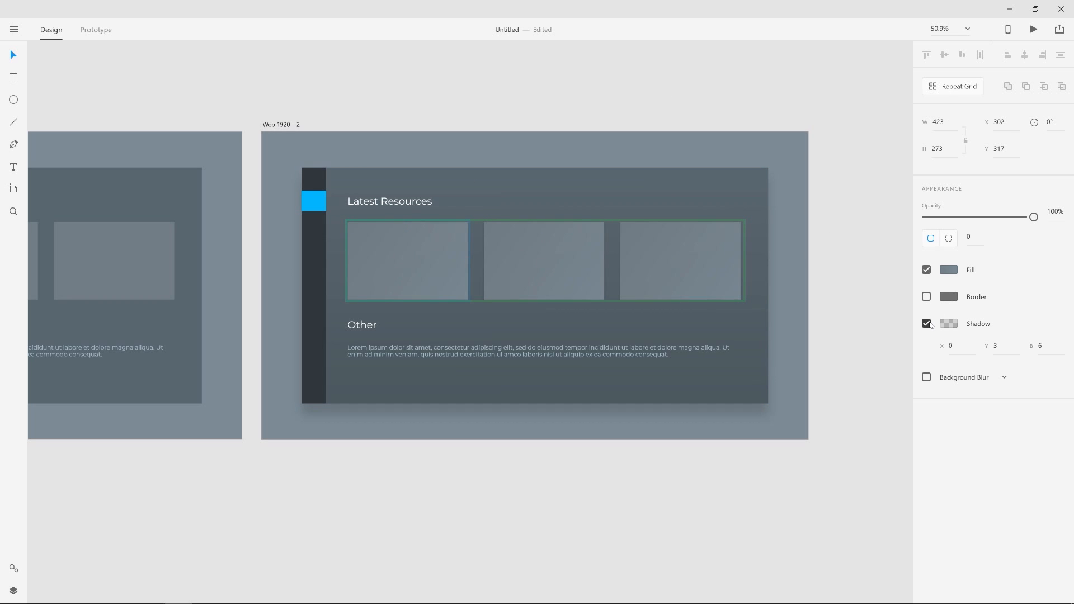
pyautogui.click(407, 261)
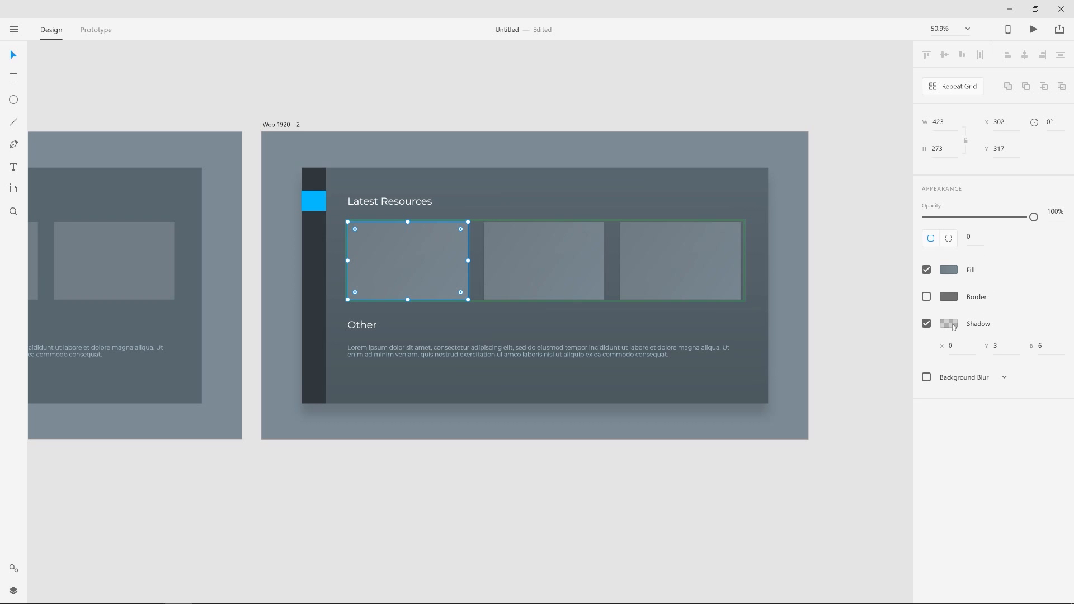
pyautogui.moveTo(962, 338)
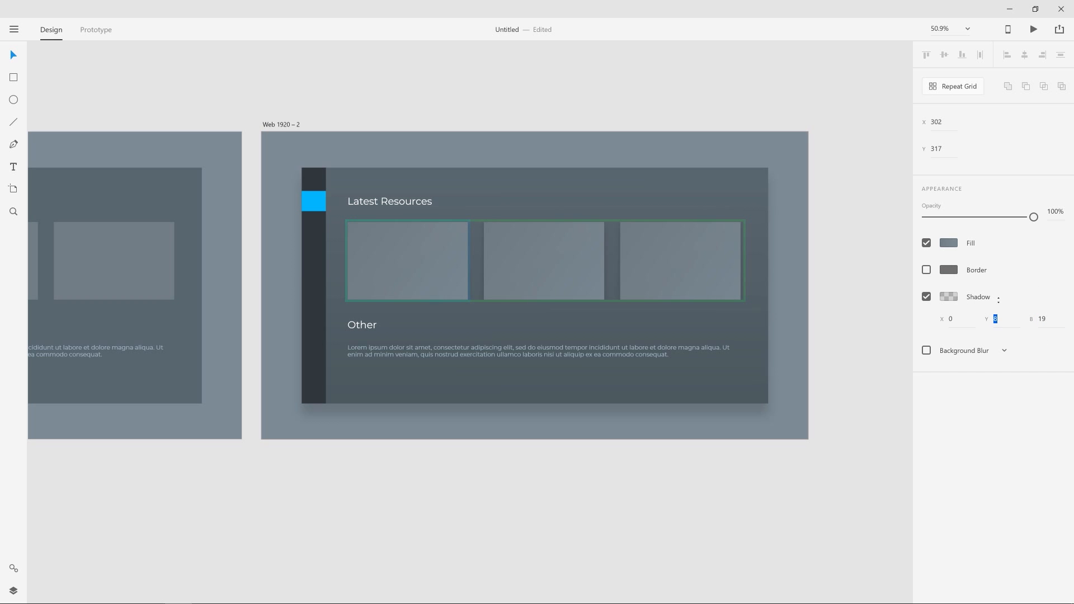
pyautogui.write('54')
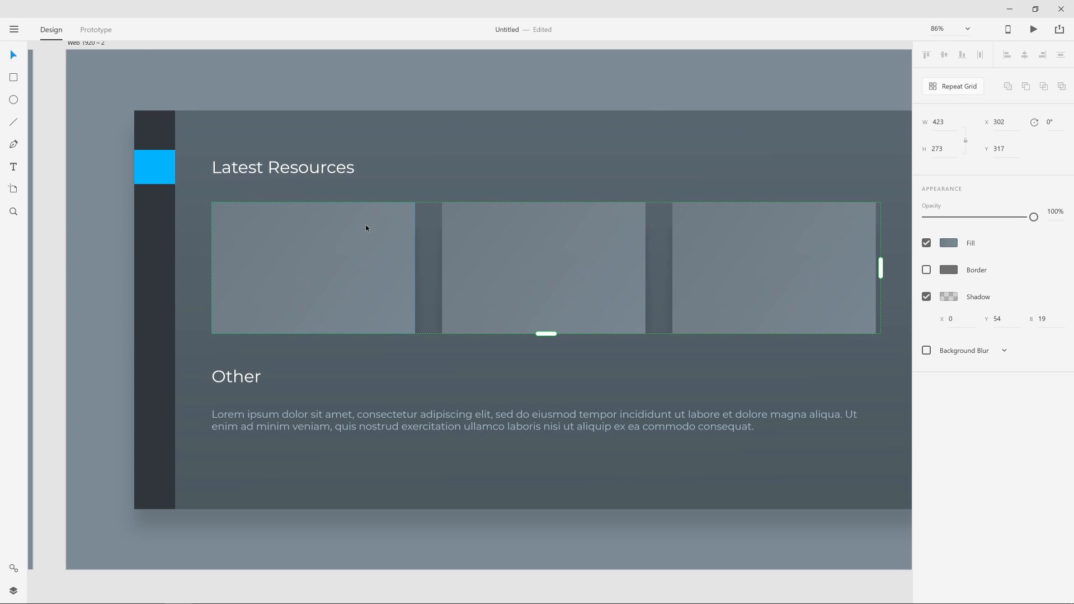
pyautogui.click(312, 268)
pyautogui.write('103')
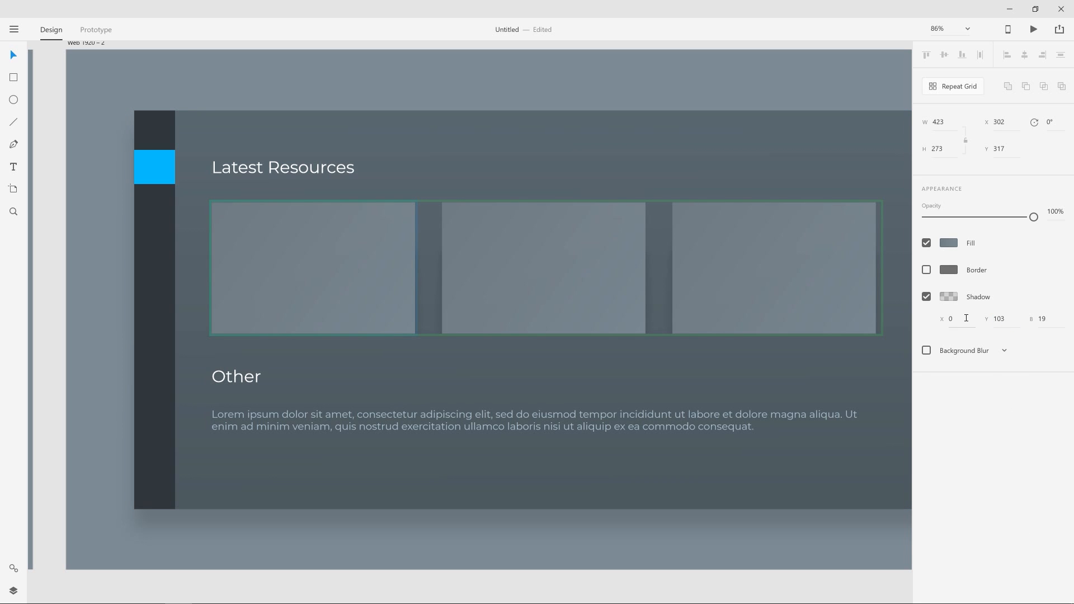
# Set the card shadow's X offset to 0 so it drops straight down.
pyautogui.write('-51')
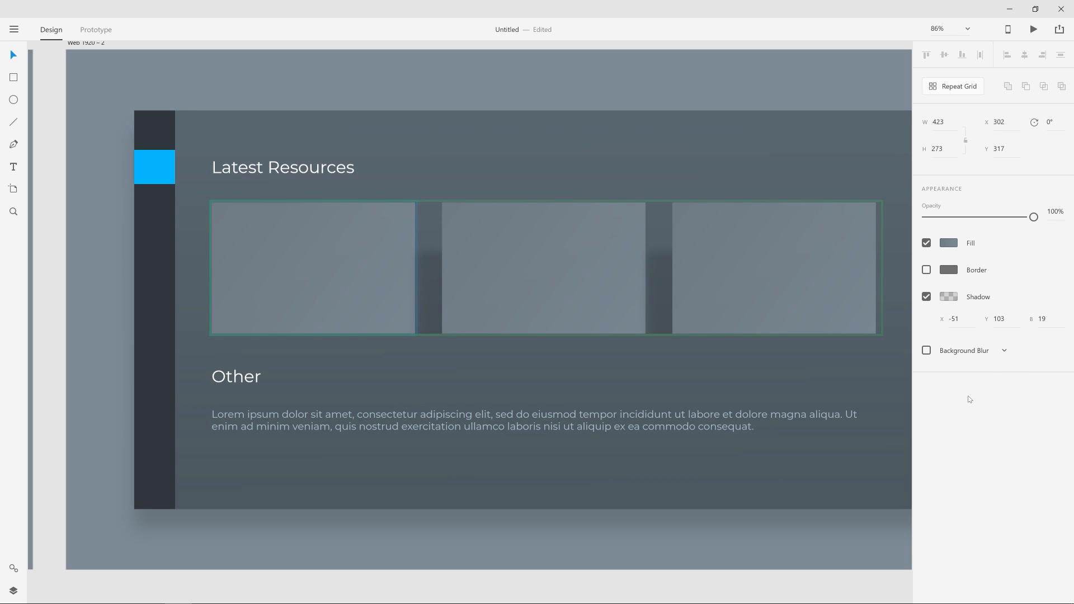
pyautogui.click(313, 267)
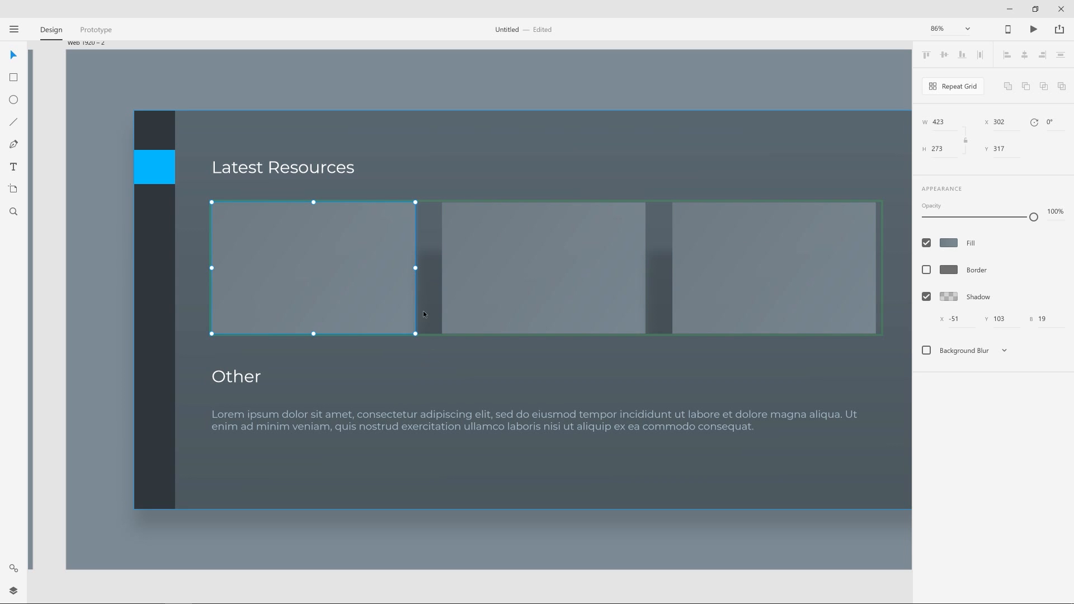
pyautogui.moveTo(358, 229)
pyautogui.write('0')
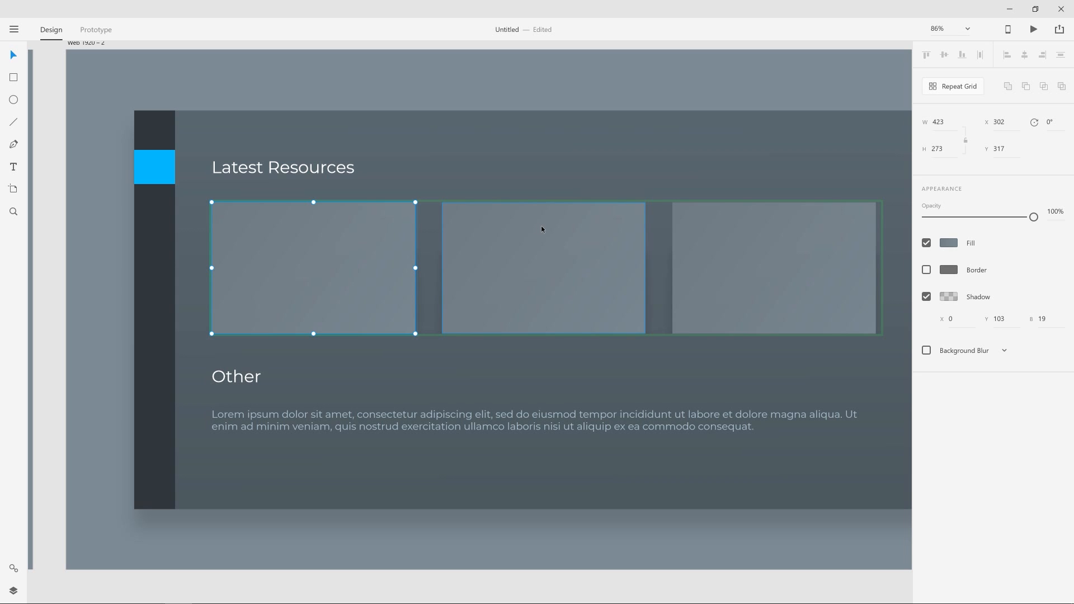
pyautogui.rightClick(543, 268)
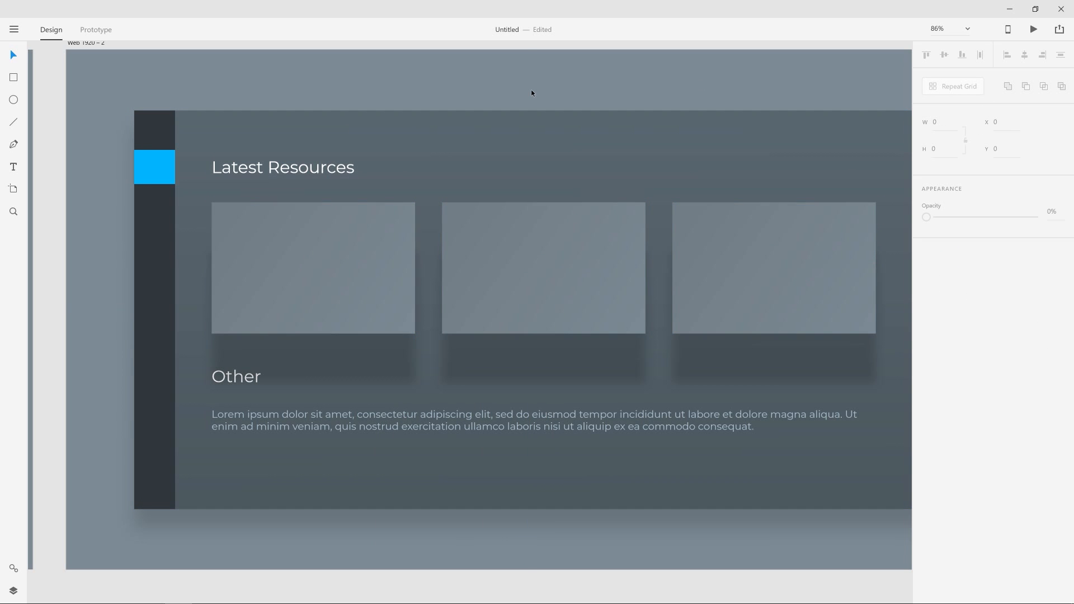
# Shrink the grid to one card, set shadow Y to 15 and lower its colour alpha.
pyautogui.click(543, 267)
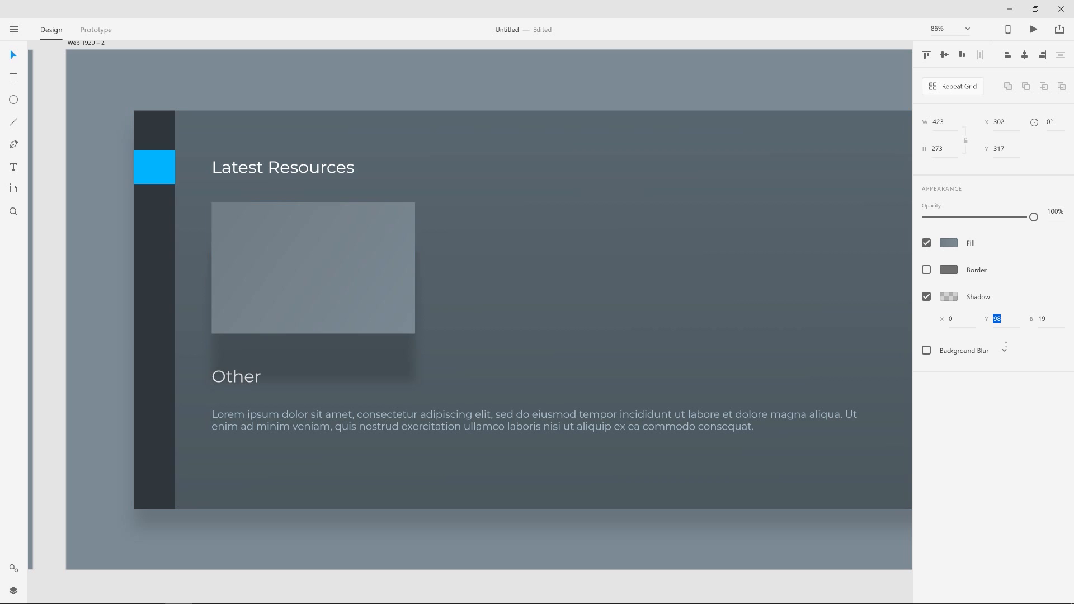
pyautogui.write('15')
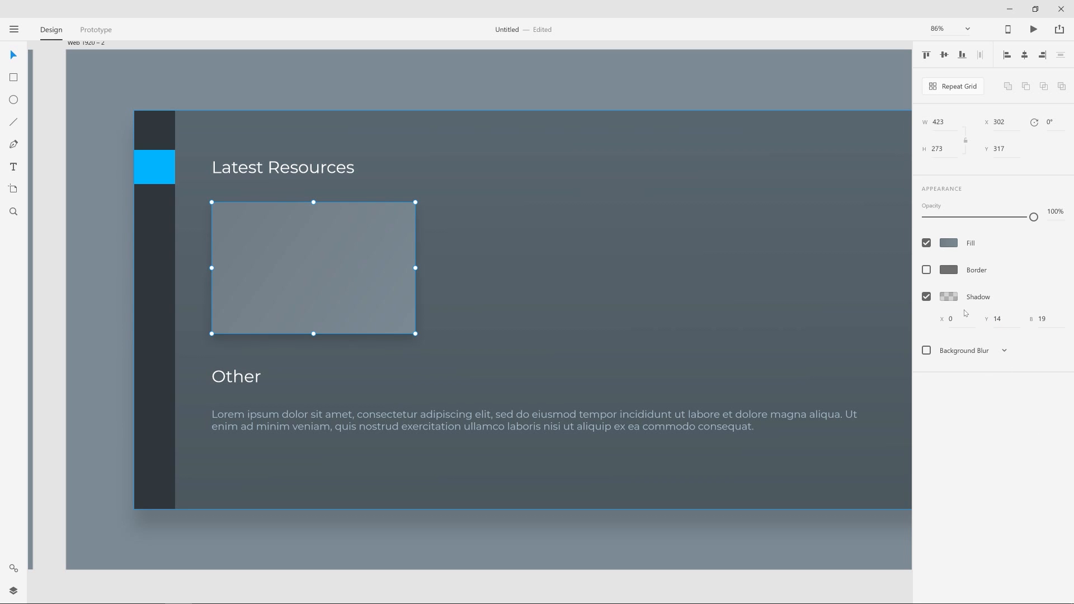
pyautogui.click(949, 297)
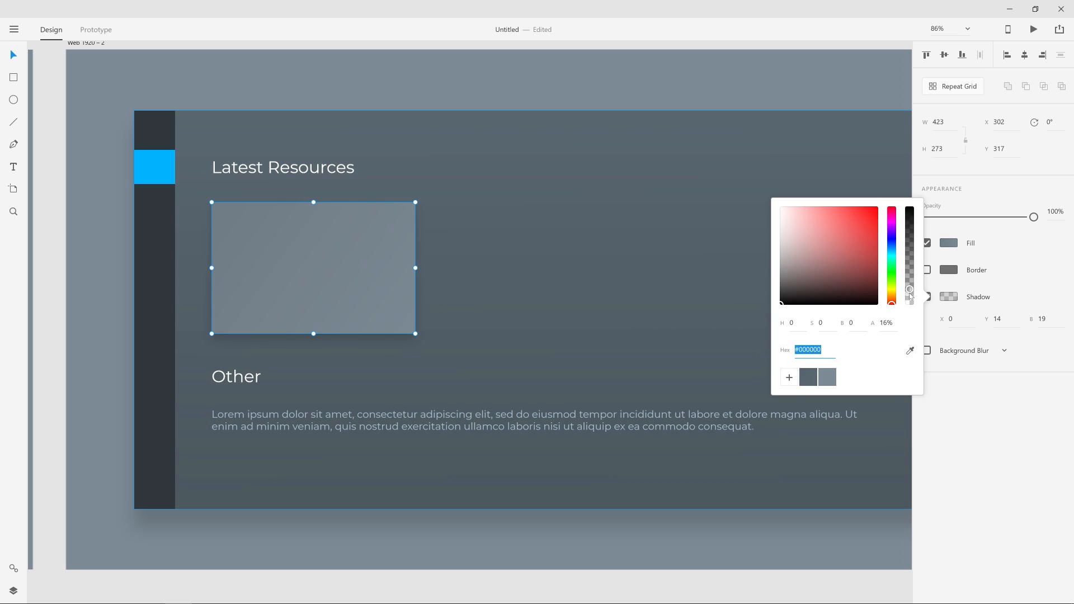
pyautogui.moveTo(910, 289); pyautogui.dragTo(910, 303)
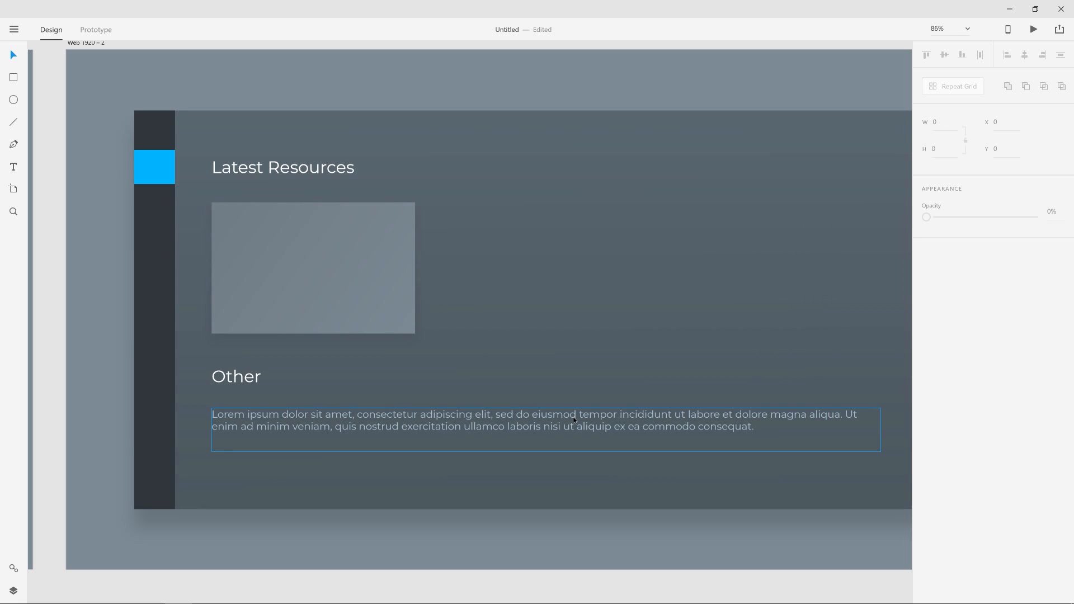
# Drag the repeat grid's right handle out to three cards across the row.
pyautogui.click(472, 286)
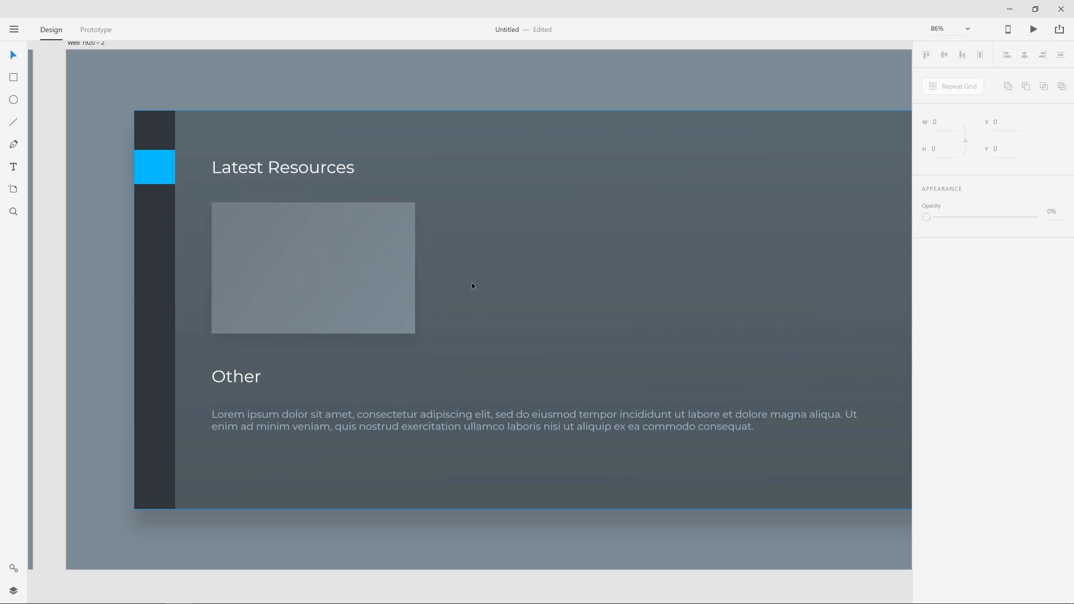
pyautogui.click(312, 268)
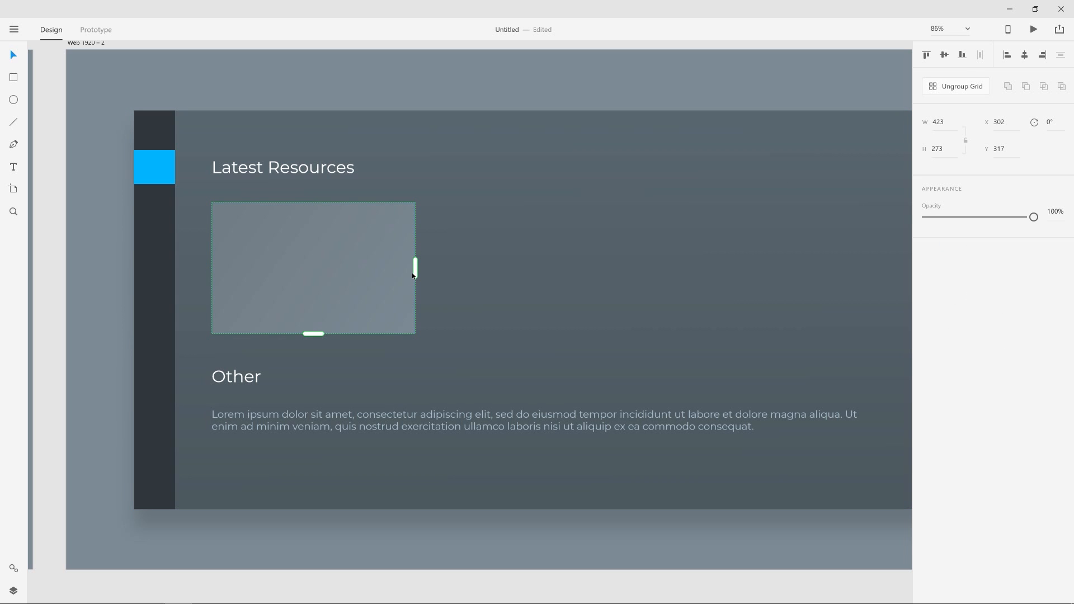
pyautogui.moveTo(414, 266); pyautogui.dragTo(842, 266)
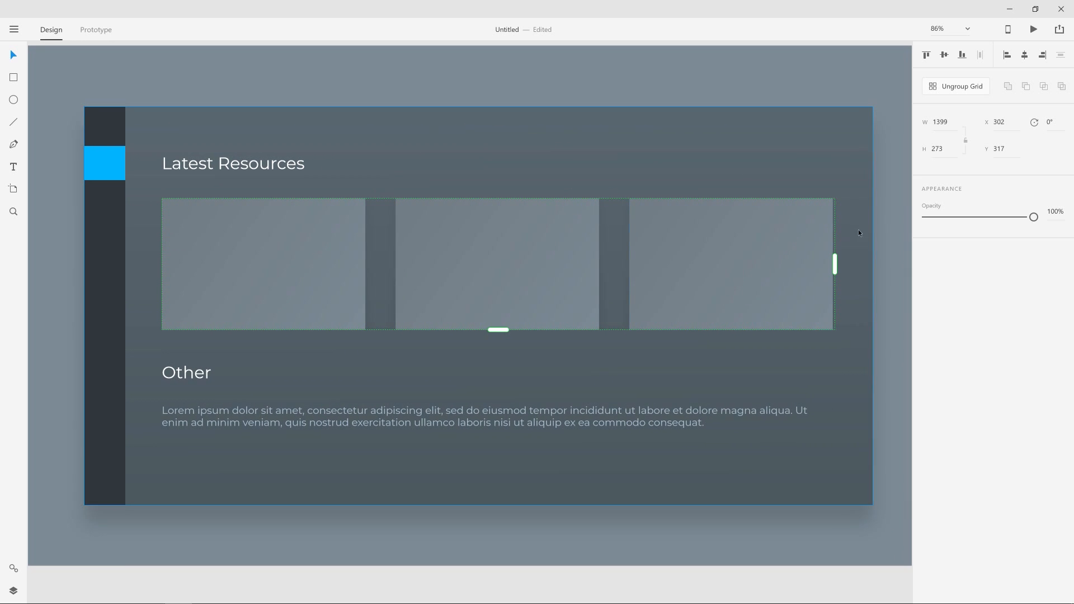
pyautogui.moveTo(849, 188)
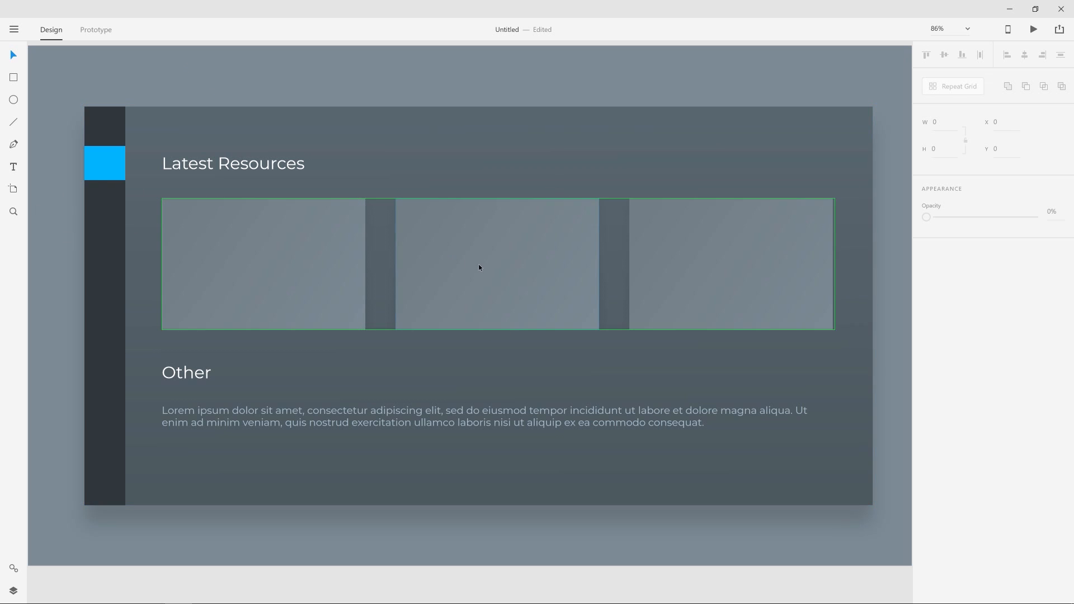
pyautogui.scroll(-3)
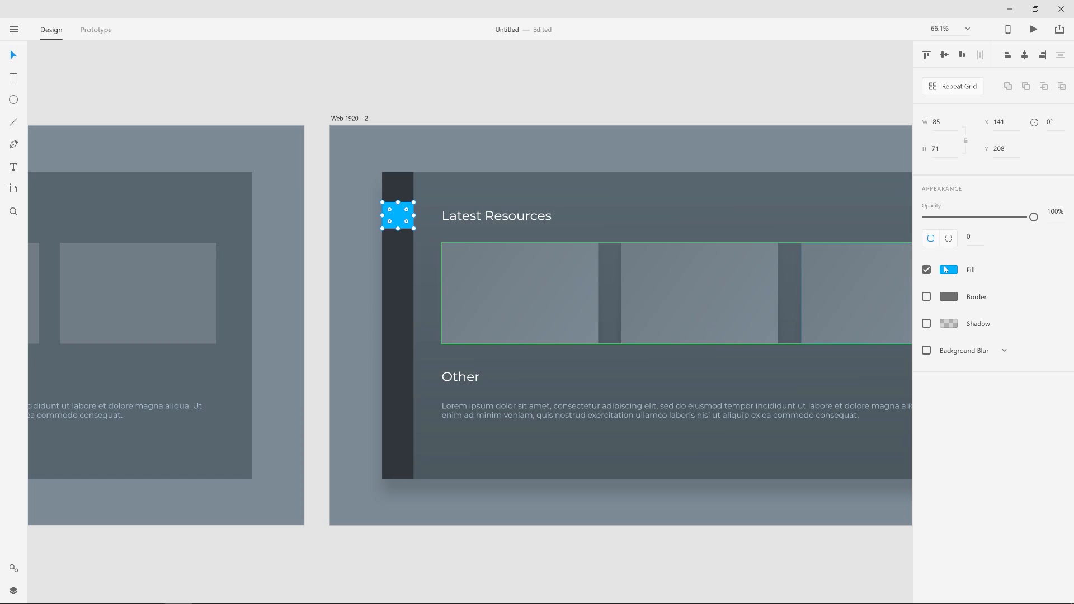
# Switch the accent square's fill to a gradient ending in cyan #53DFE3.
pyautogui.click(949, 269)
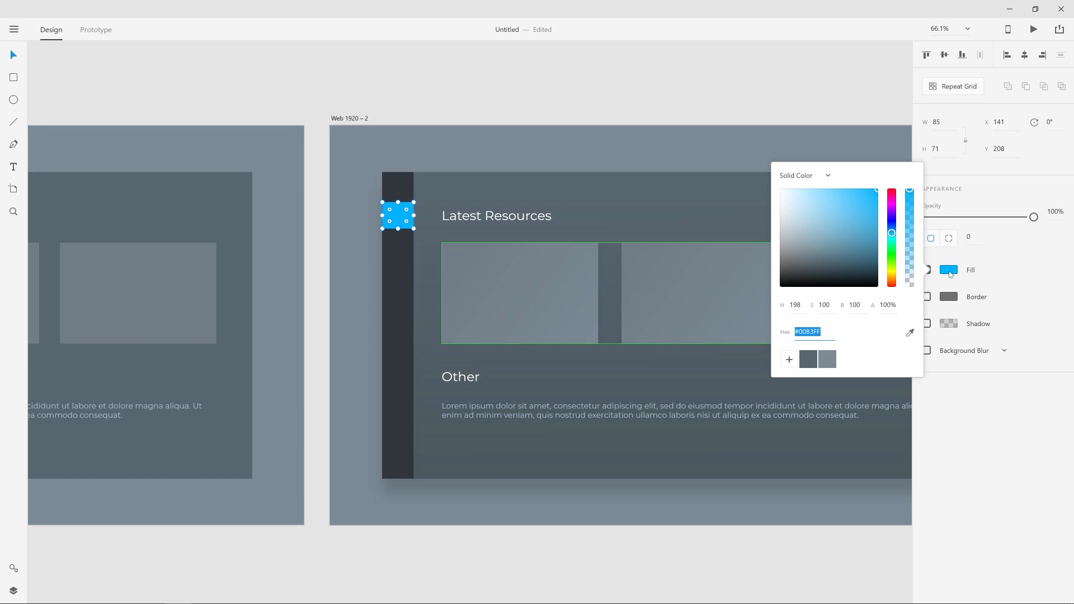
pyautogui.click(805, 175)
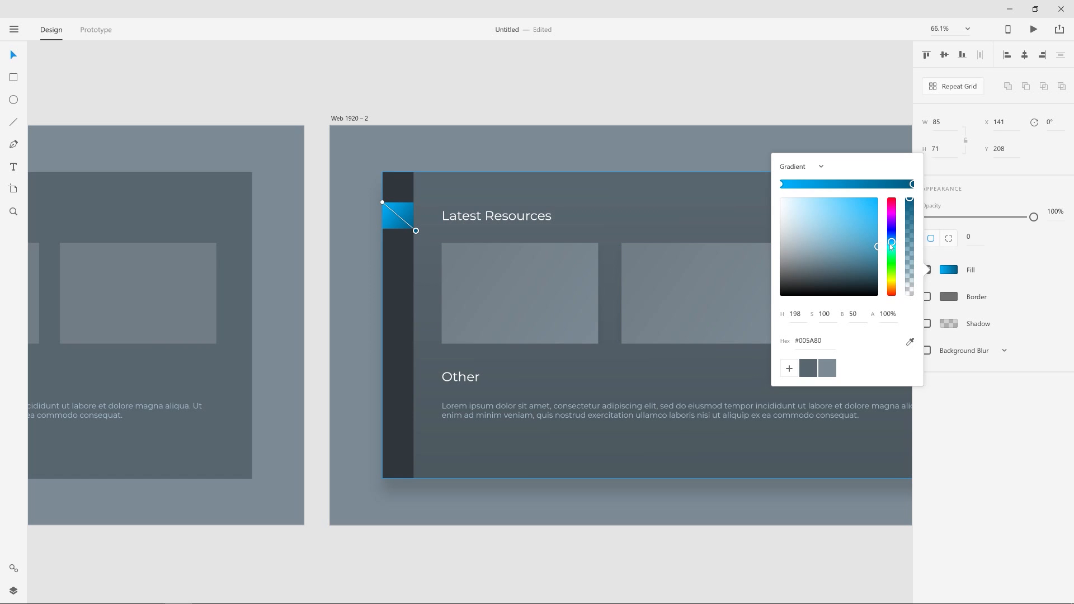
pyautogui.click(842, 209)
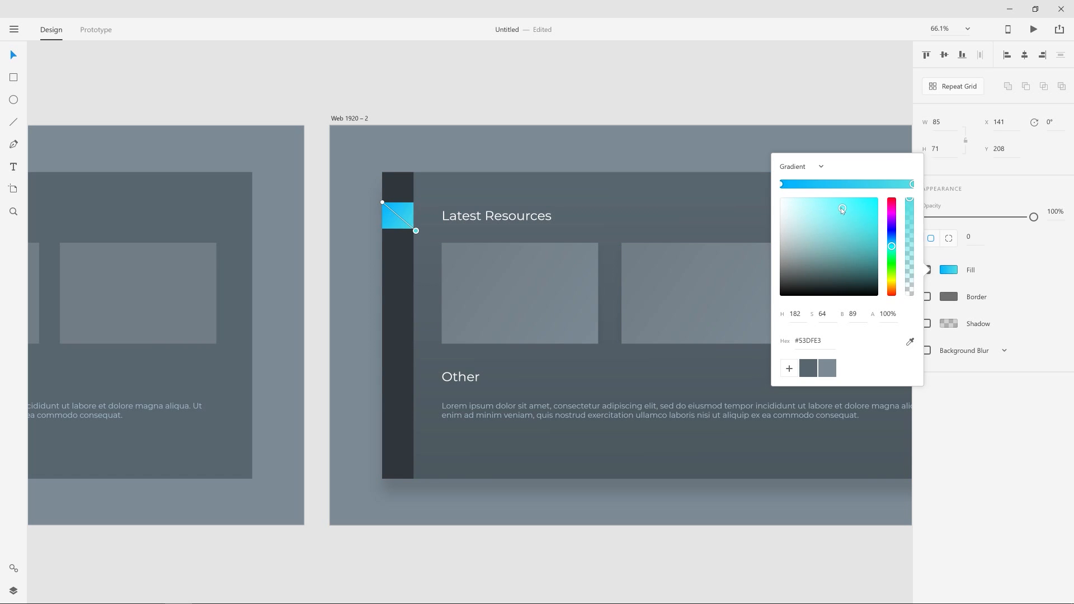
pyautogui.moveTo(842, 210); pyautogui.dragTo(864, 214)
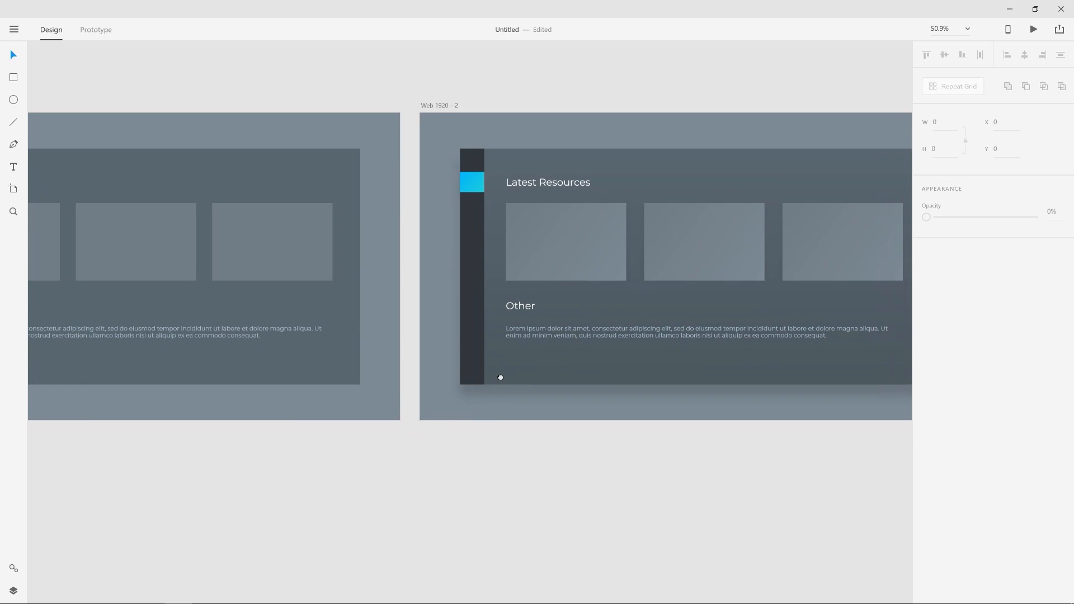
# Zoom out to view both artboards and select the Web 1920 – 2 artboard.
pyautogui.scroll(-3)
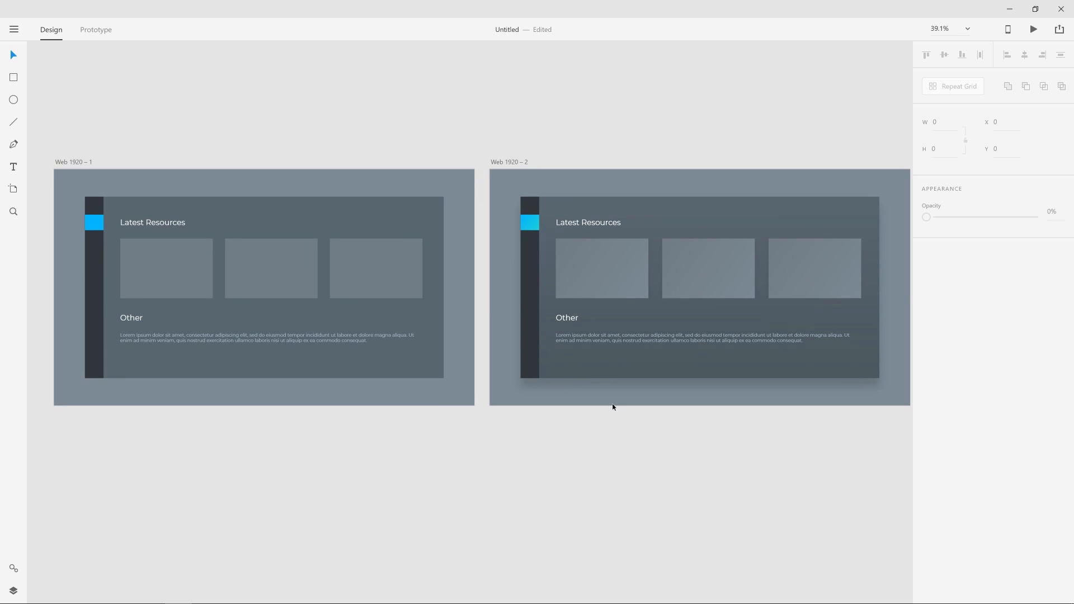
pyautogui.moveTo(599, 124)
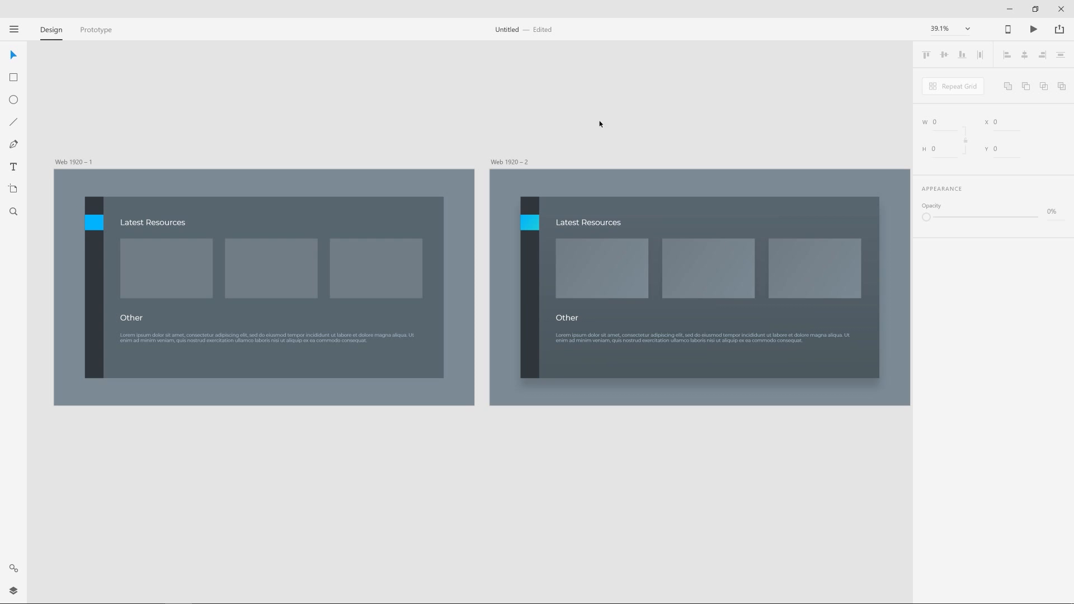
pyautogui.moveTo(596, 155)
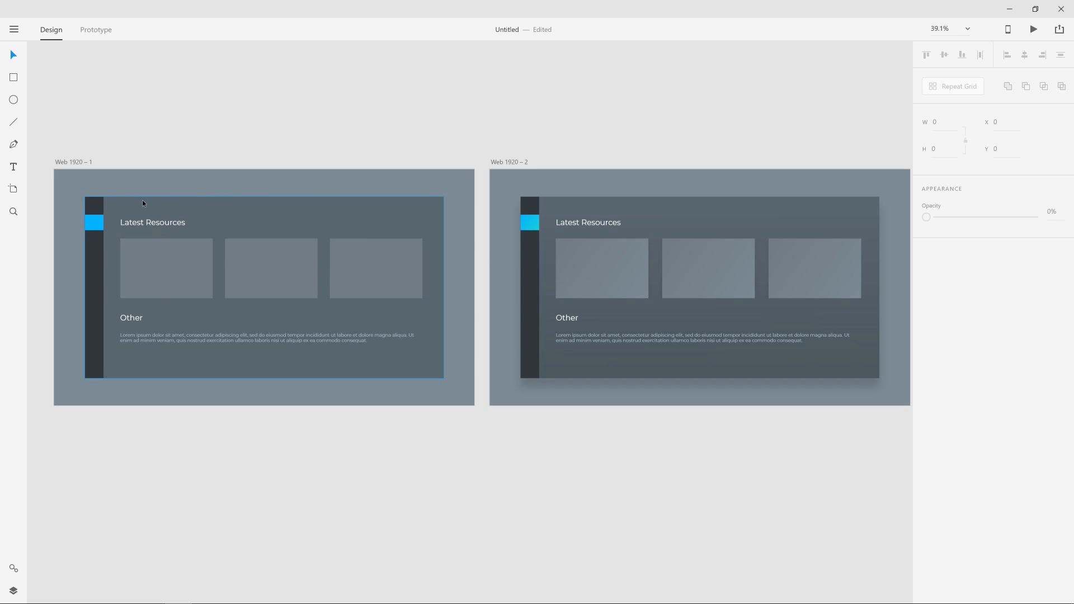
pyautogui.click(239, 133)
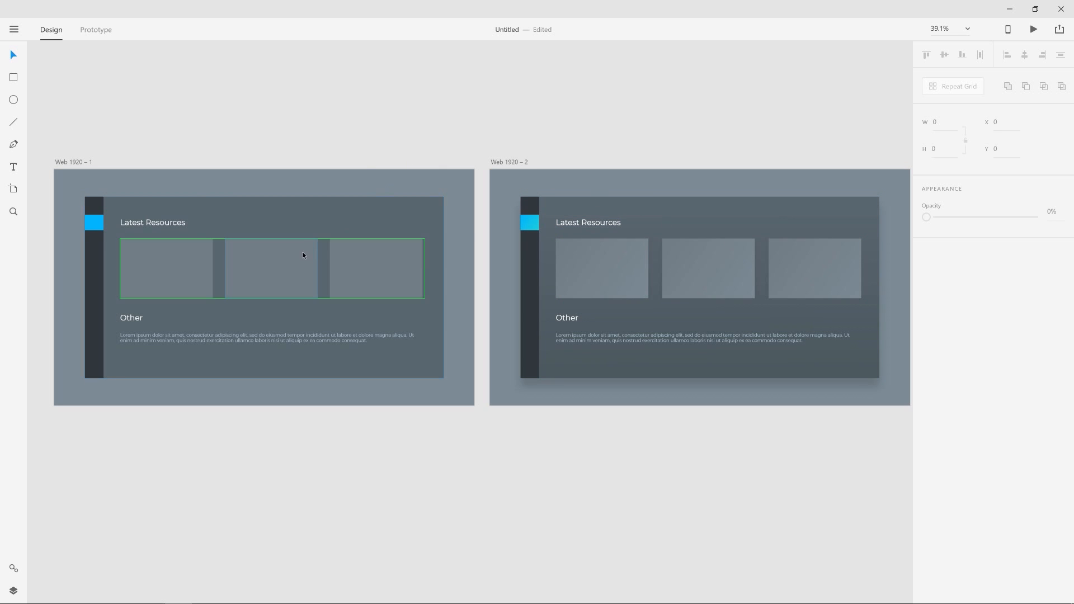
pyautogui.click(604, 153)
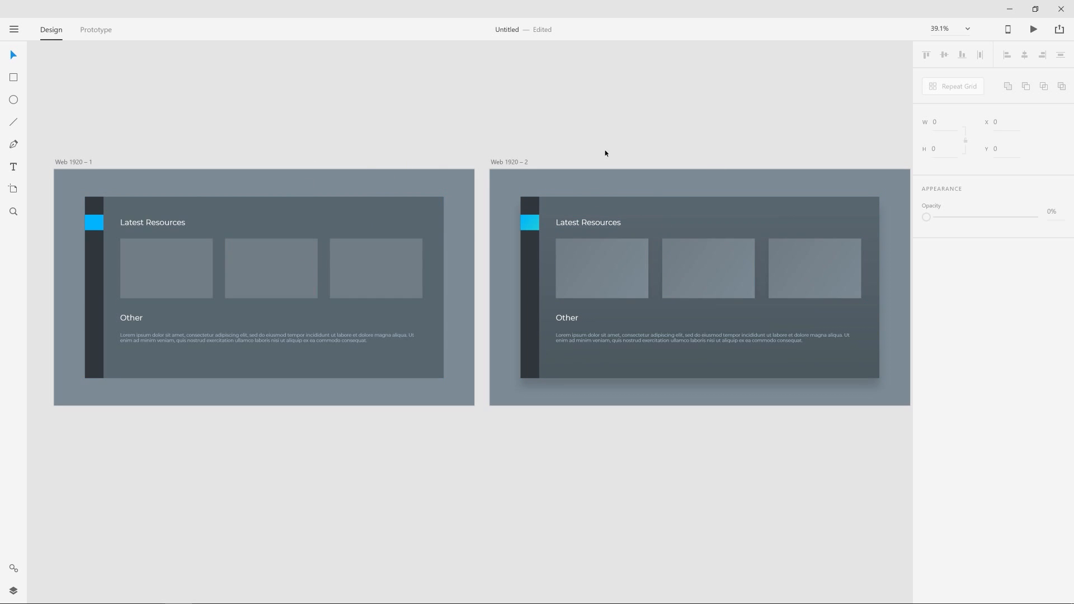
pyautogui.moveTo(443, 125)
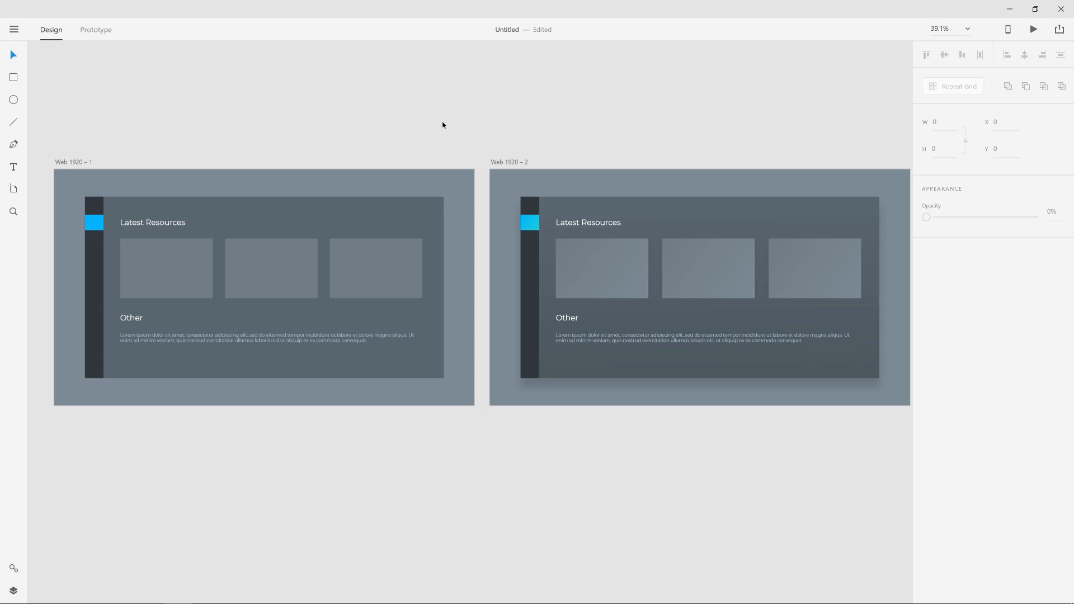
pyautogui.moveTo(677, 128)
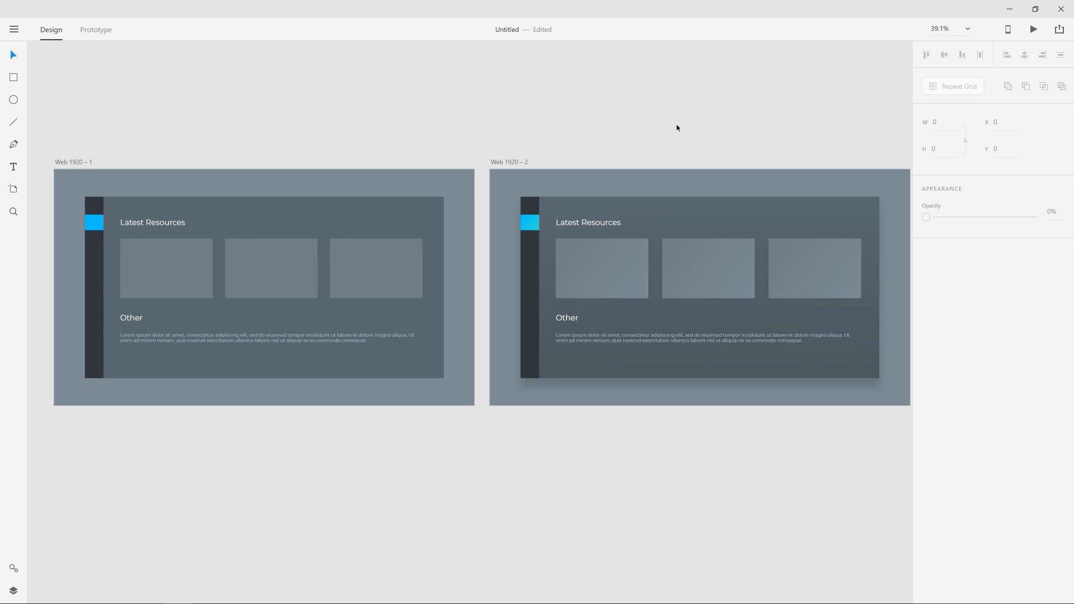
pyautogui.moveTo(684, 124)
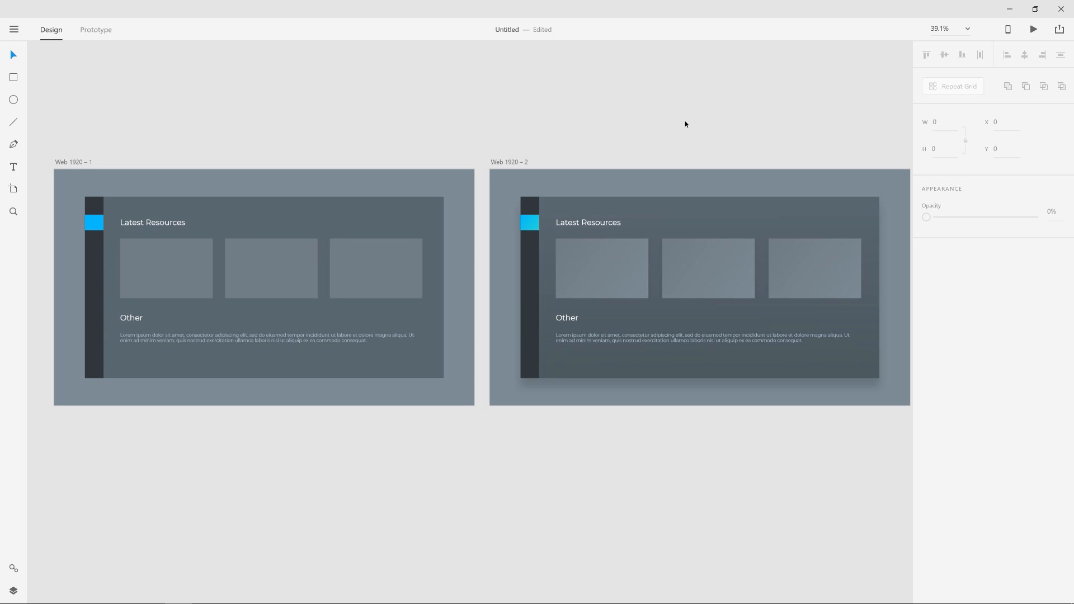
pyautogui.moveTo(687, 124)
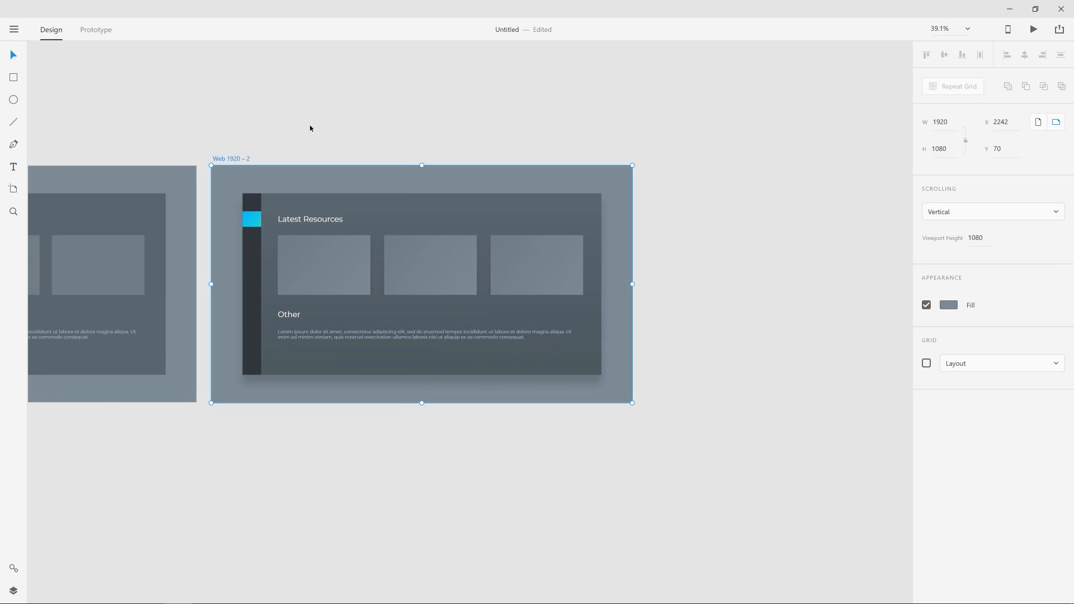
pyautogui.moveTo(318, 128)
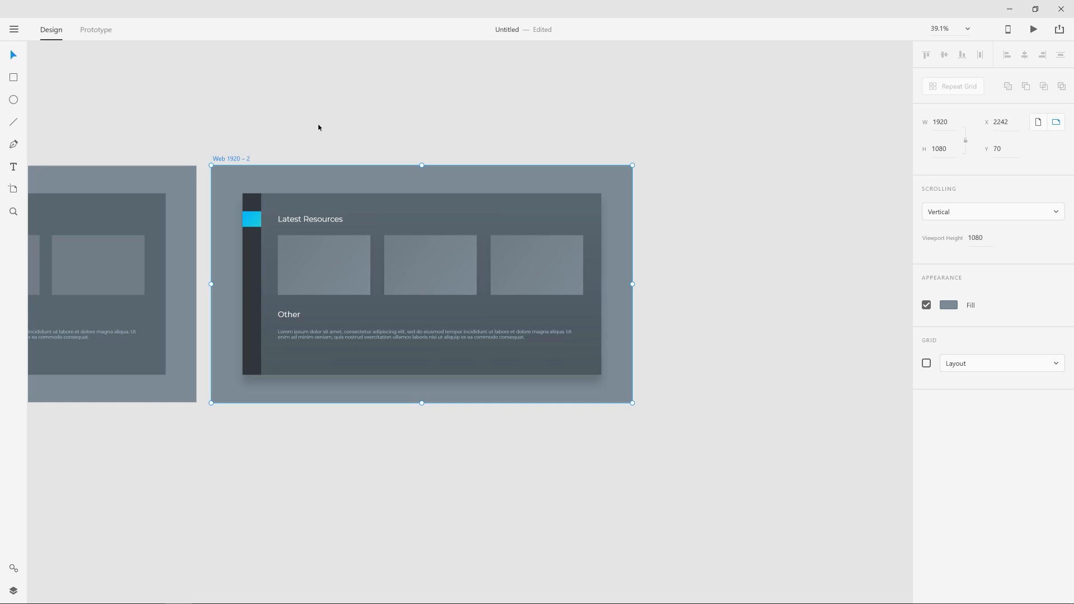
pyautogui.moveTo(330, 123)
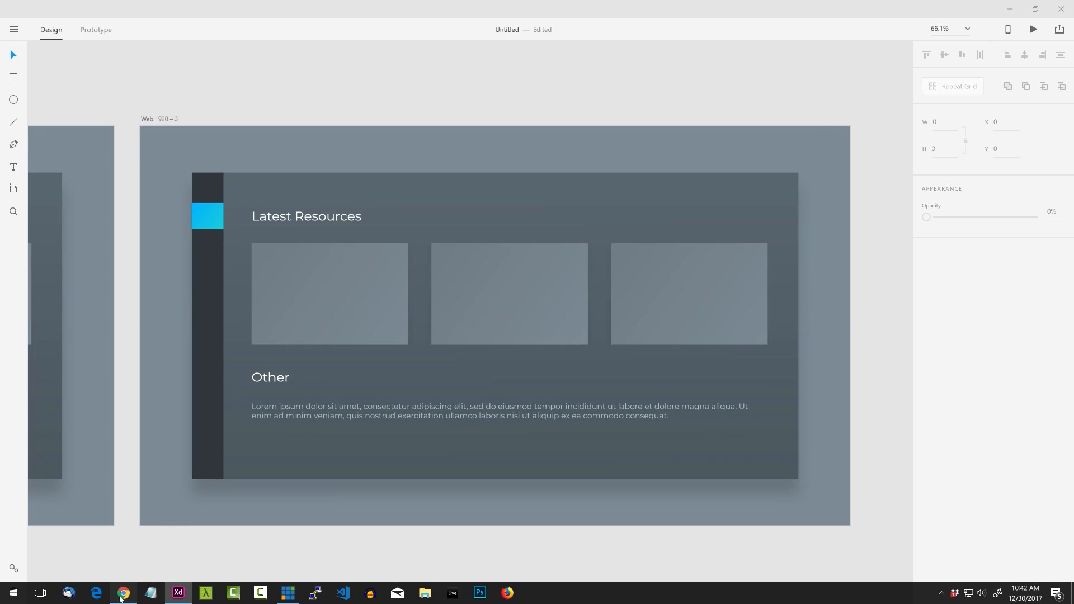
# Switch to Chrome, open images.google.com and focus the search box.
pyautogui.click(123, 593)
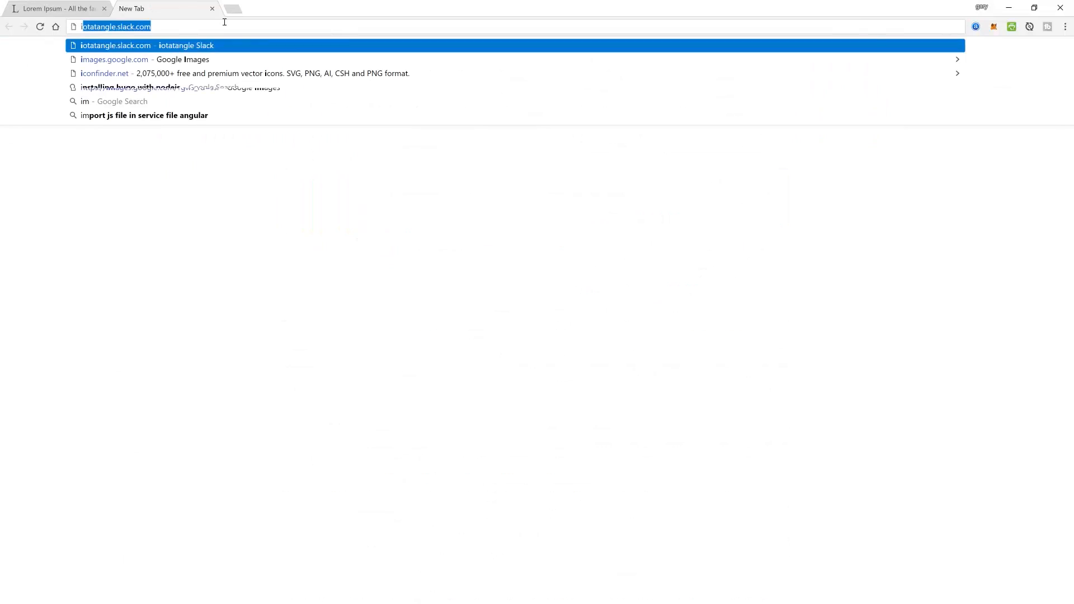
pyautogui.click(114, 58)
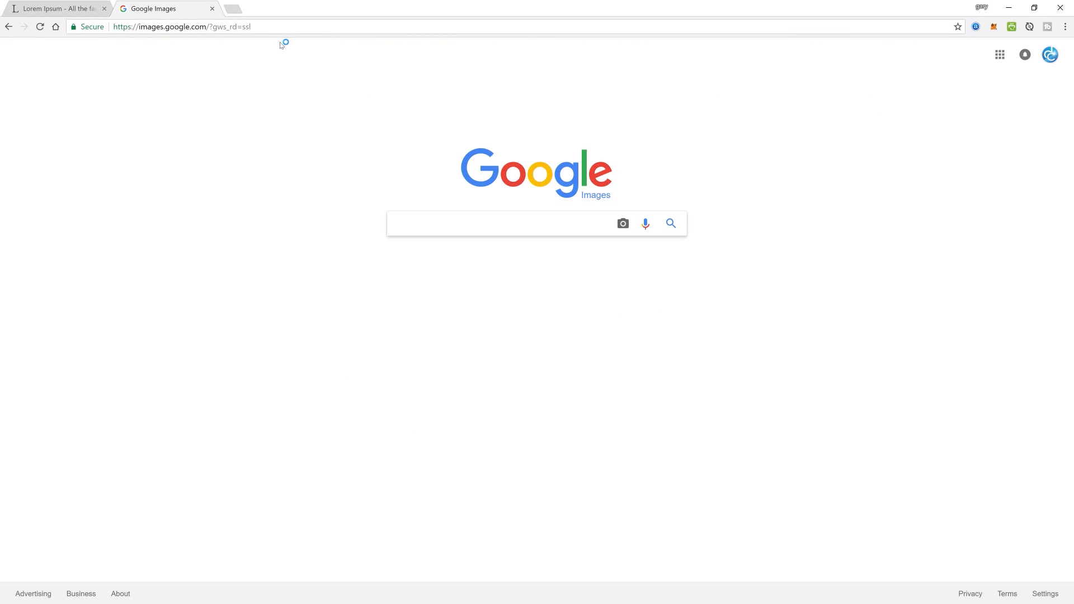
pyautogui.click(503, 224)
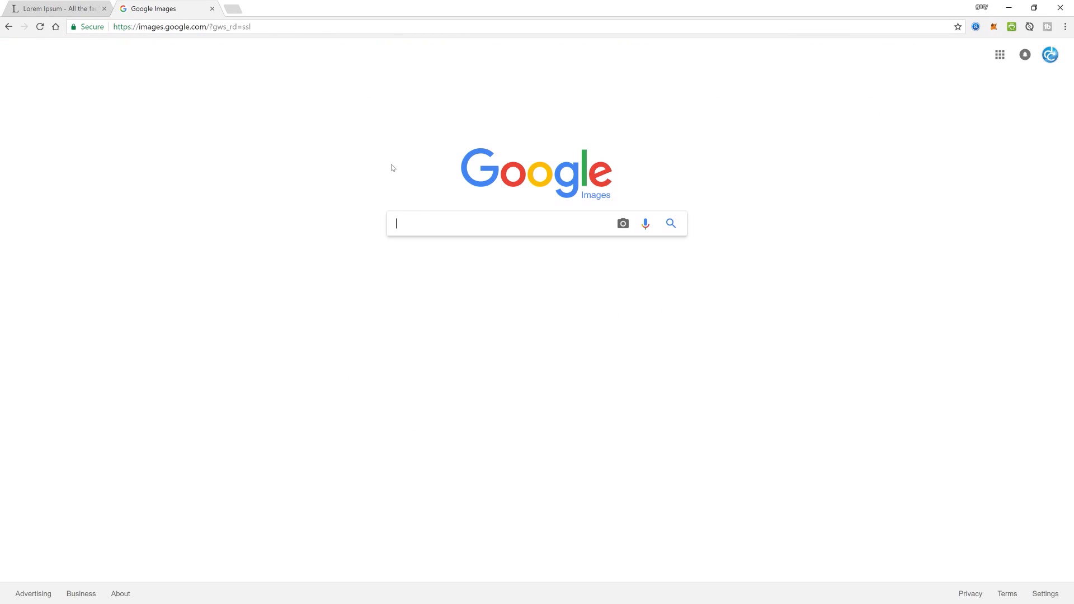
pyautogui.moveTo(329, 293)
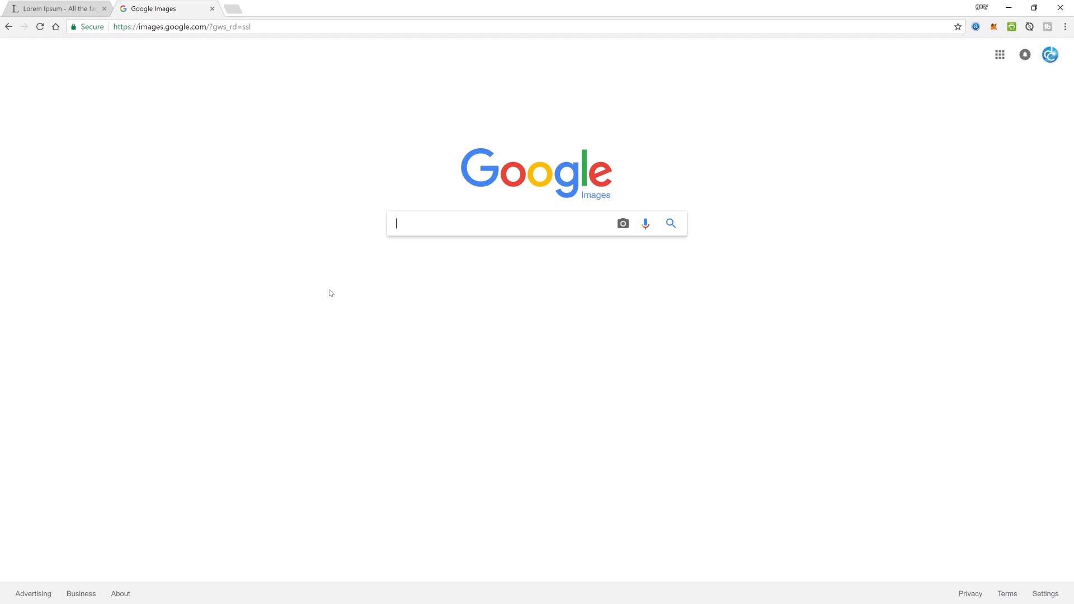
# Search 'mountain' and limit usage rights to 'Labeled for reuse with modification'.
pyautogui.write('mountain')
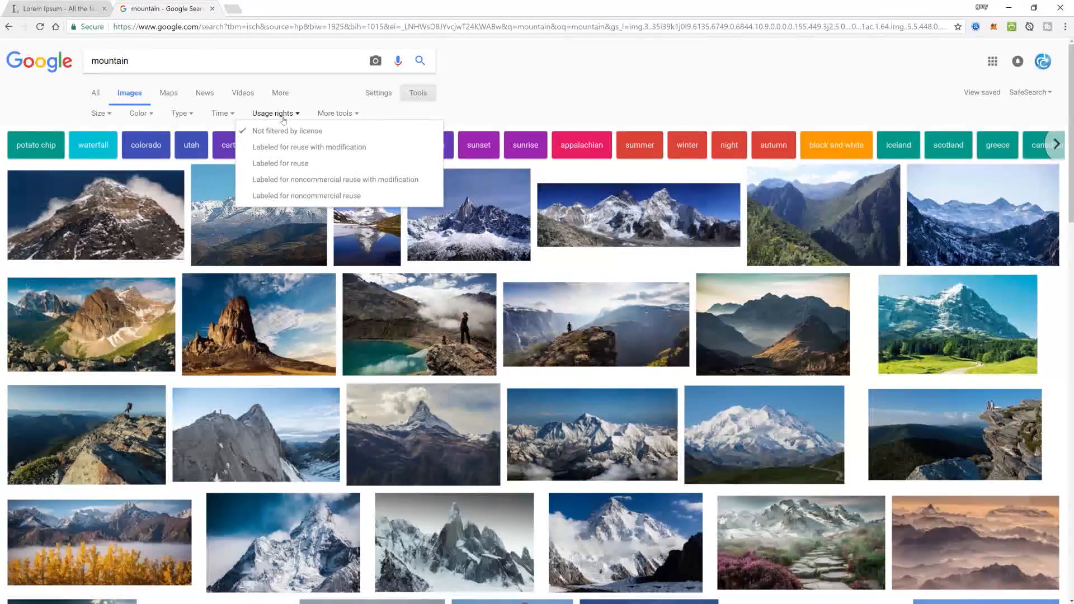
pyautogui.moveTo(308, 147)
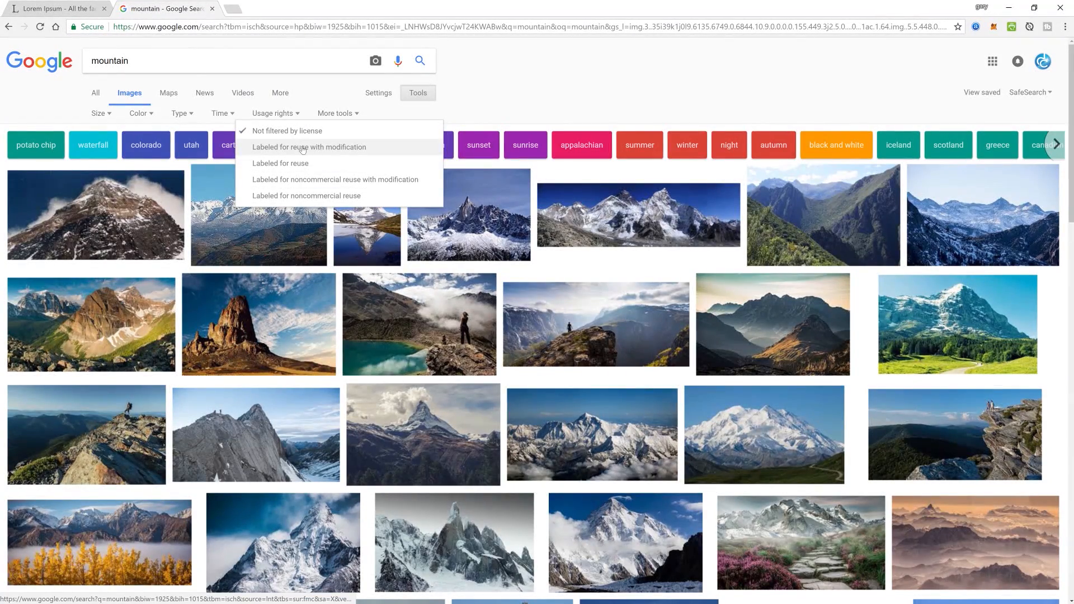
pyautogui.click(309, 147)
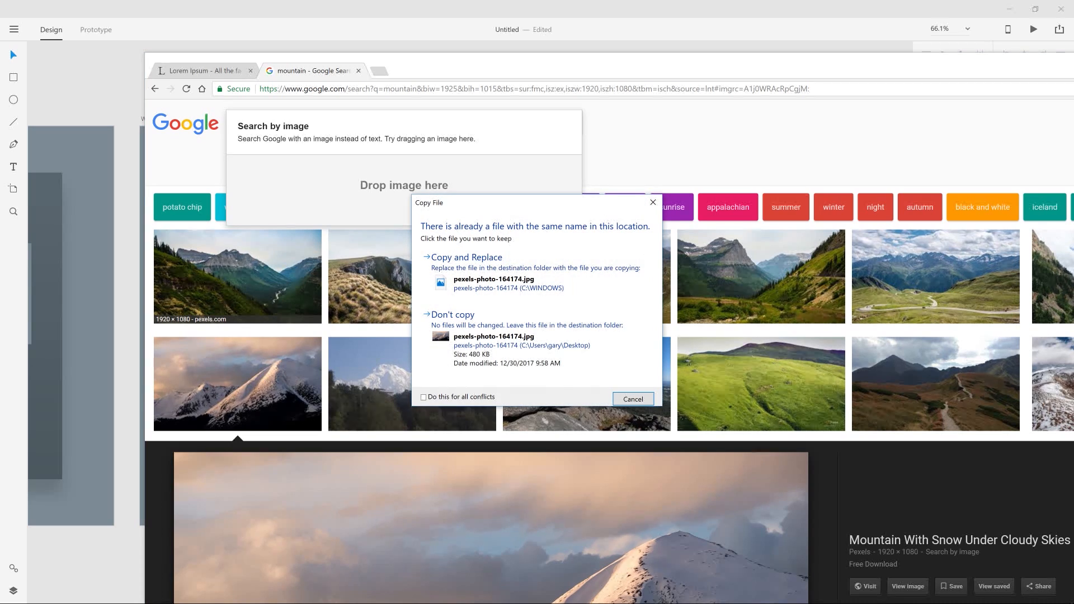
# Resolve the duplicate-file warning so pexels-photo-164174.jpg saves to the desktop.
pyautogui.click(631, 399)
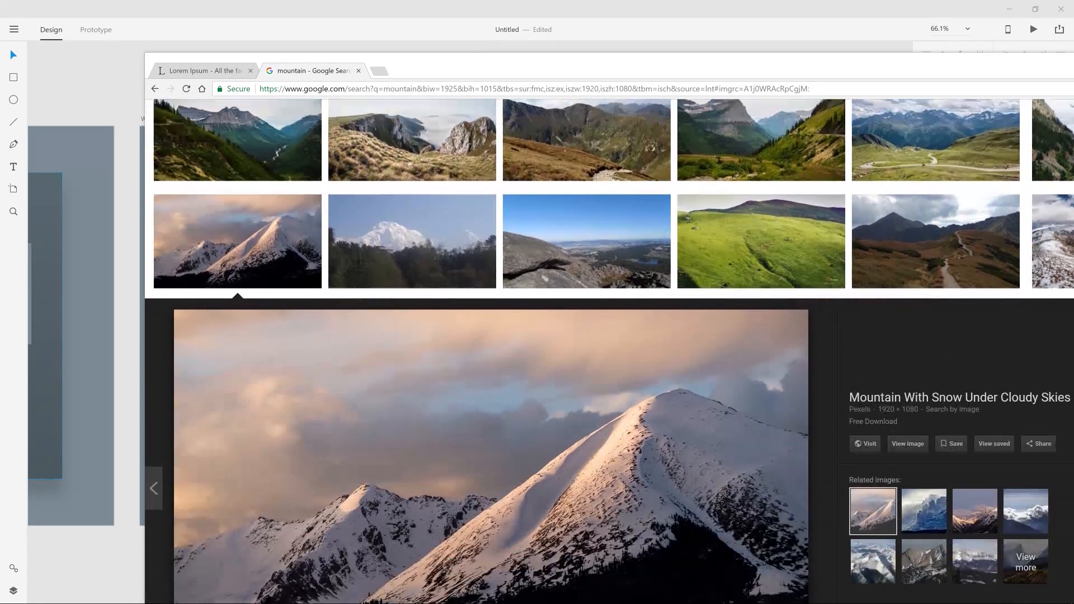
pyautogui.scroll(-3)
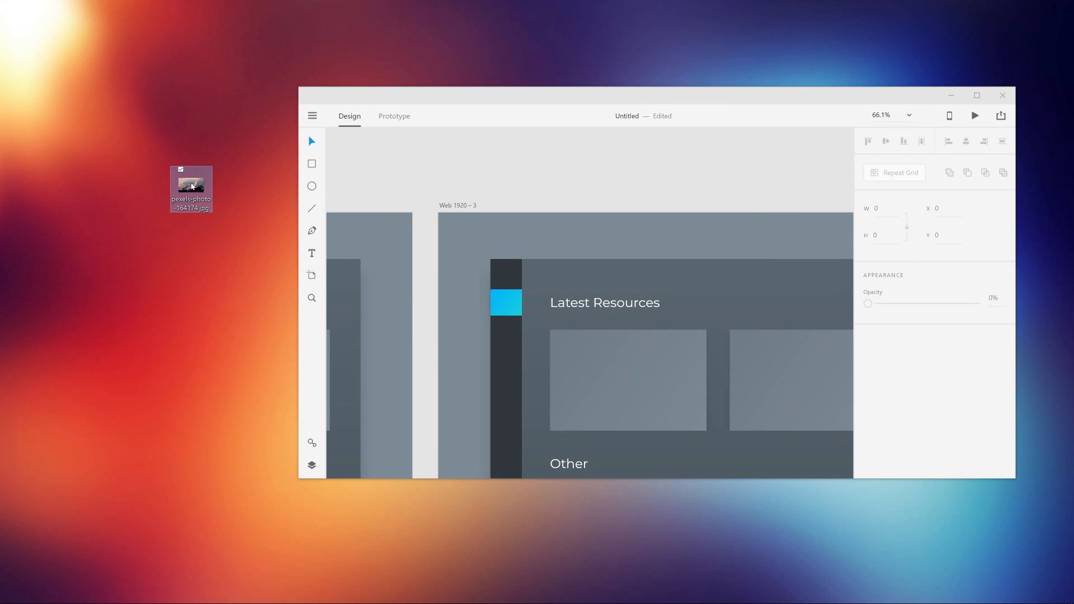
# Drag pexels-photo-164174.jpg from the desktop into the Web 1920 – 3 artboard.
pyautogui.moveTo(192, 187); pyautogui.dragTo(531, 161)
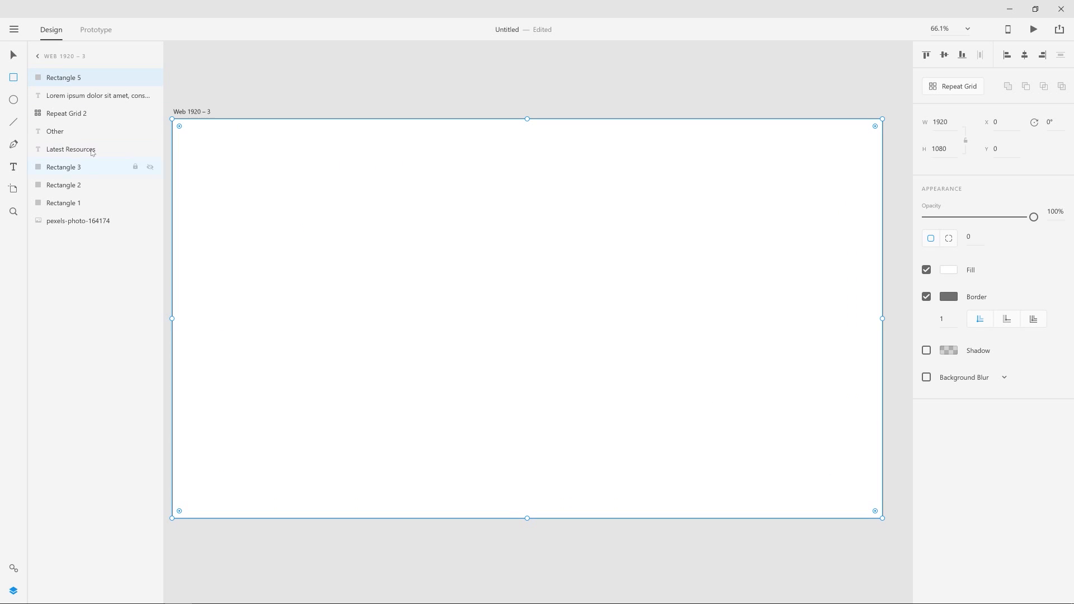
# Turn off the Border on the full-size white rectangle.
pyautogui.click(926, 297)
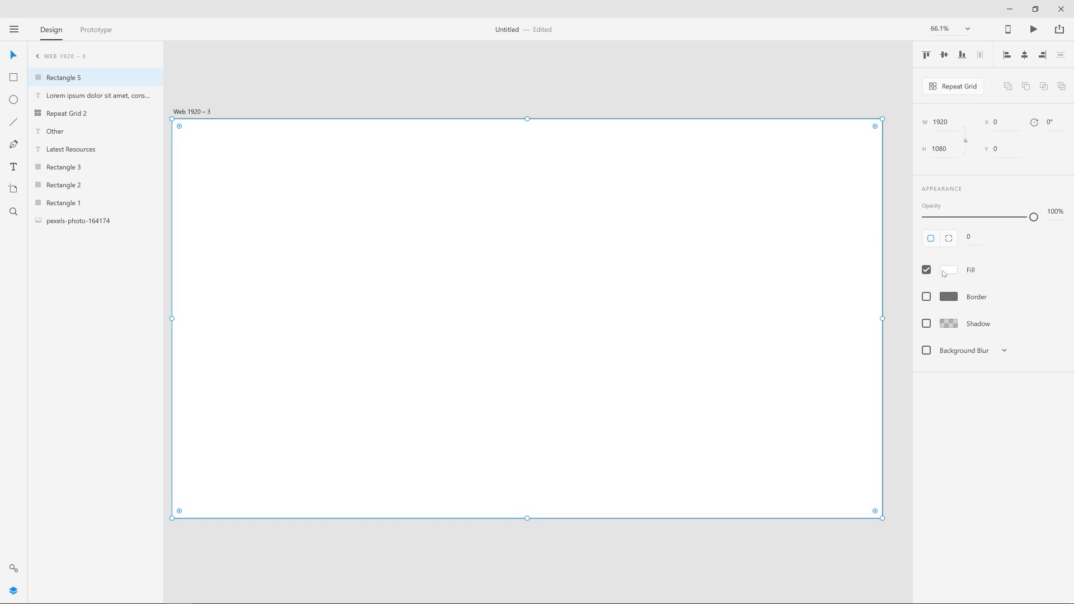
pyautogui.moveTo(65, 77)
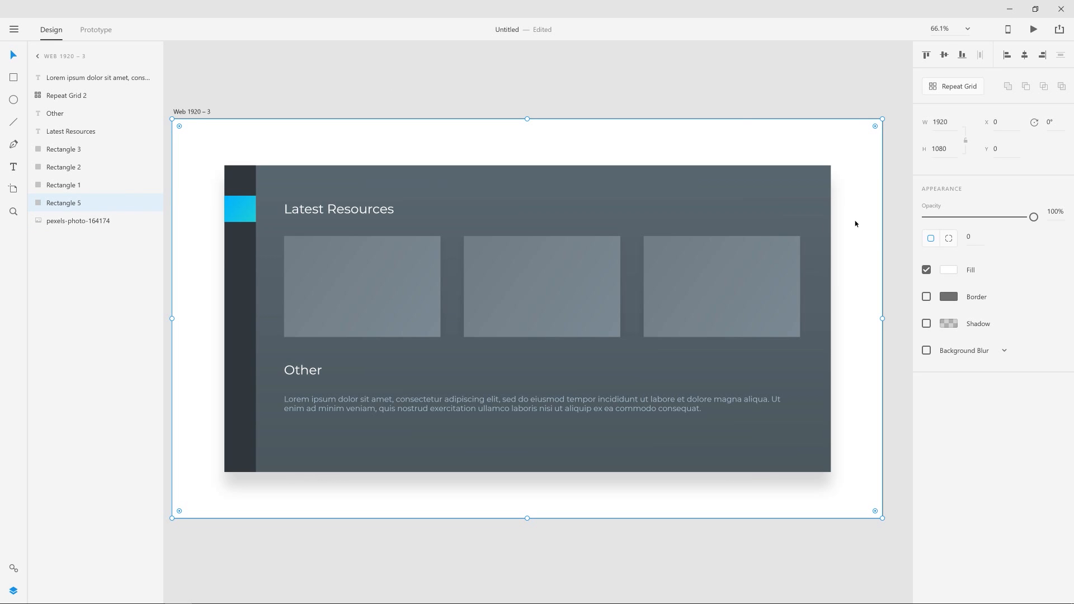
pyautogui.moveTo(932, 352)
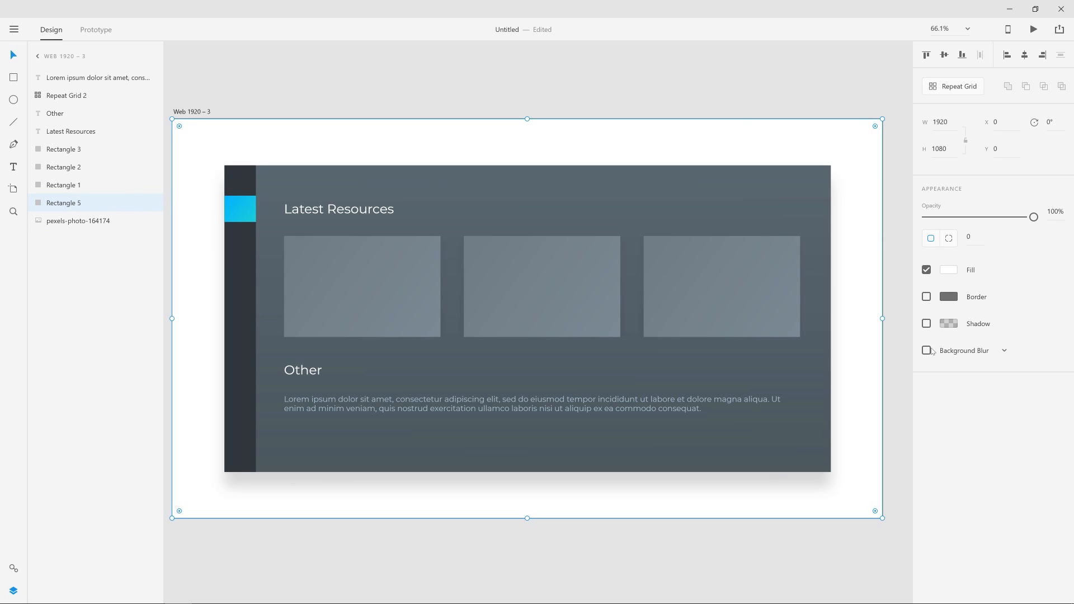
# Enable Background Blur on Rectangle 5 and set the blur amount to 46.
pyautogui.click(927, 350)
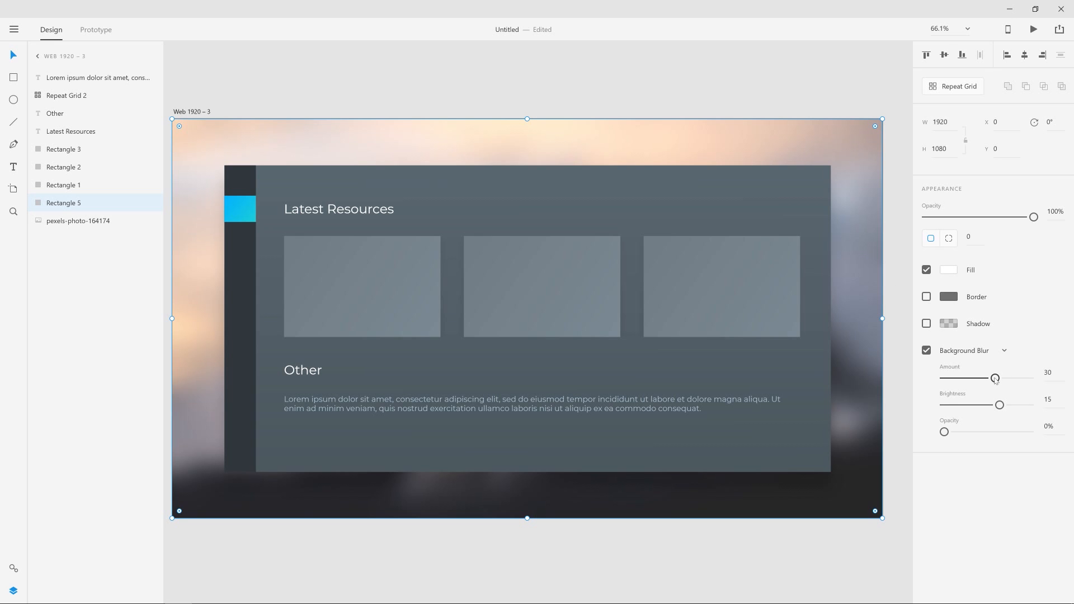
pyautogui.moveTo(996, 378); pyautogui.dragTo(952, 378)
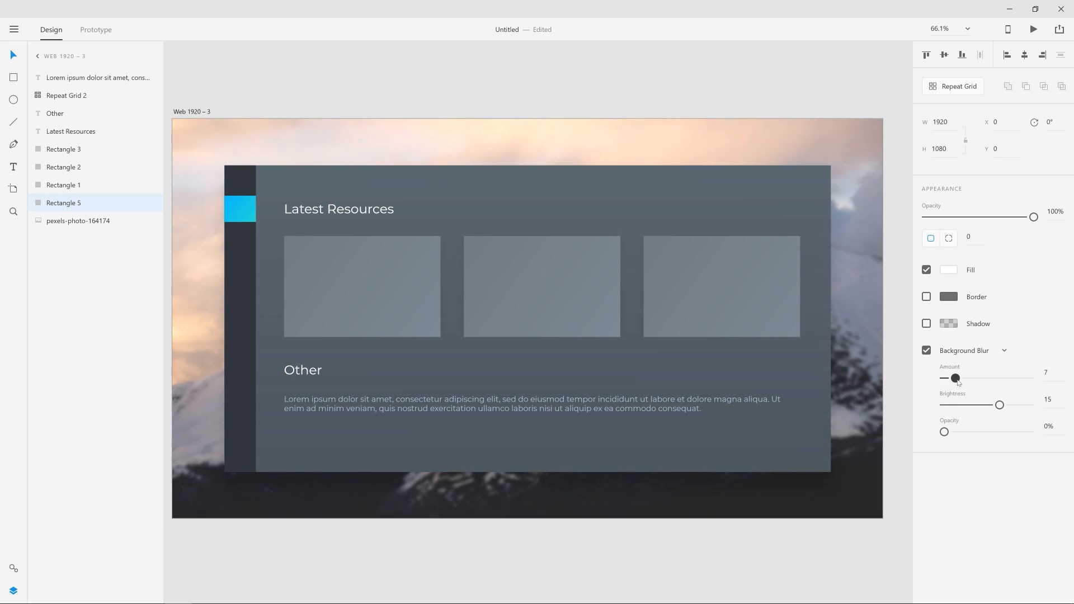
pyautogui.moveTo(956, 379); pyautogui.dragTo(959, 379)
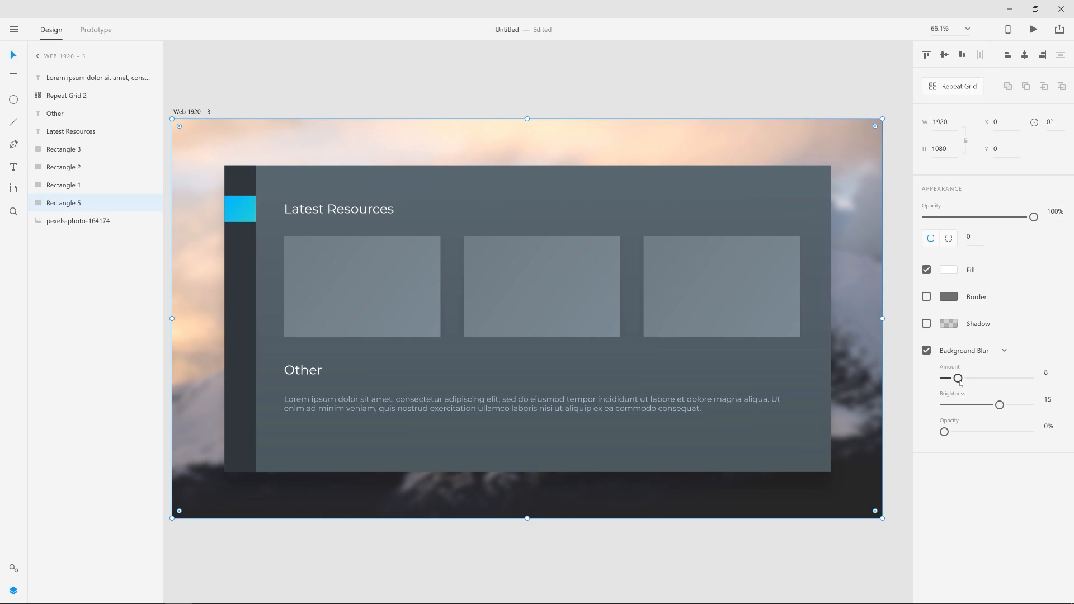
pyautogui.moveTo(960, 378); pyautogui.dragTo(1023, 379)
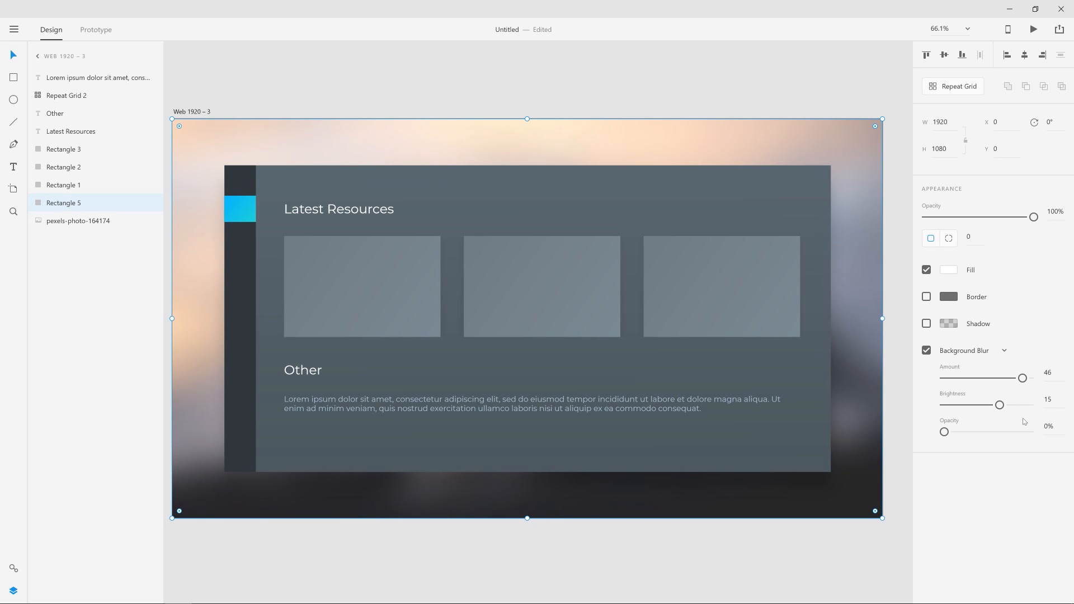
pyautogui.moveTo(1028, 376)
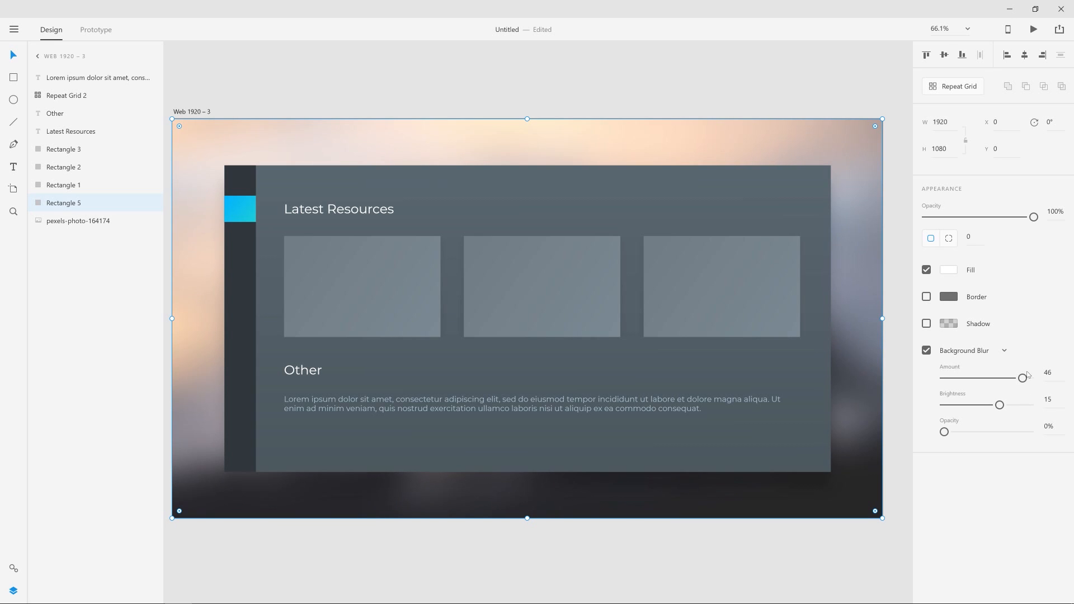
pyautogui.moveTo(941, 268)
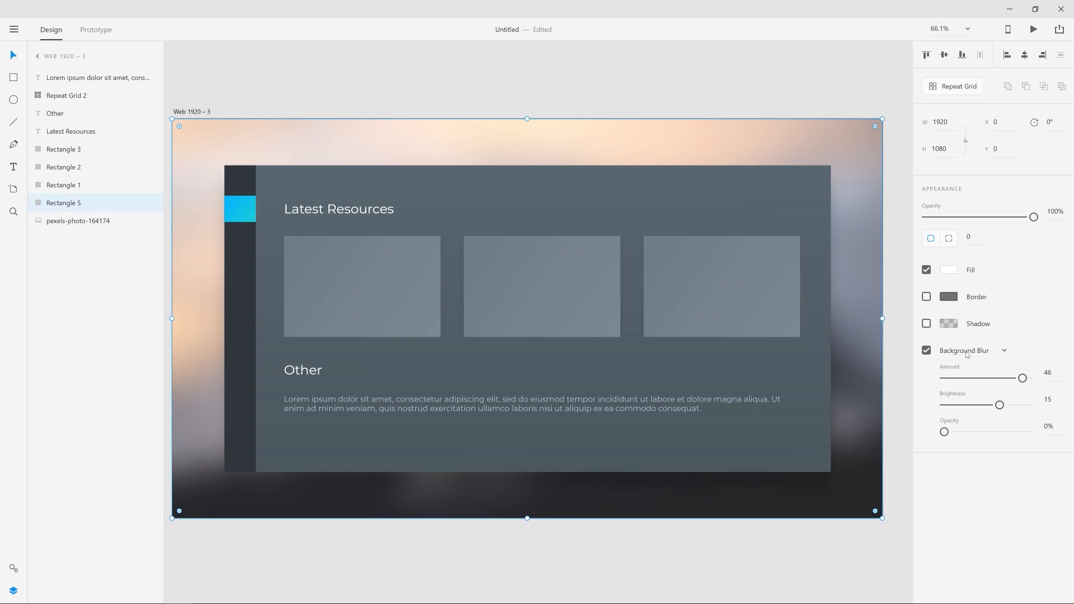
pyautogui.moveTo(958, 272)
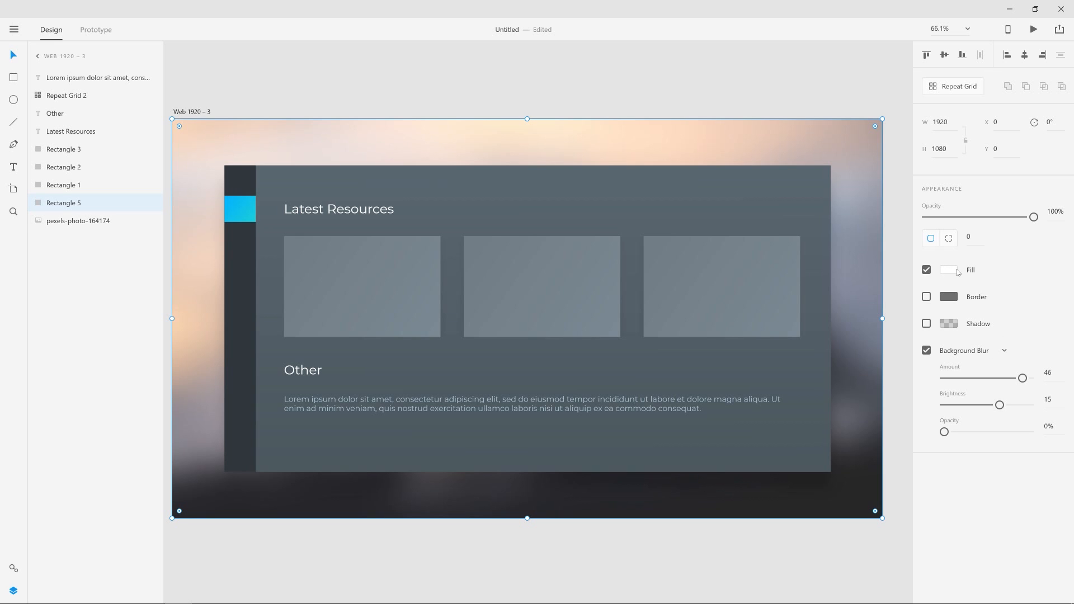
# Switch Rectangle 5's fill from white to red in the colour picker.
pyautogui.click(949, 269)
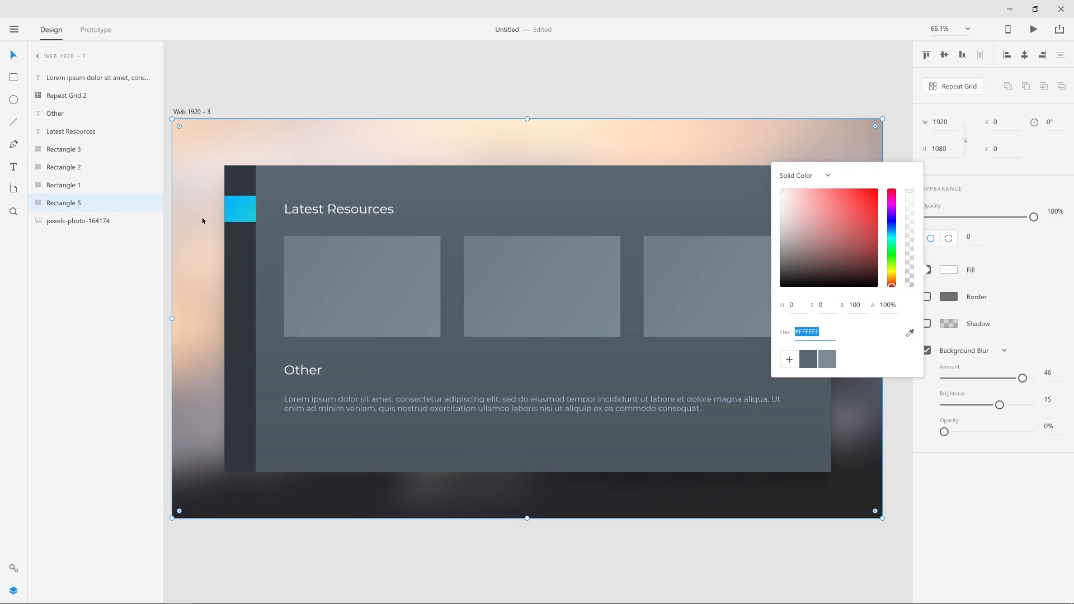
pyautogui.moveTo(200, 238)
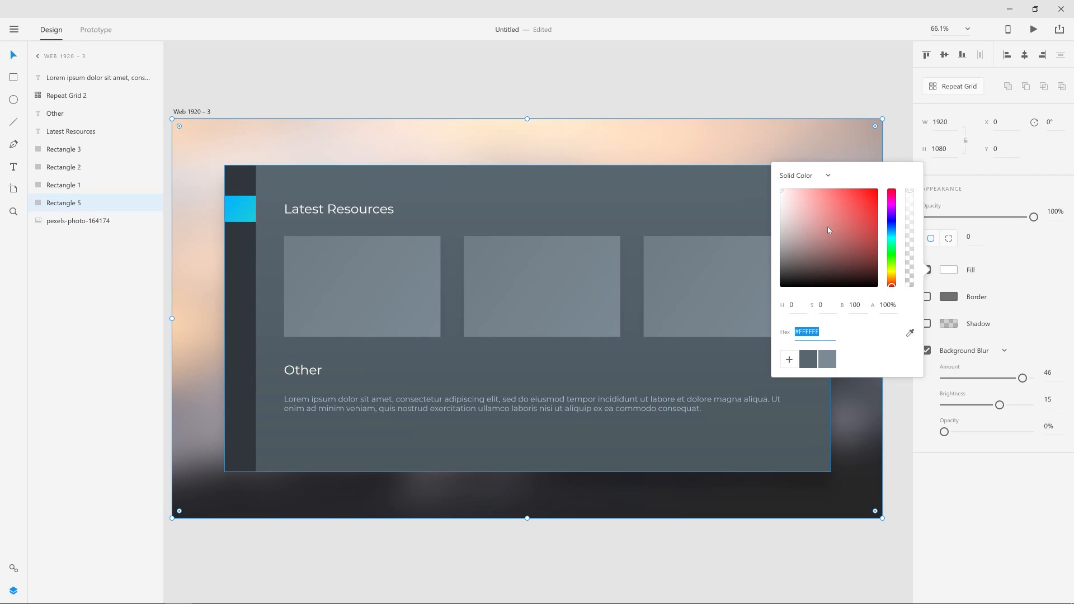
pyautogui.moveTo(827, 242)
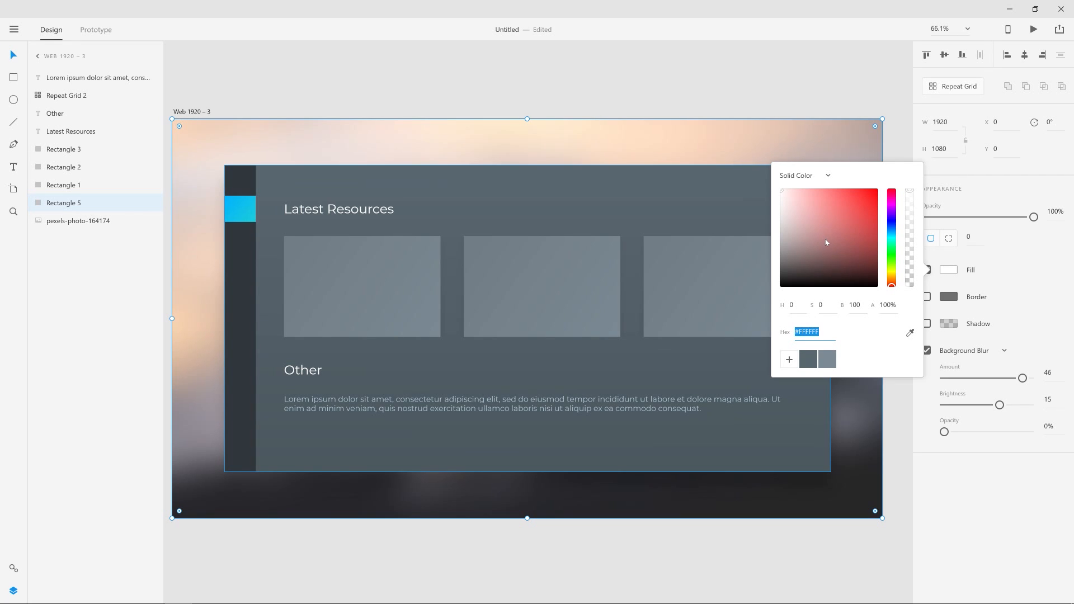
pyautogui.click(852, 198)
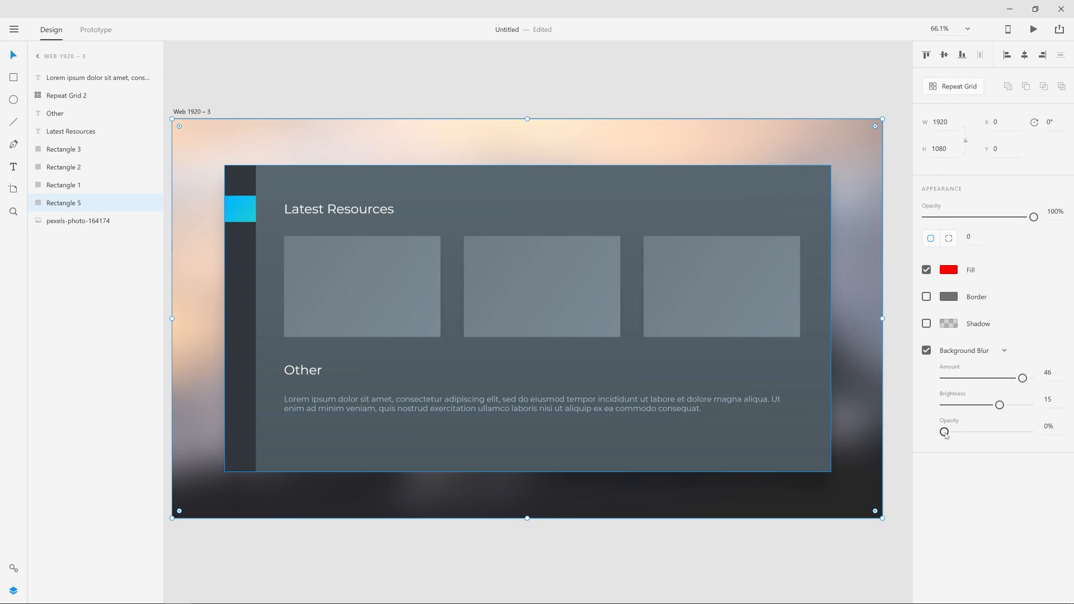
# Set the background blur opacity to 15% and brightness to 30.
pyautogui.moveTo(944, 433); pyautogui.dragTo(951, 432)
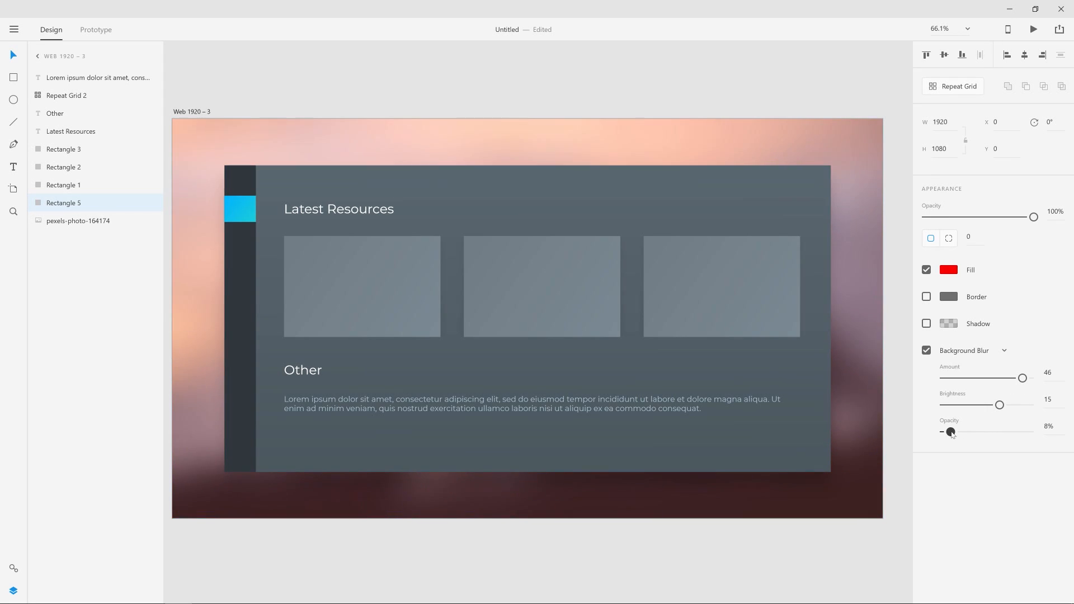
pyautogui.moveTo(951, 432); pyautogui.dragTo(958, 432)
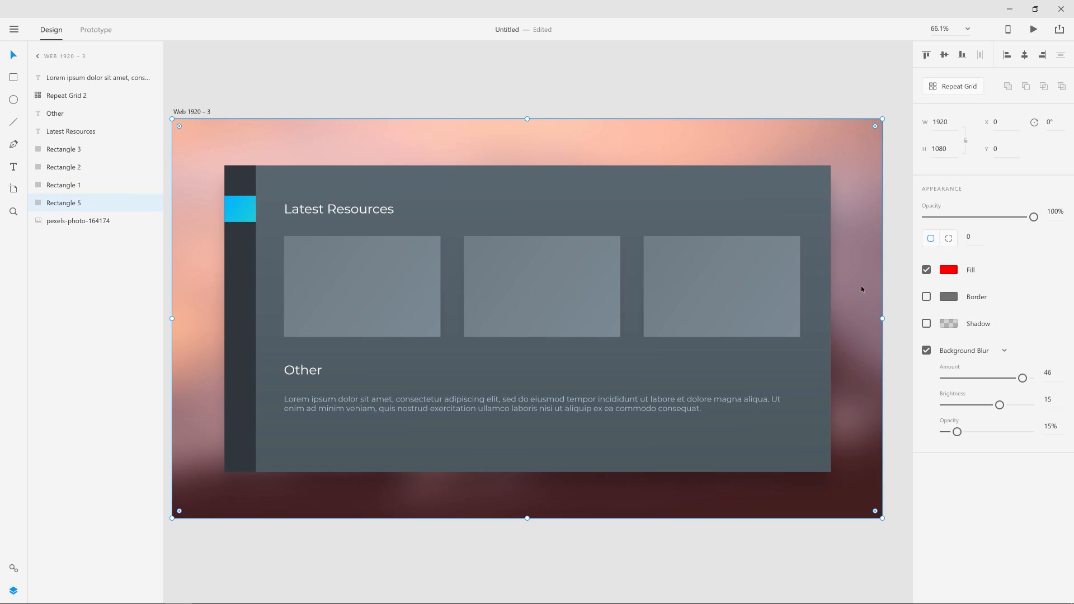
pyautogui.moveTo(1021, 376)
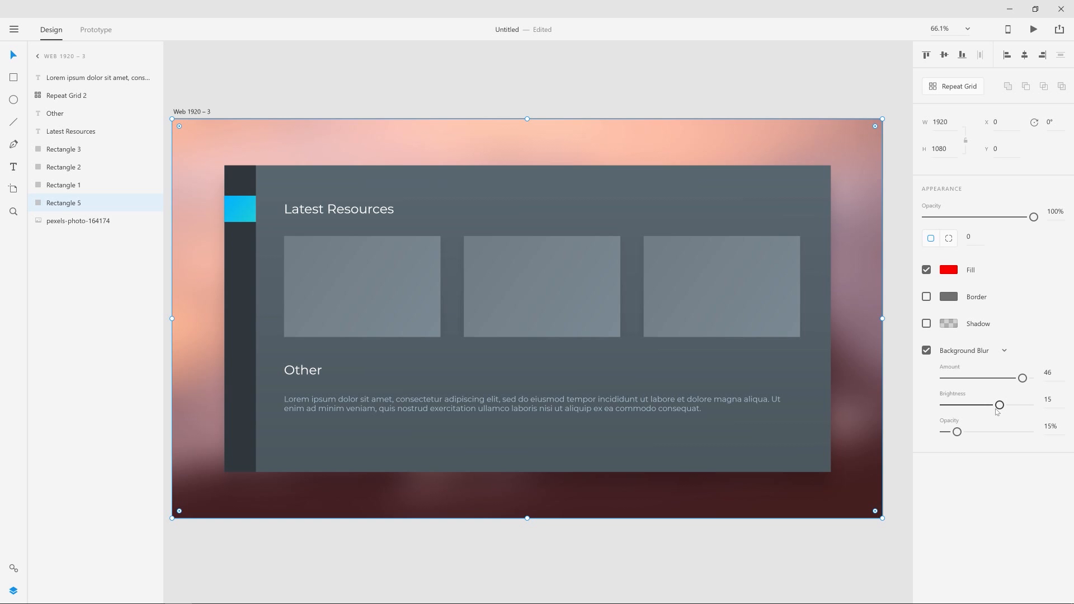
pyautogui.moveTo(999, 405); pyautogui.dragTo(1019, 406)
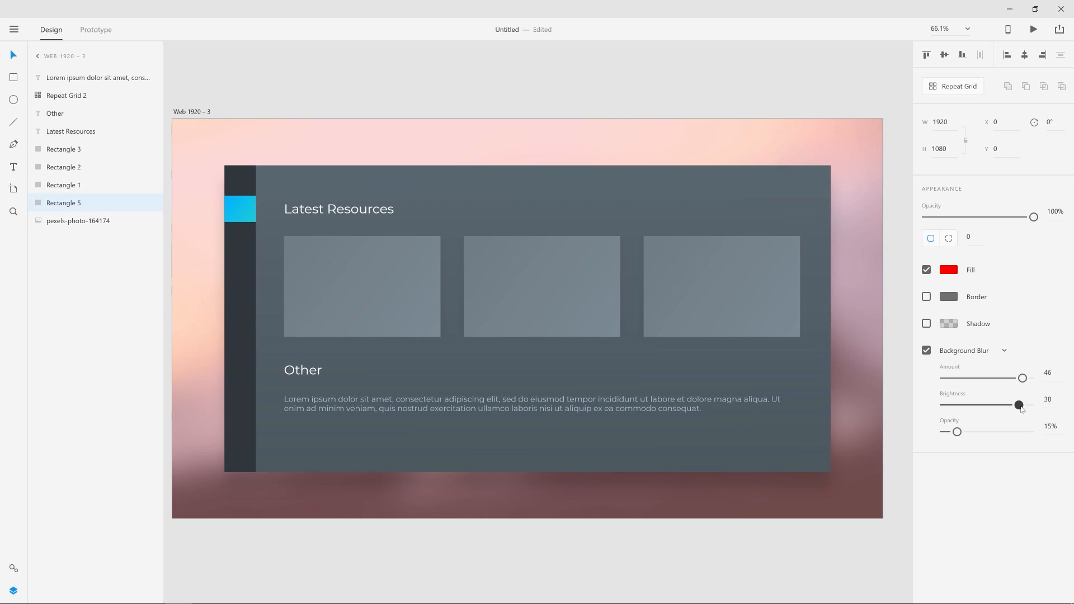
pyautogui.moveTo(1019, 405); pyautogui.dragTo(1014, 405)
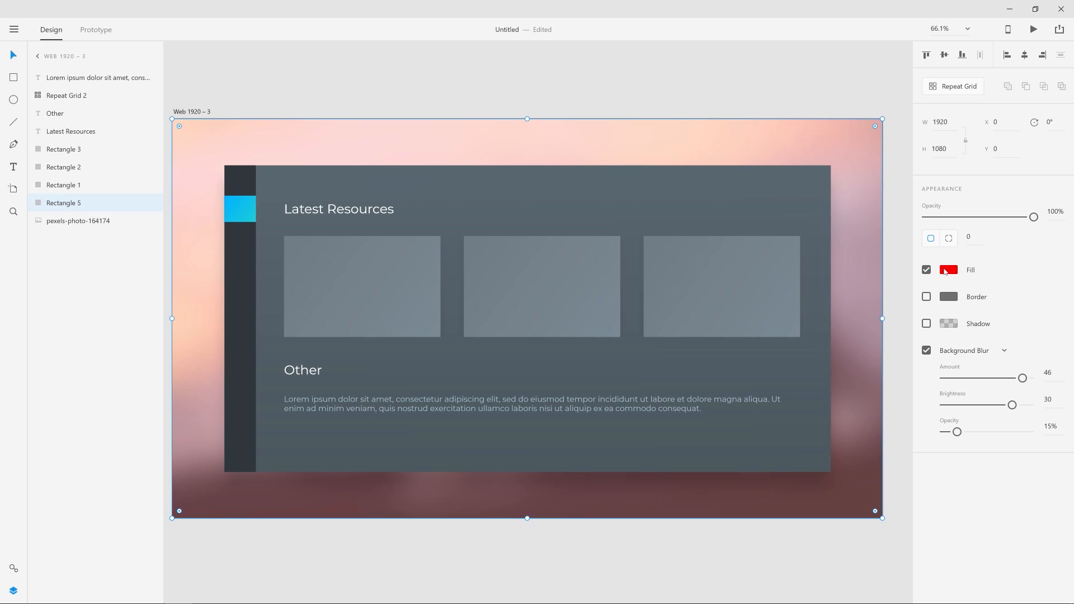
# Change the rectangle fill to #DBECEF and lower blur opacity to 6%.
pyautogui.click(949, 269)
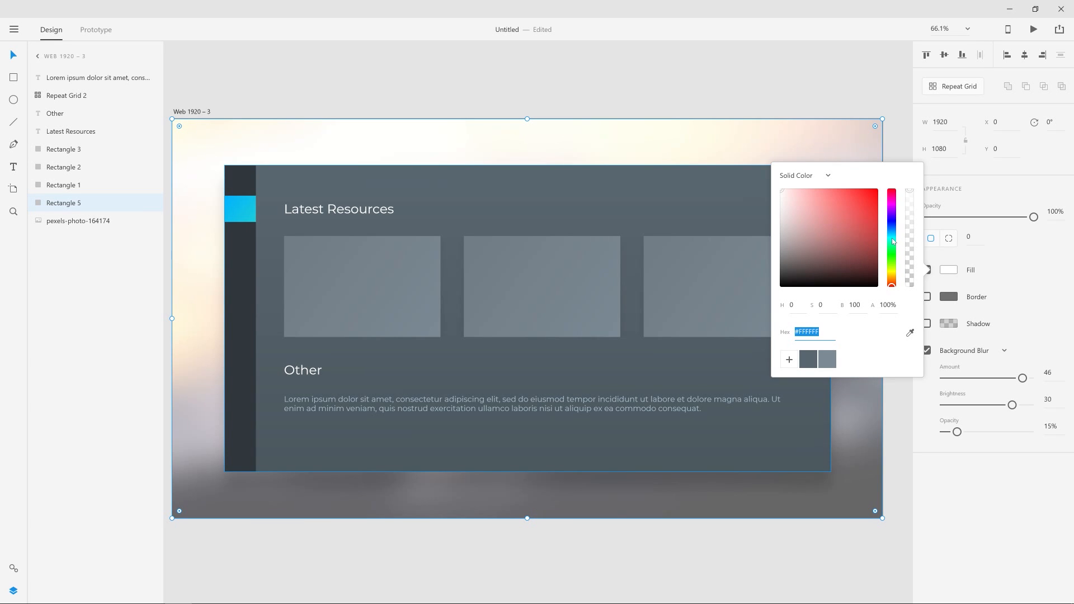
pyautogui.click(891, 237)
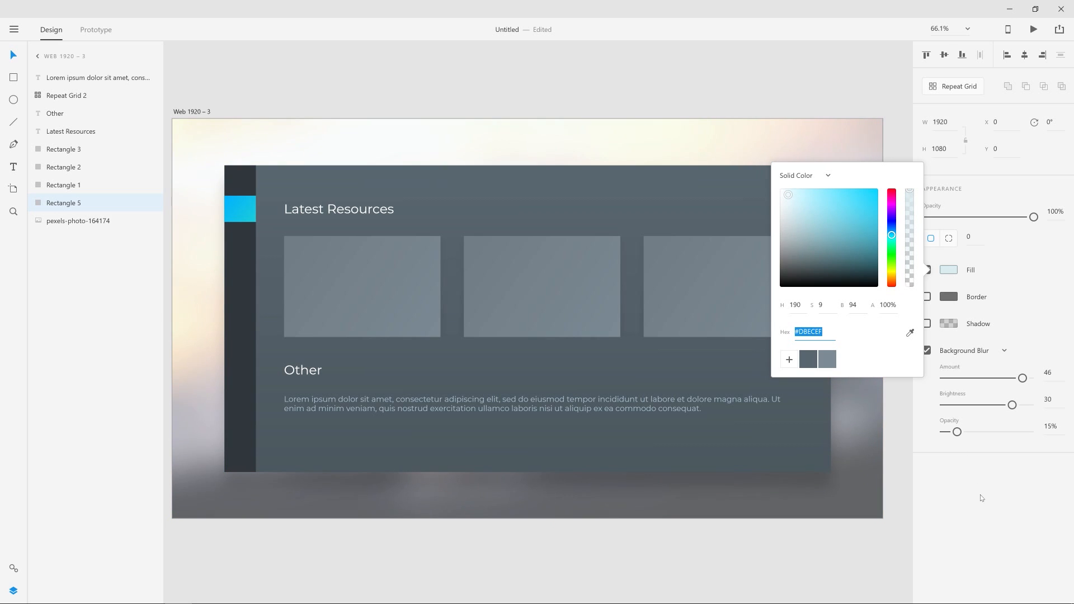
pyautogui.moveTo(958, 431); pyautogui.dragTo(950, 431)
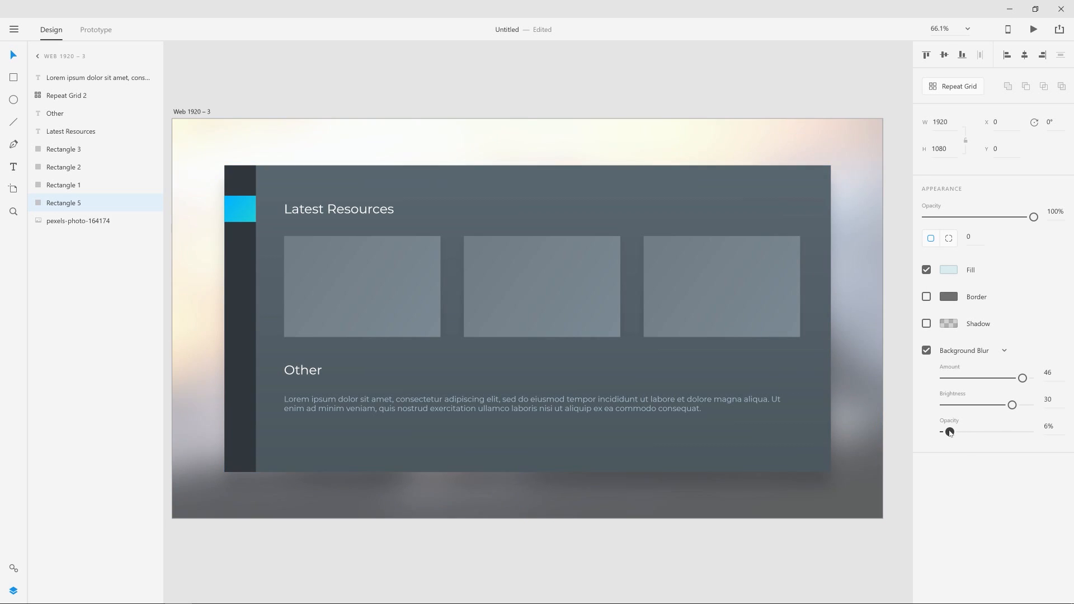
# Set Rectangle 5's background blur brightness to 16 and opacity to 44%.
pyautogui.moveTo(1013, 404); pyautogui.dragTo(1005, 404)
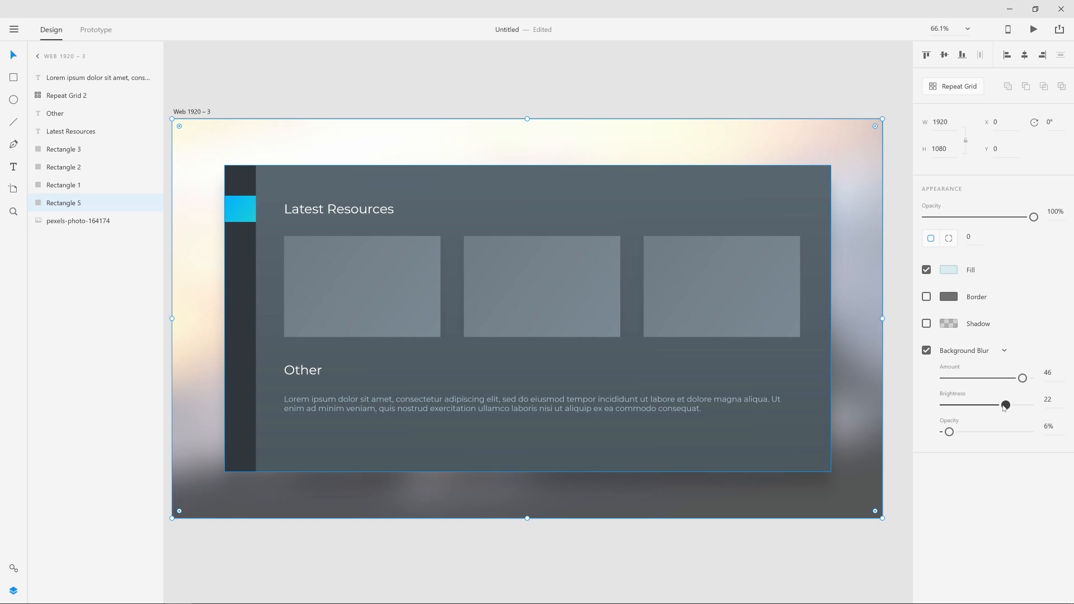
pyautogui.moveTo(987, 405); pyautogui.dragTo(1023, 405)
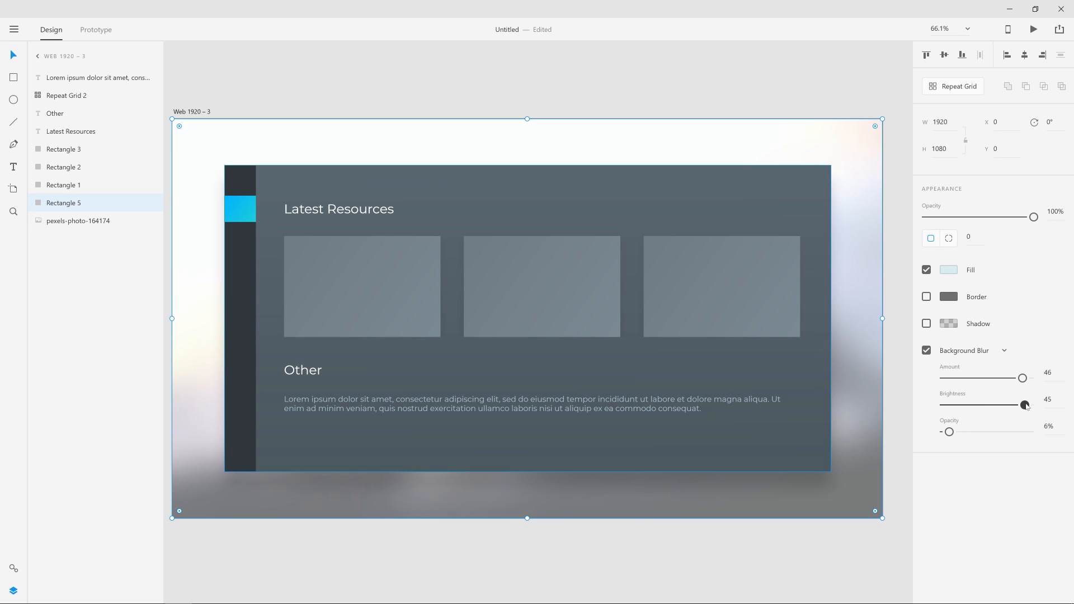
pyautogui.moveTo(949, 432); pyautogui.dragTo(944, 432)
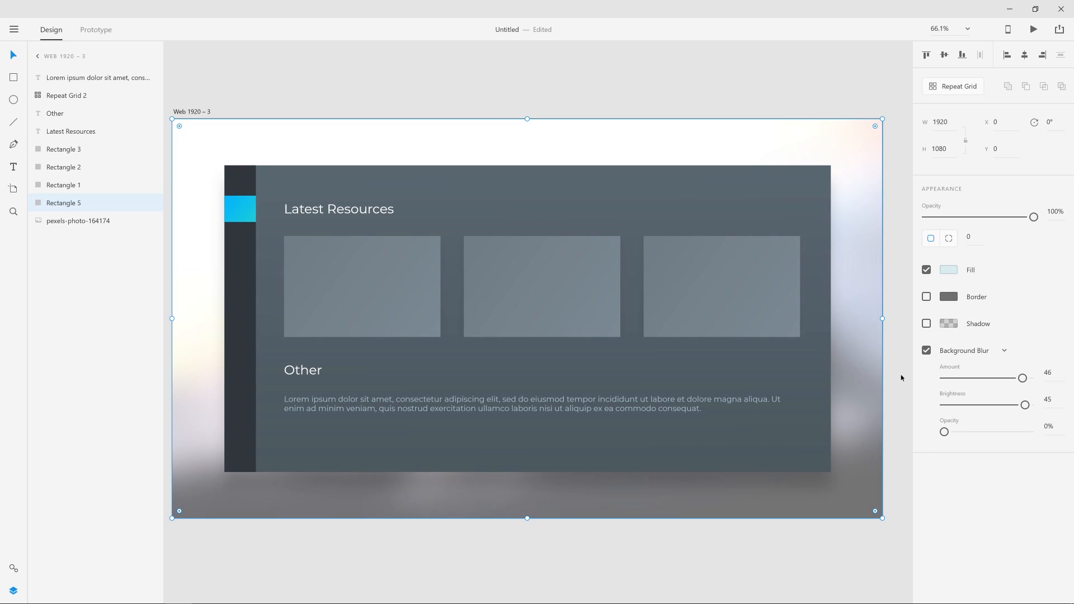
pyautogui.moveTo(1026, 405); pyautogui.dragTo(992, 405)
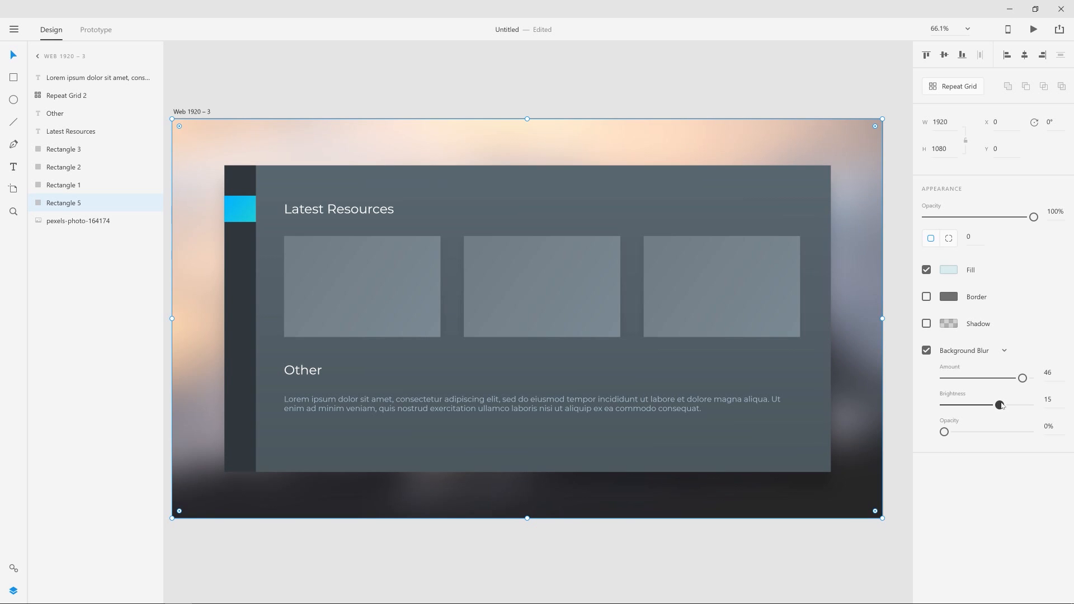
pyautogui.moveTo(944, 431); pyautogui.dragTo(958, 431)
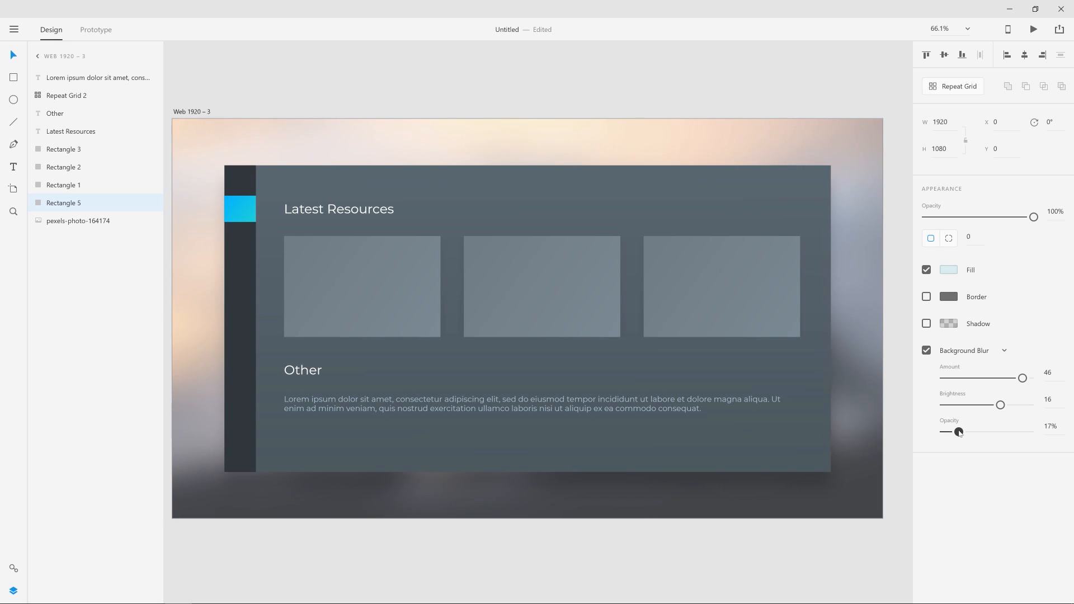
pyautogui.moveTo(959, 431); pyautogui.dragTo(953, 432)
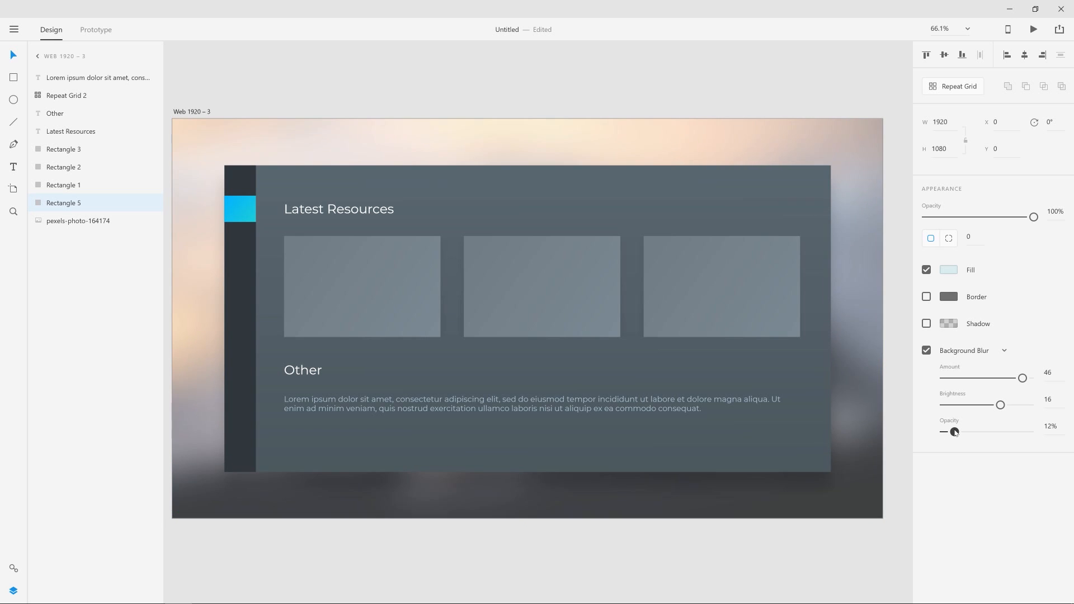
pyautogui.moveTo(955, 431); pyautogui.dragTo(977, 432)
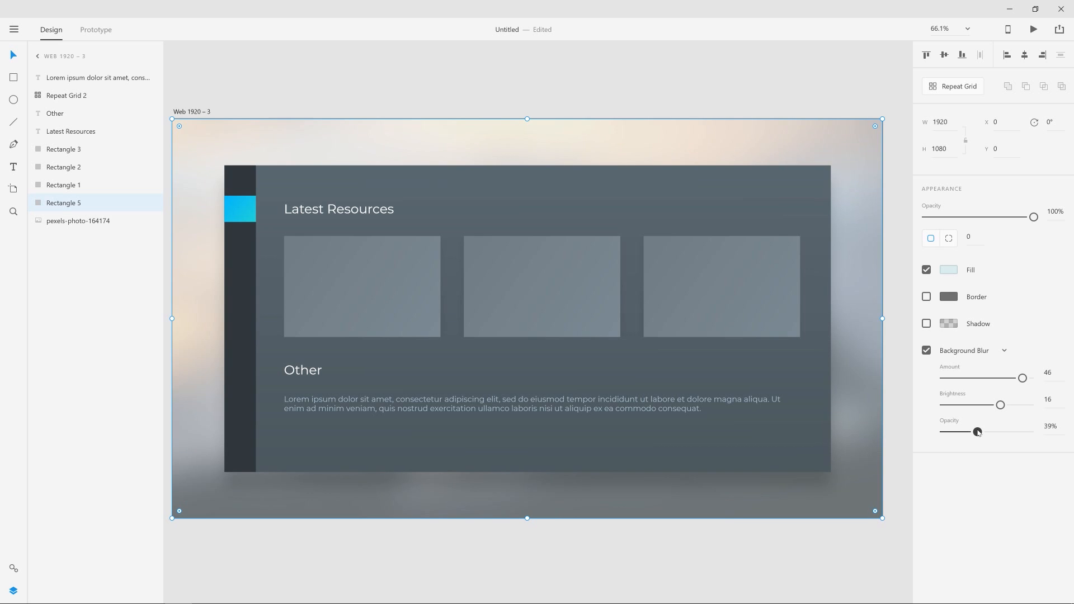
pyautogui.moveTo(977, 432); pyautogui.dragTo(983, 432)
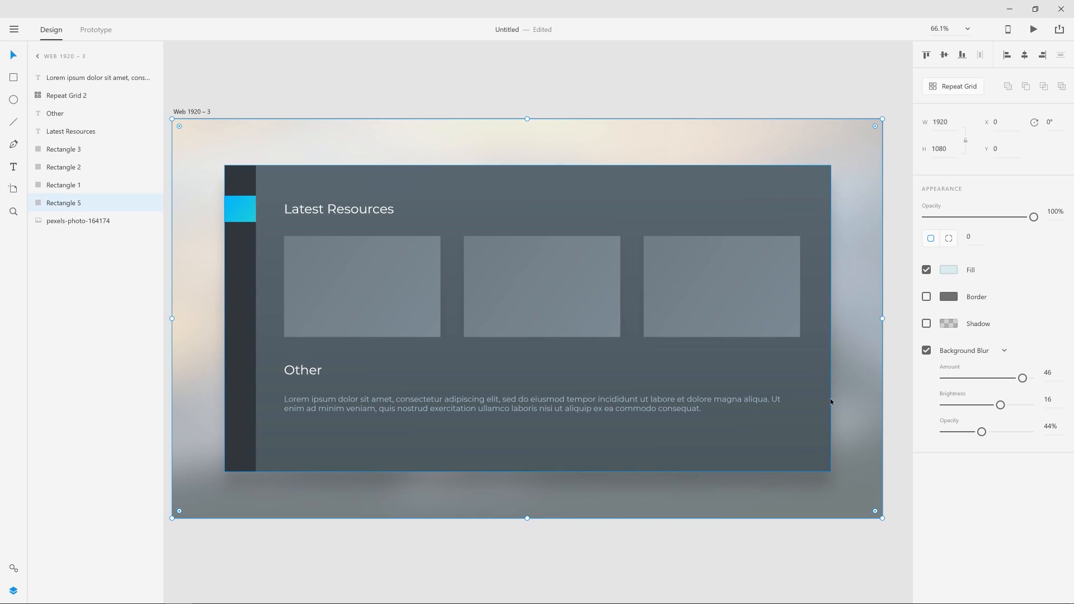
pyautogui.moveTo(336, 461)
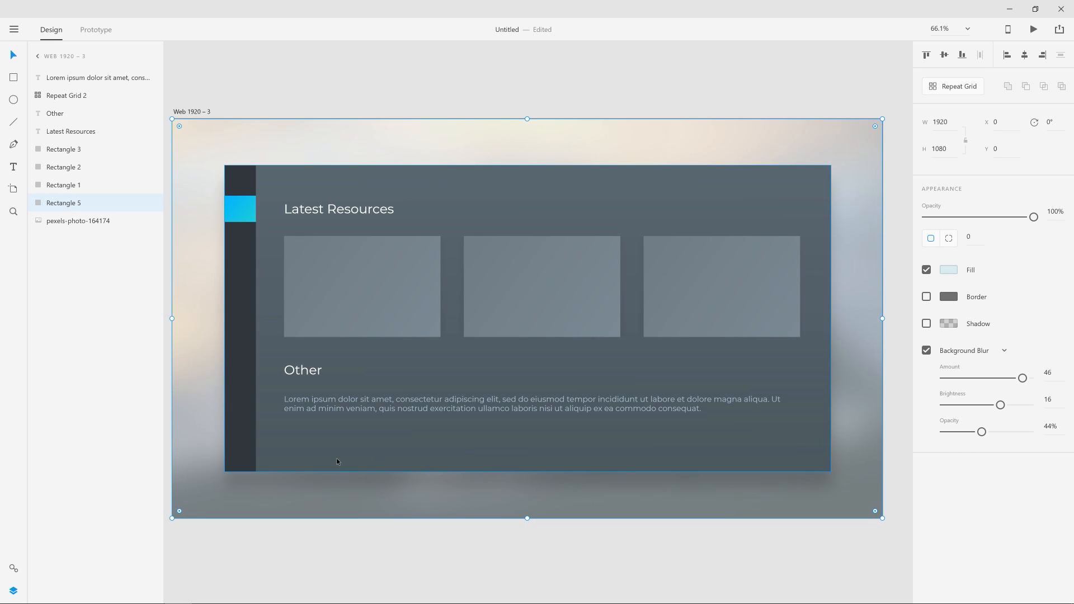
pyautogui.moveTo(813, 439)
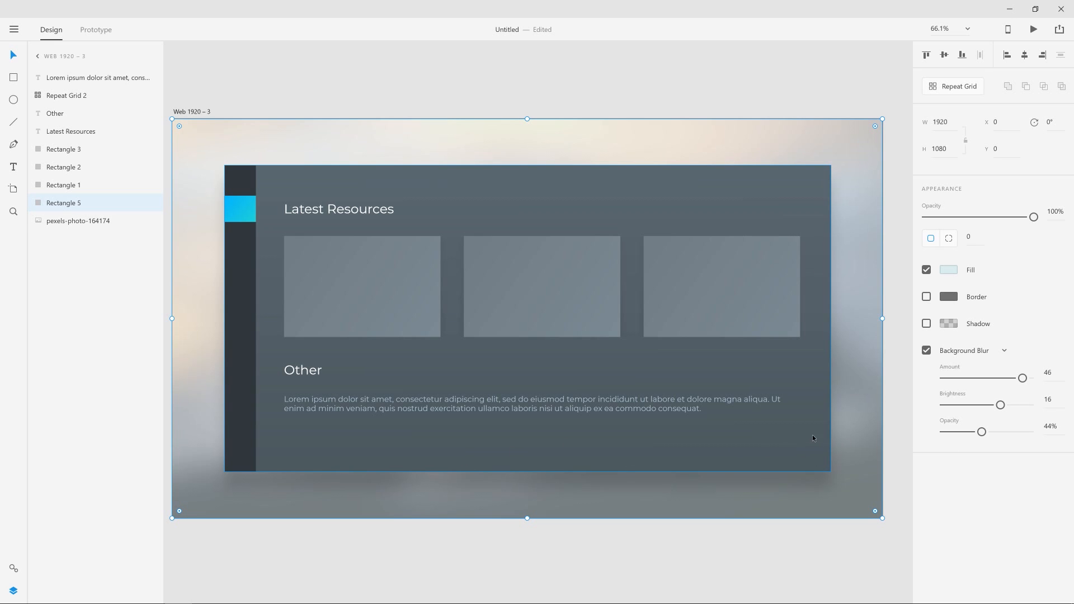
# Select the content panel and settle its background blur brightness at about 19.
pyautogui.click(63, 184)
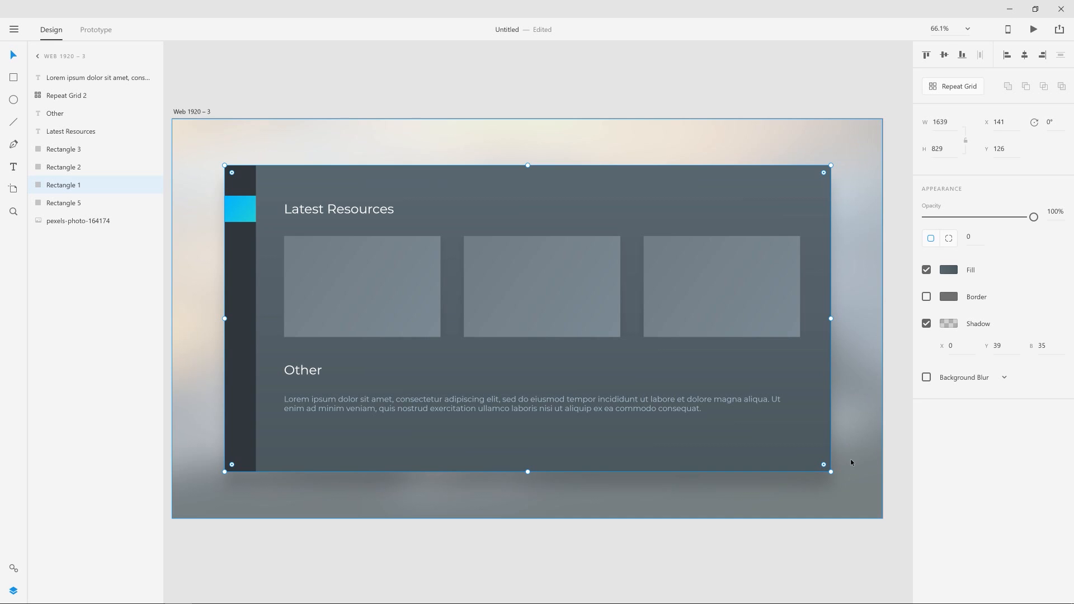
pyautogui.moveTo(856, 390)
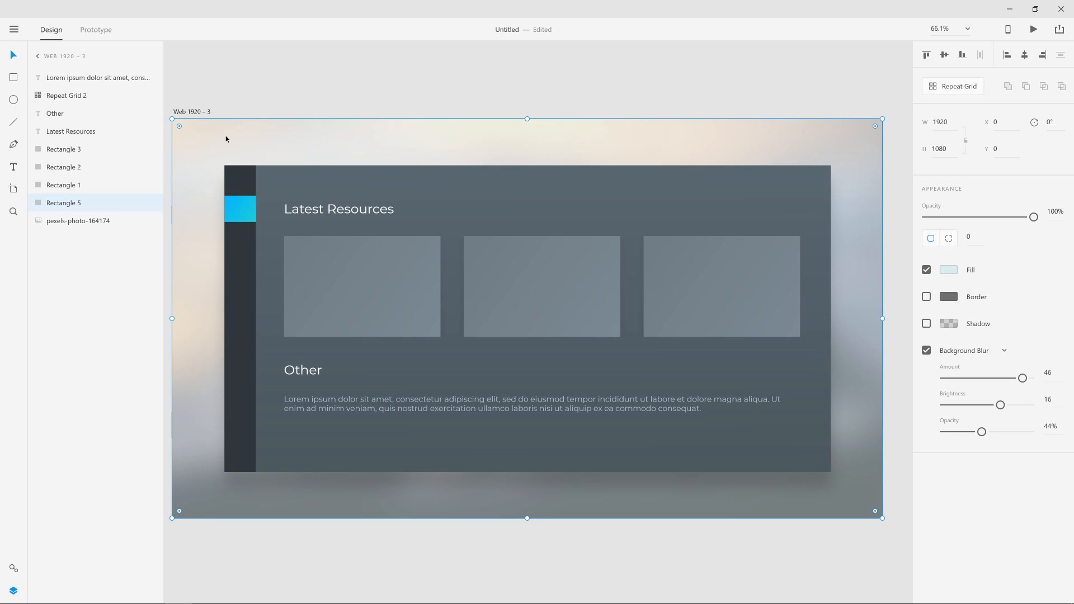
pyautogui.moveTo(1001, 405); pyautogui.dragTo(985, 405)
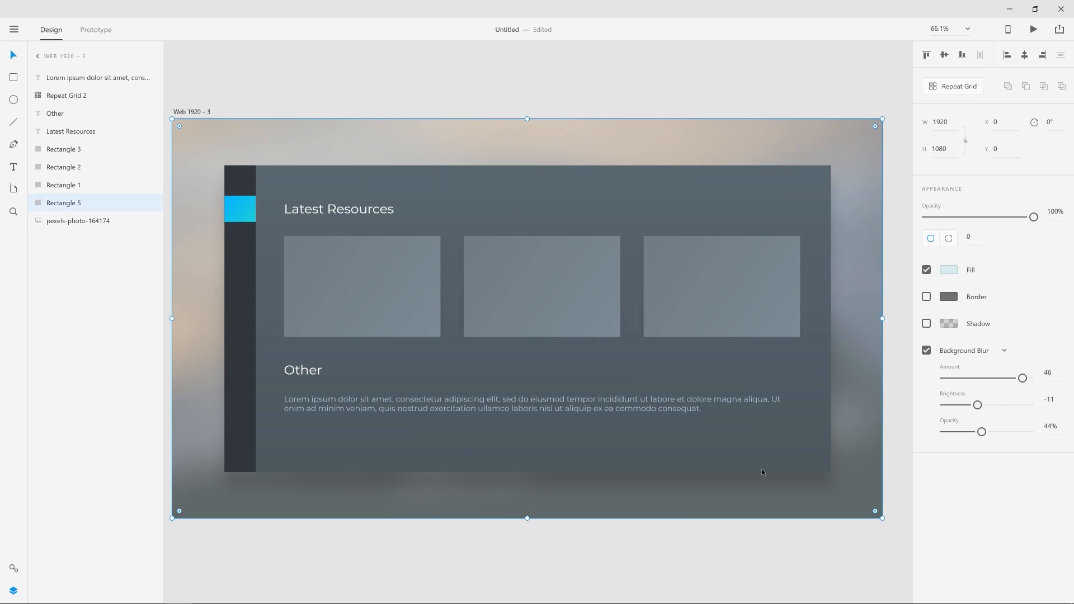
pyautogui.moveTo(1013, 388)
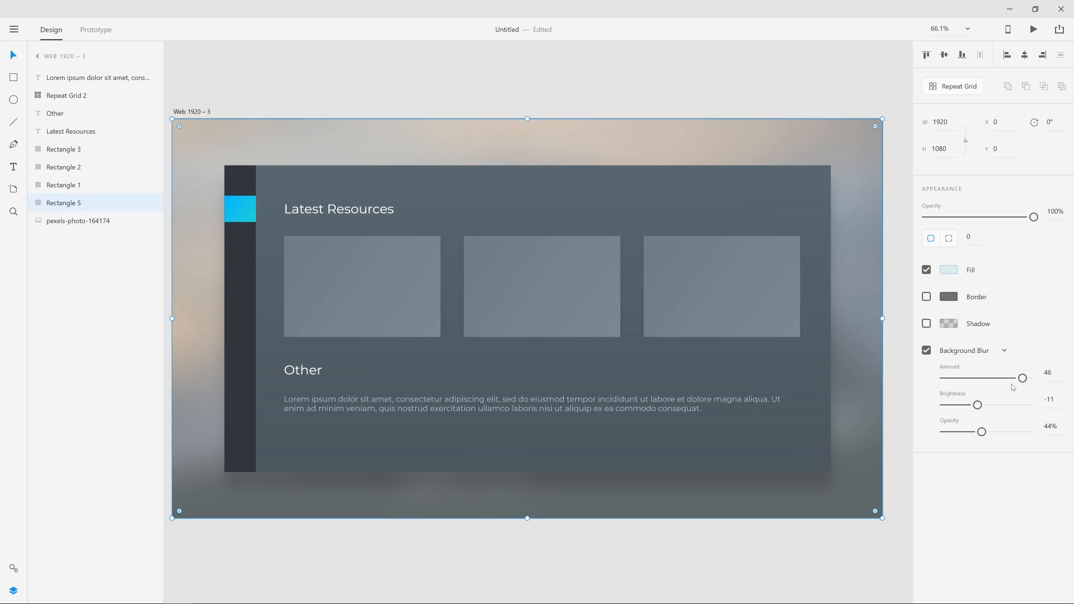
pyautogui.moveTo(978, 406); pyautogui.dragTo(1002, 405)
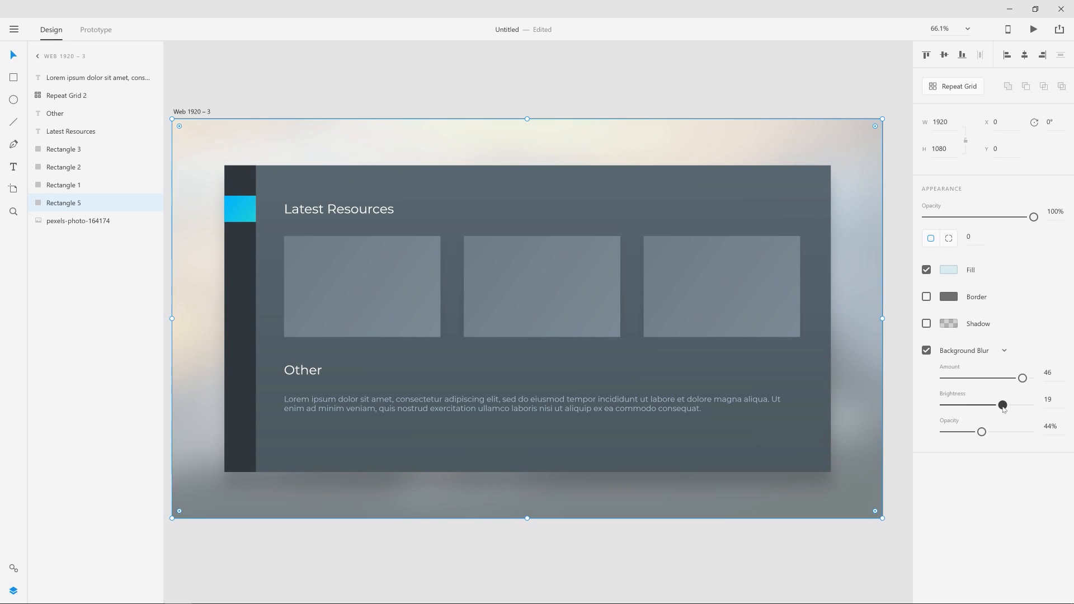
pyautogui.moveTo(1001, 406); pyautogui.dragTo(1009, 405)
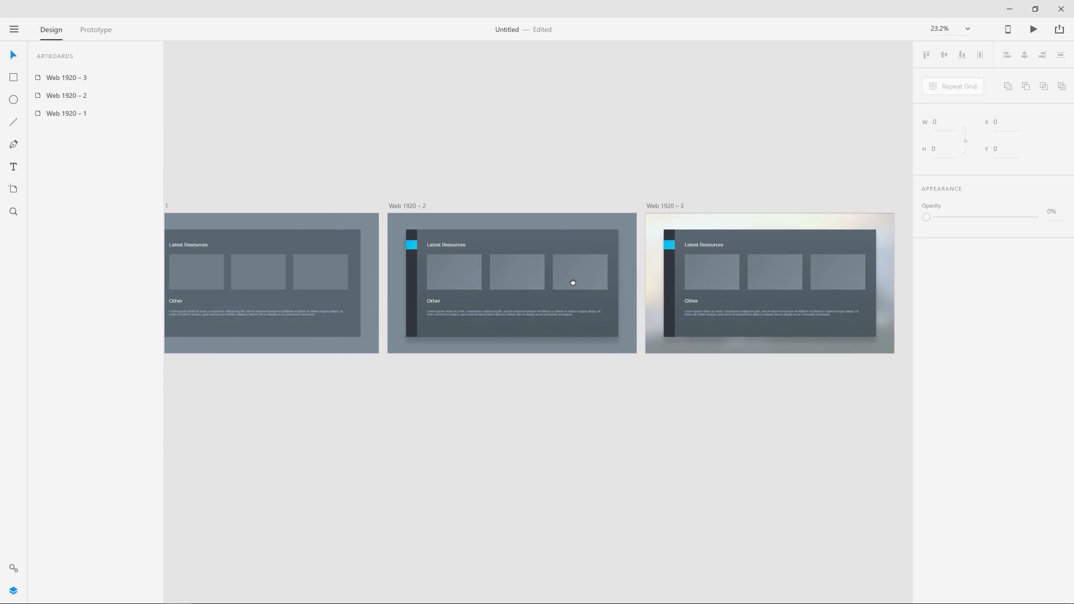
pyautogui.moveTo(681, 389)
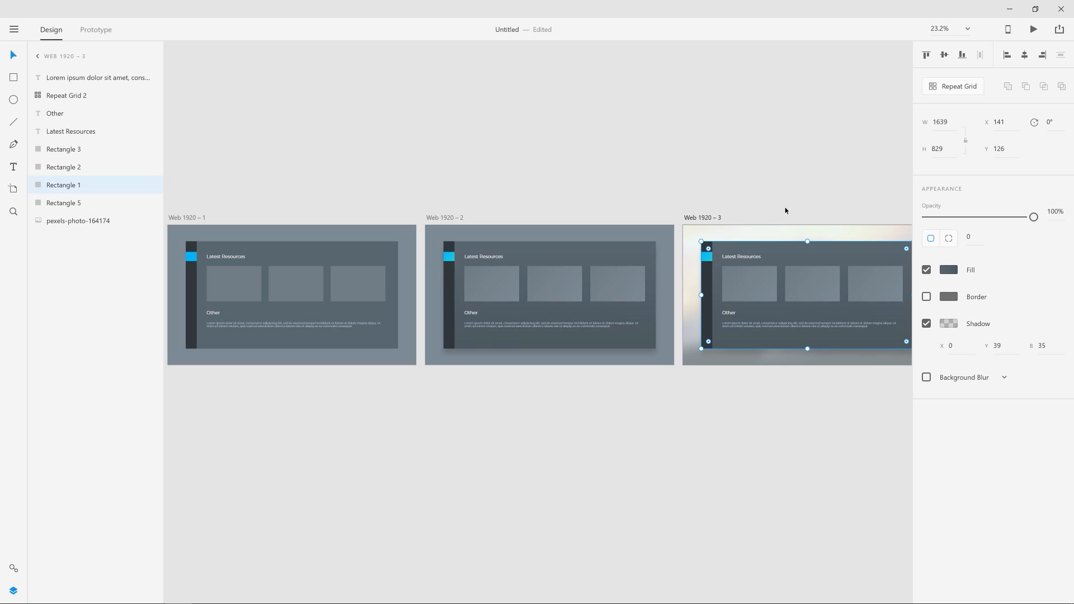
# Open the main panel's fill picker to preview a gradient, then close it.
pyautogui.click(949, 269)
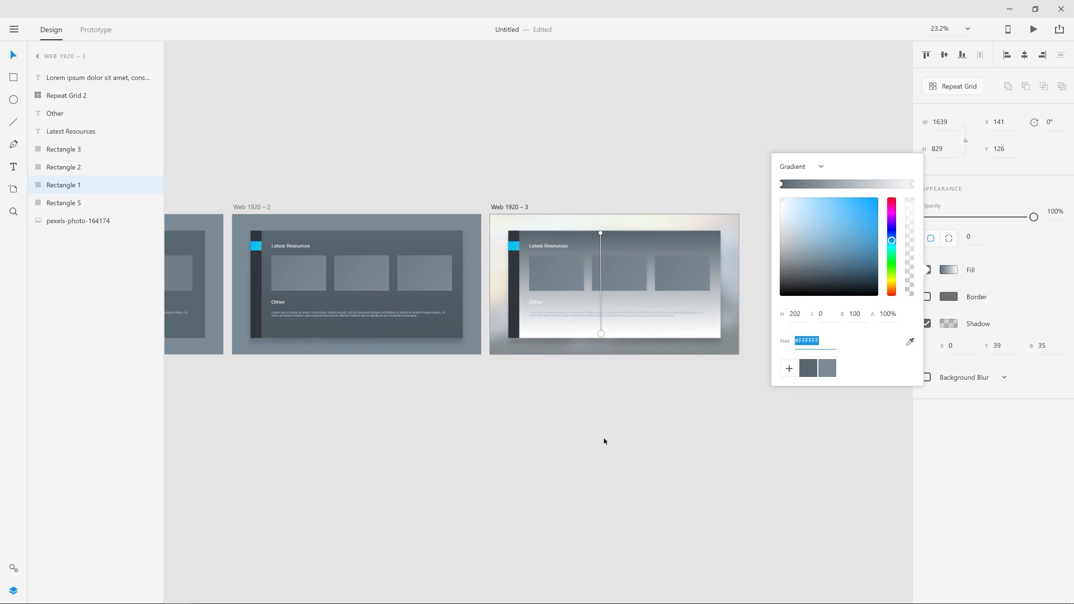
pyautogui.click(345, 357)
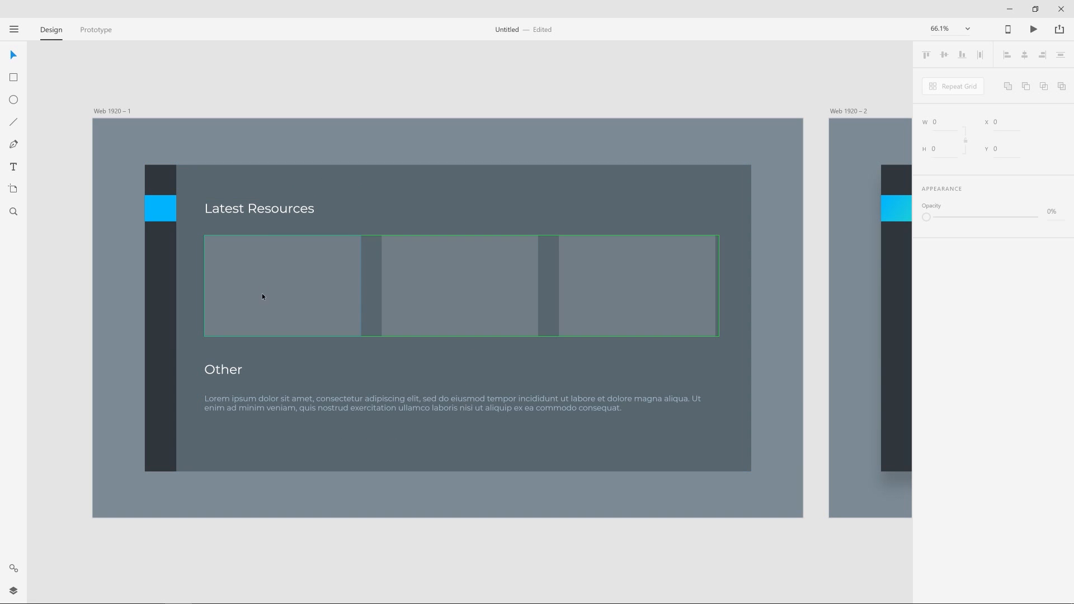
# On Web 1920 – 2, select the resource-card Repeat Grid, then one card inside it.
pyautogui.click(288, 209)
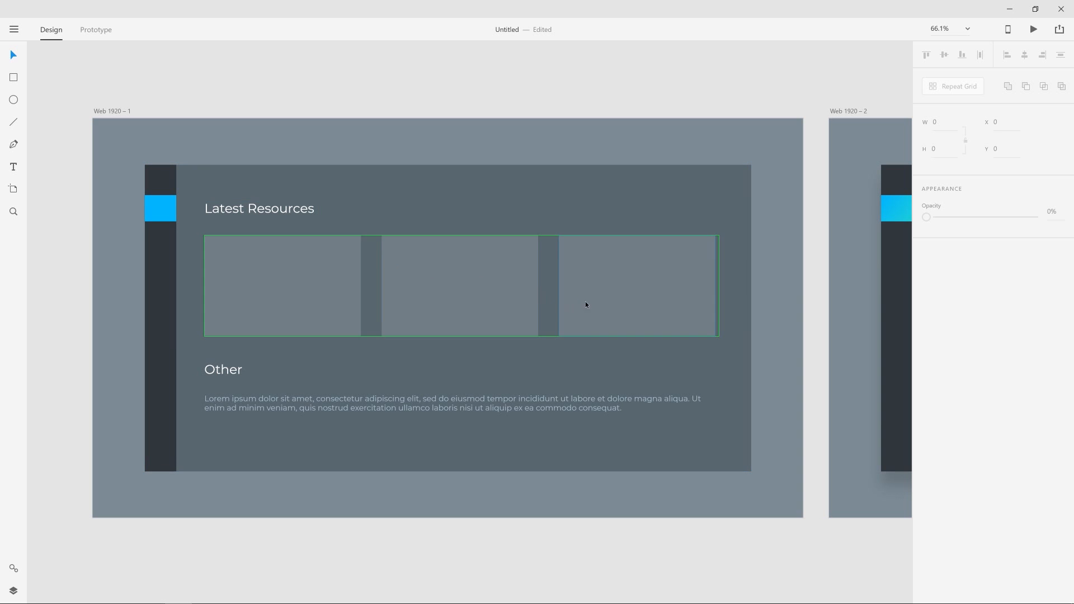
pyautogui.hscroll(3)
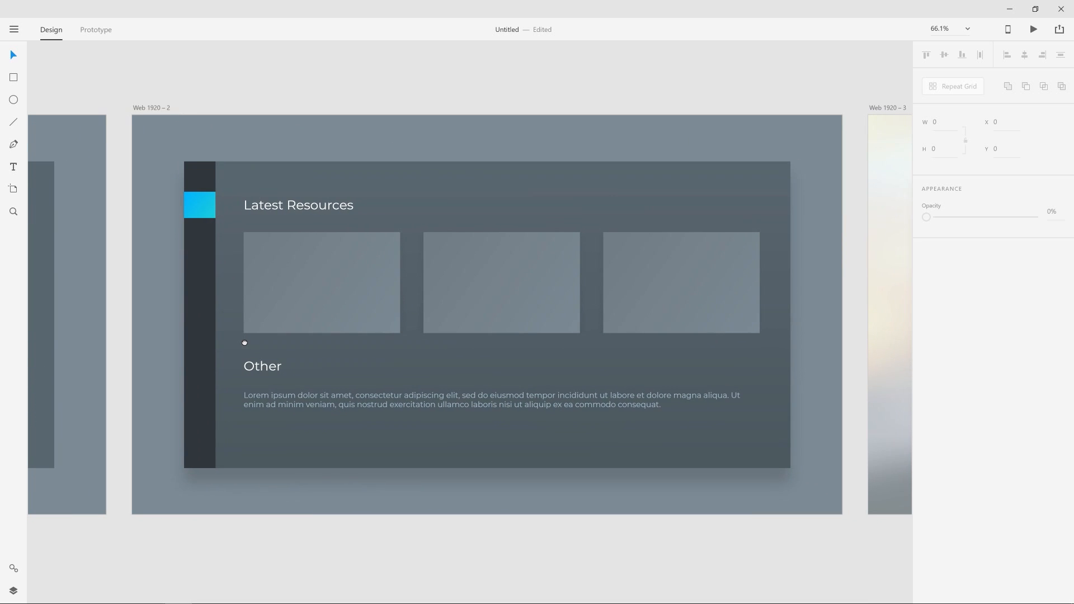
pyautogui.moveTo(238, 478)
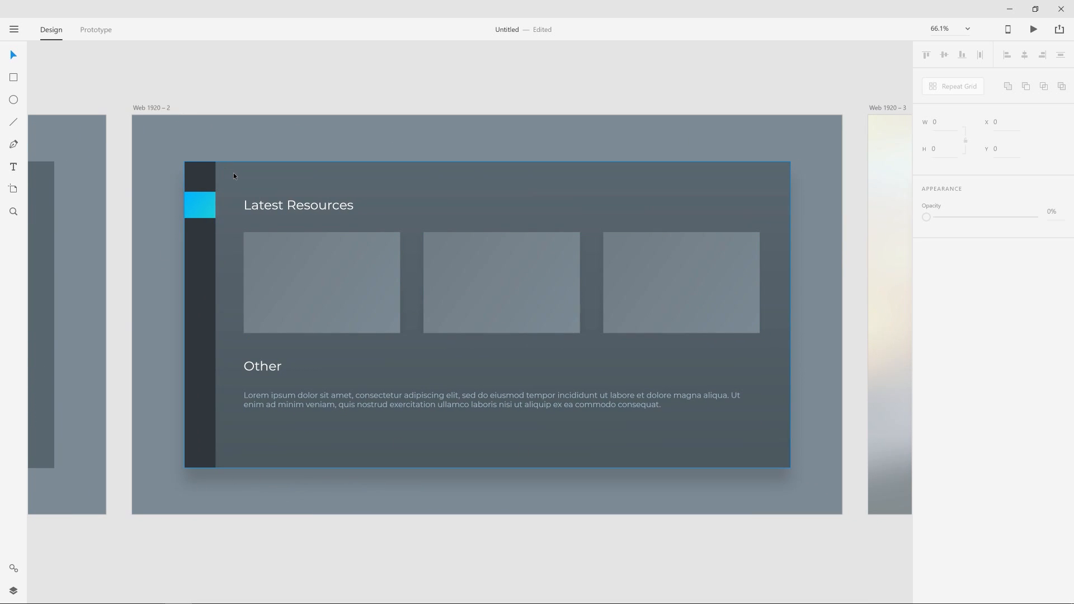
pyautogui.click(486, 315)
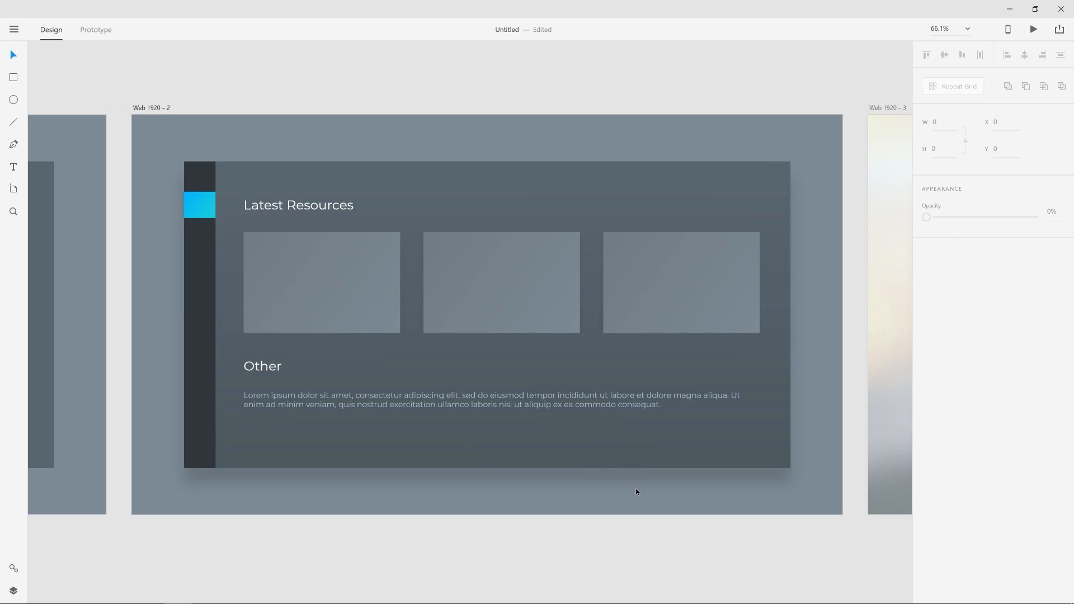
pyautogui.moveTo(403, 61)
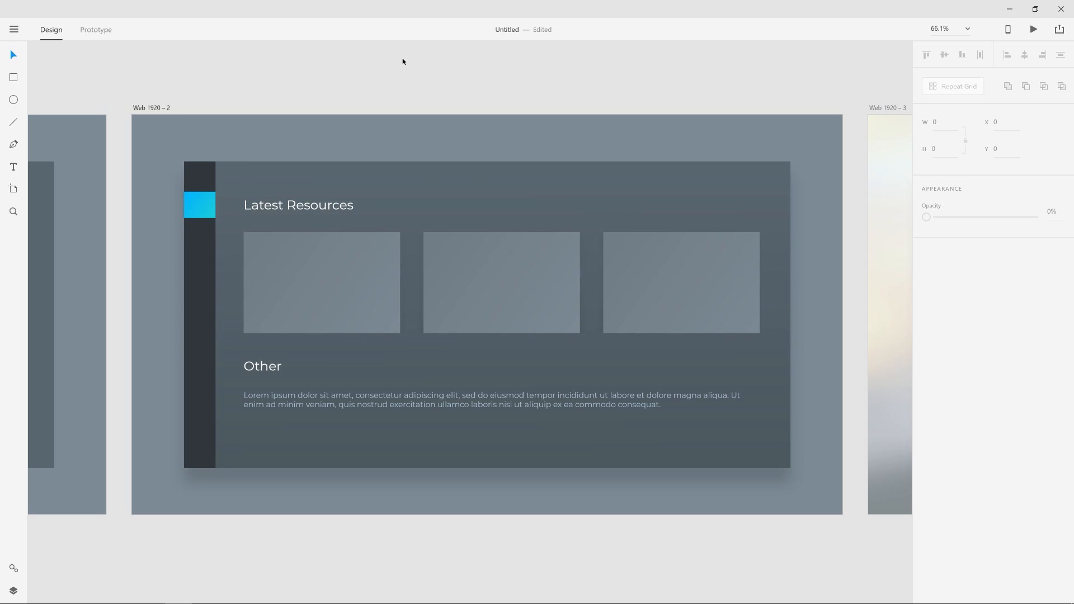
pyautogui.click(501, 283)
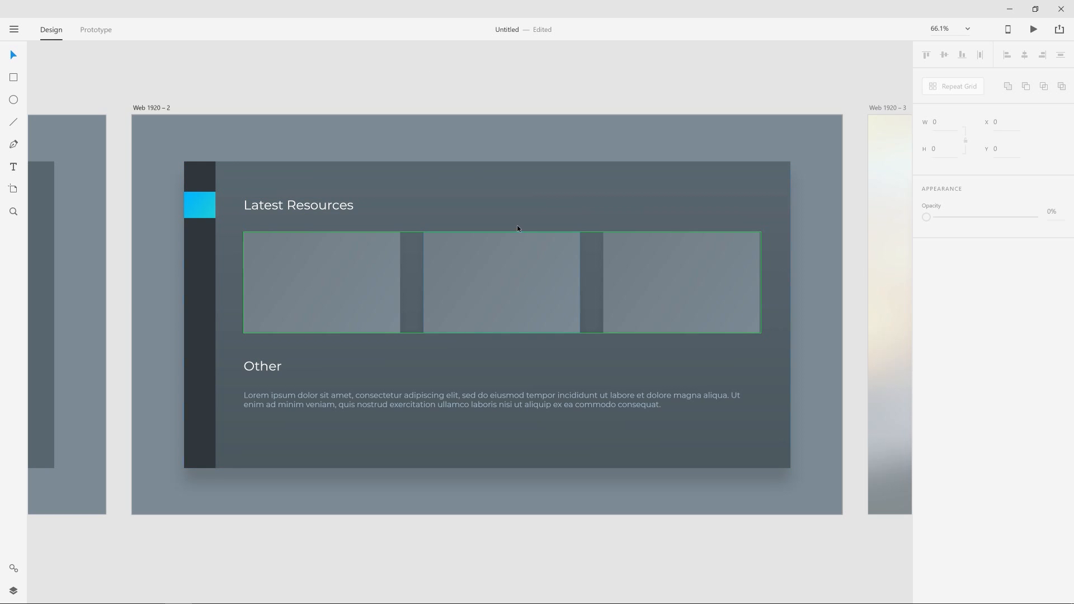
pyautogui.click(501, 281)
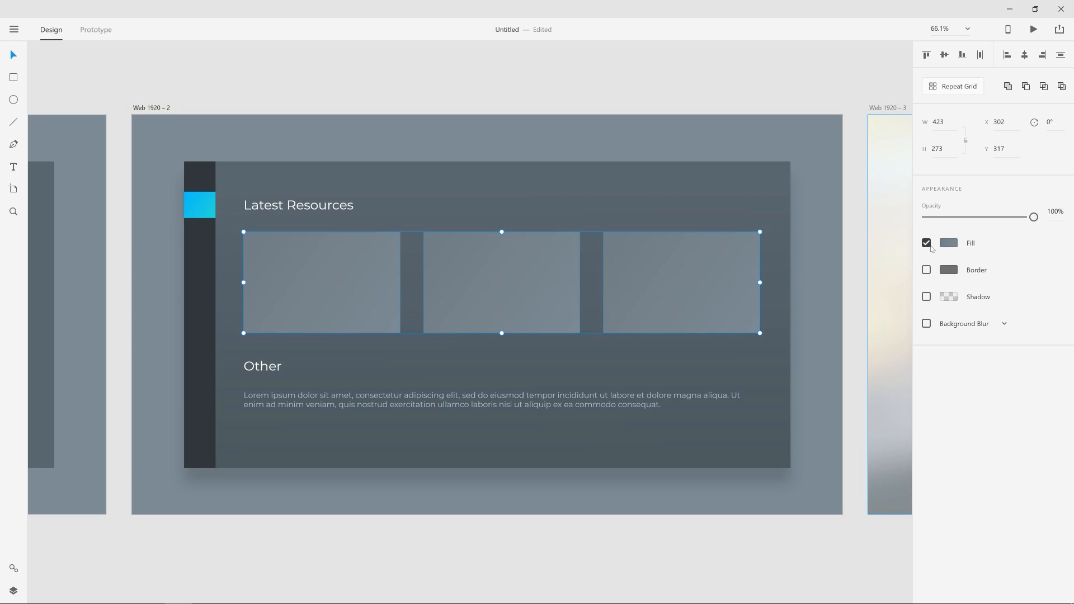
# Deselect everything with Web 1920 – 3 and its blurred backdrop in view.
pyautogui.click(950, 242)
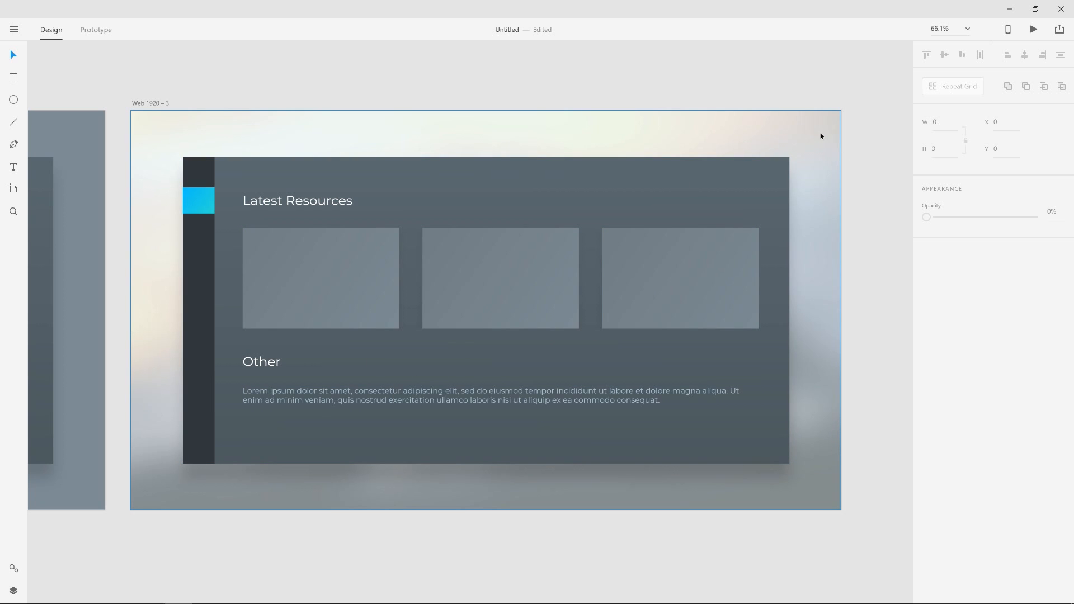
pyautogui.moveTo(826, 249)
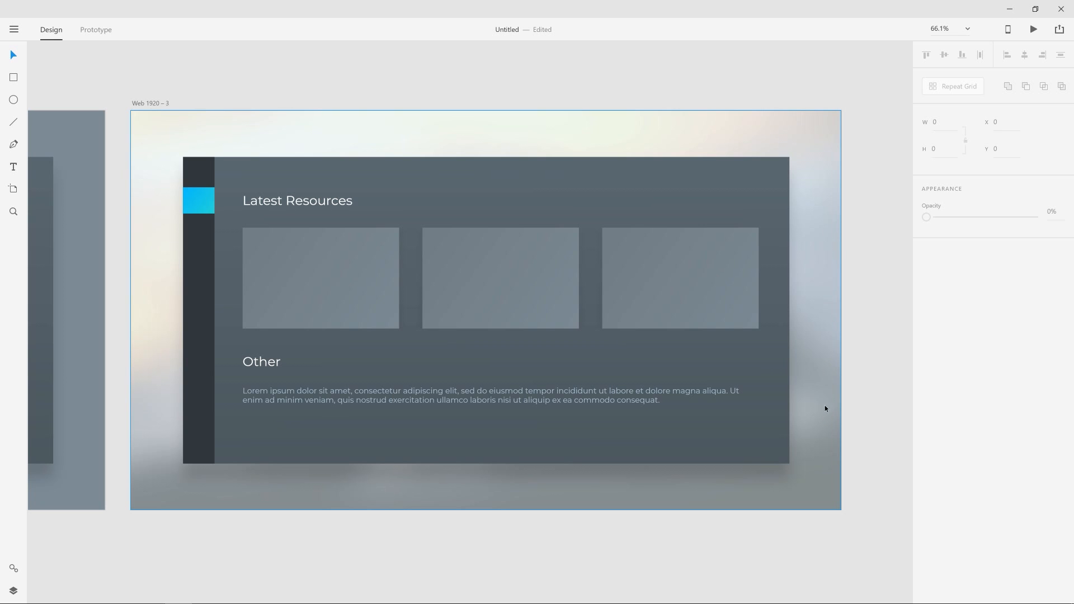
pyautogui.moveTo(822, 434)
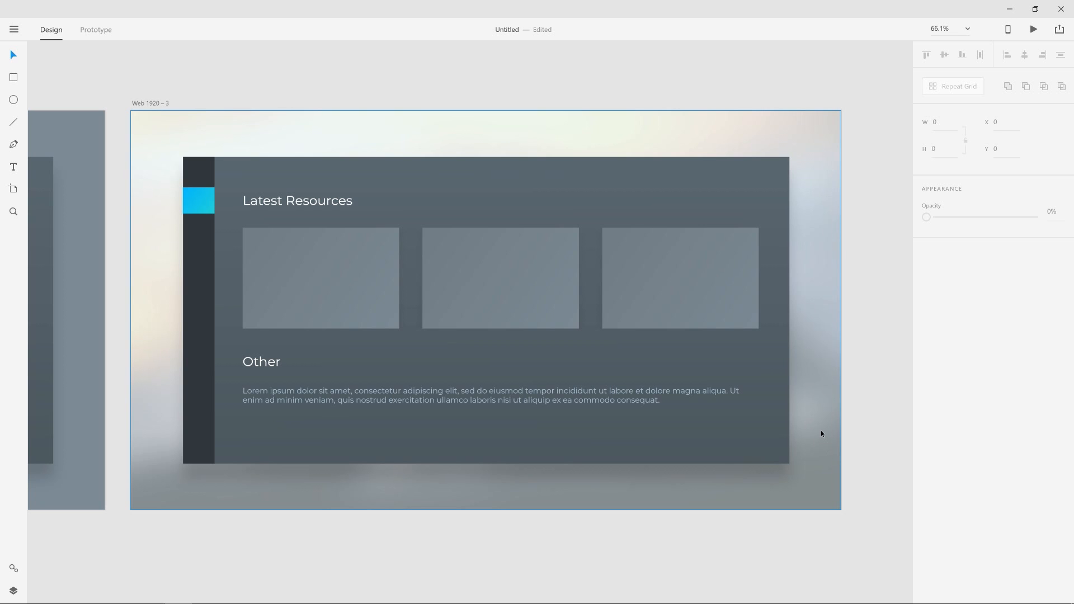